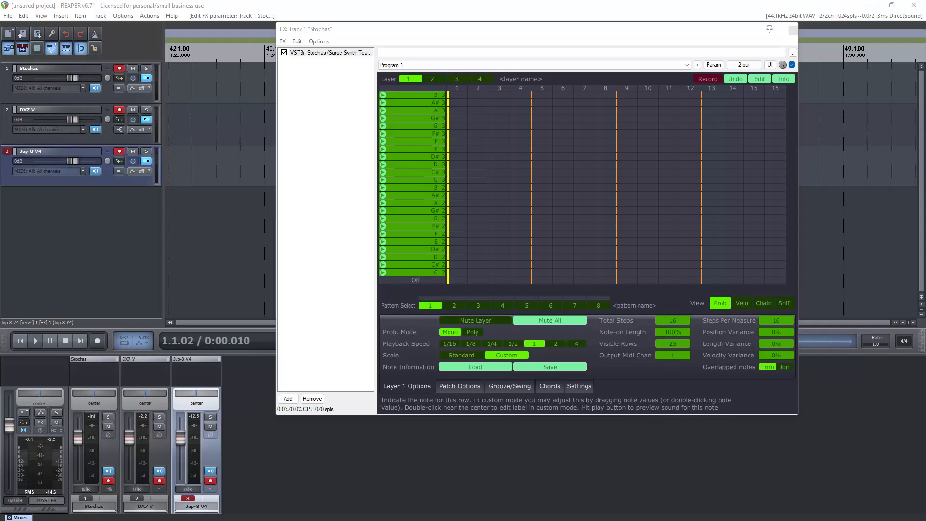
mouse_move(642, 158)
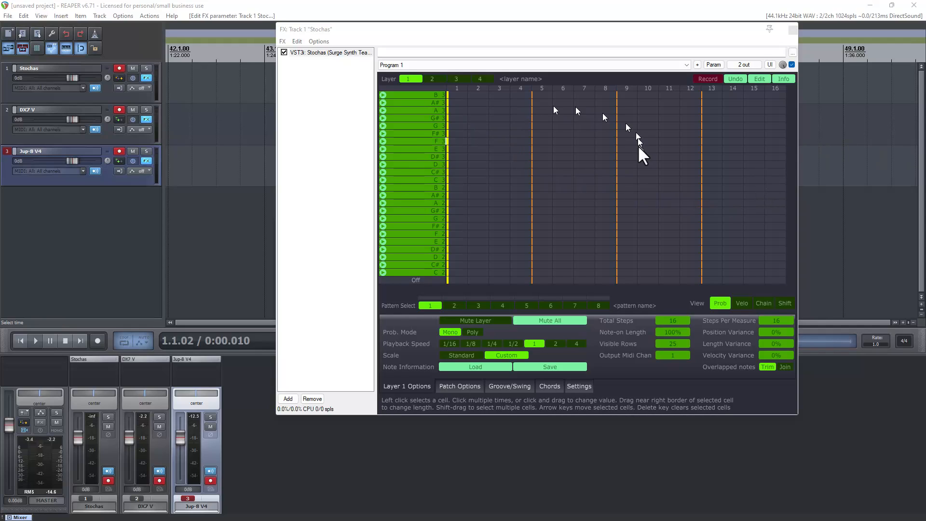
mouse_move(700, 170)
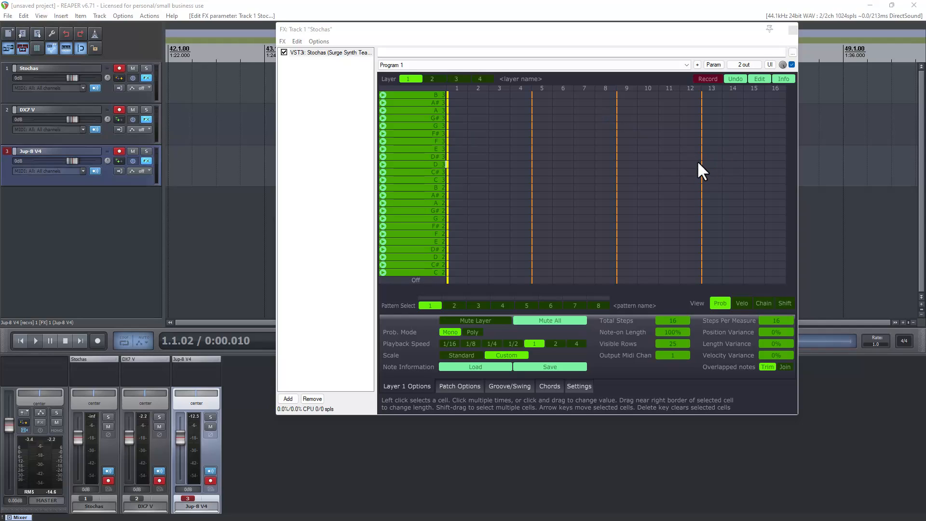
mouse_move(431, 101)
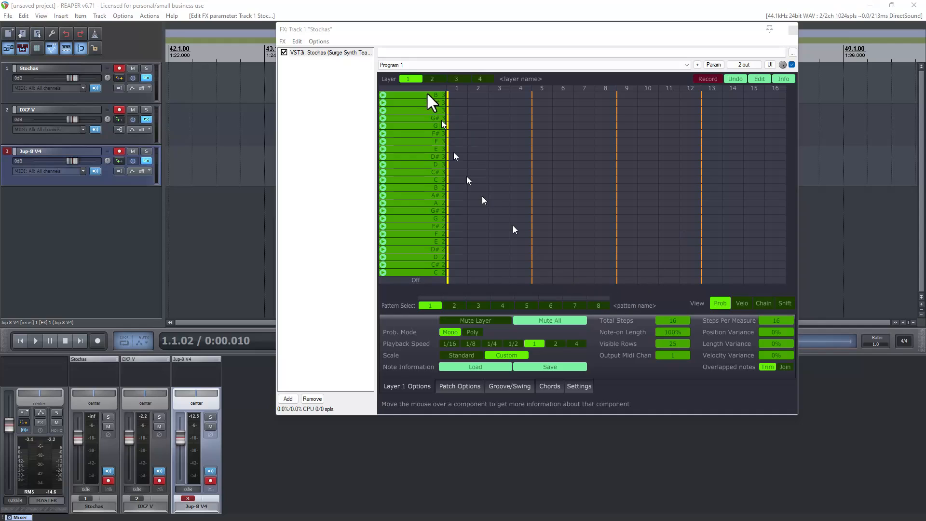
mouse_move(457, 83)
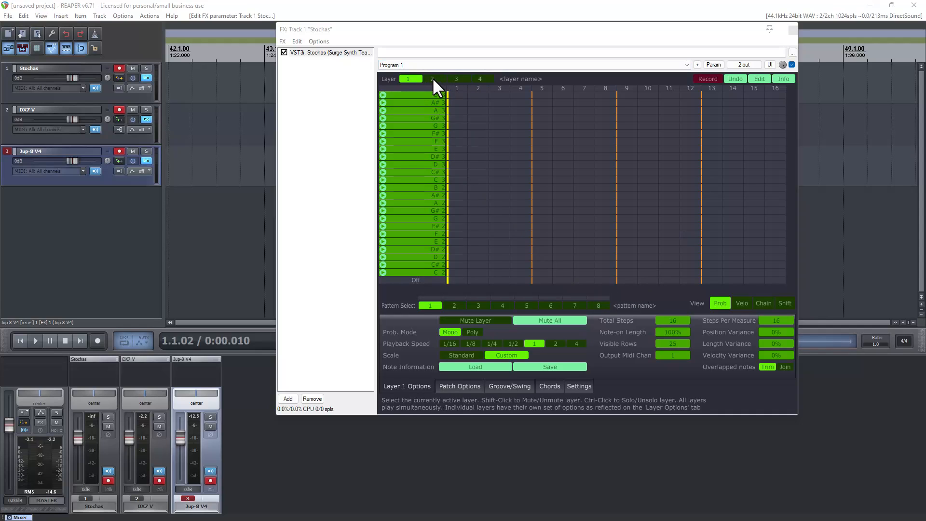
mouse_move(428, 305)
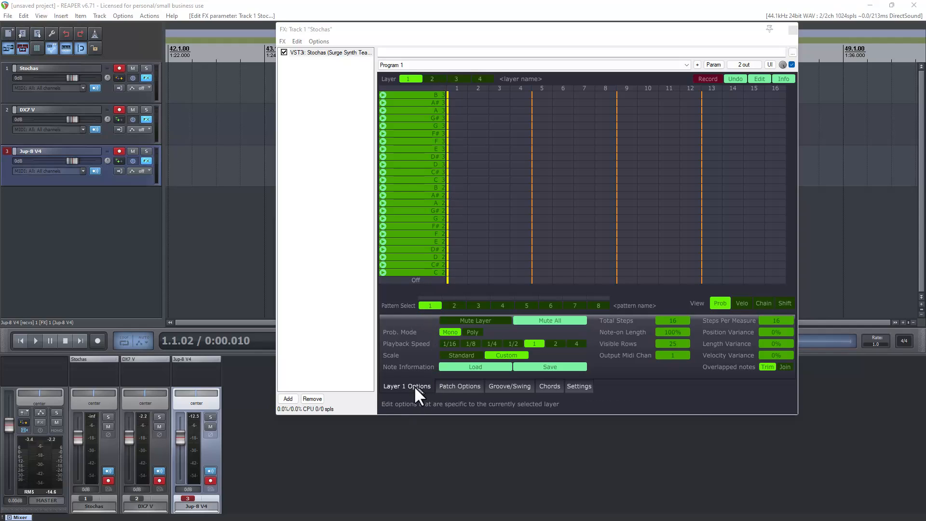
mouse_move(684, 355)
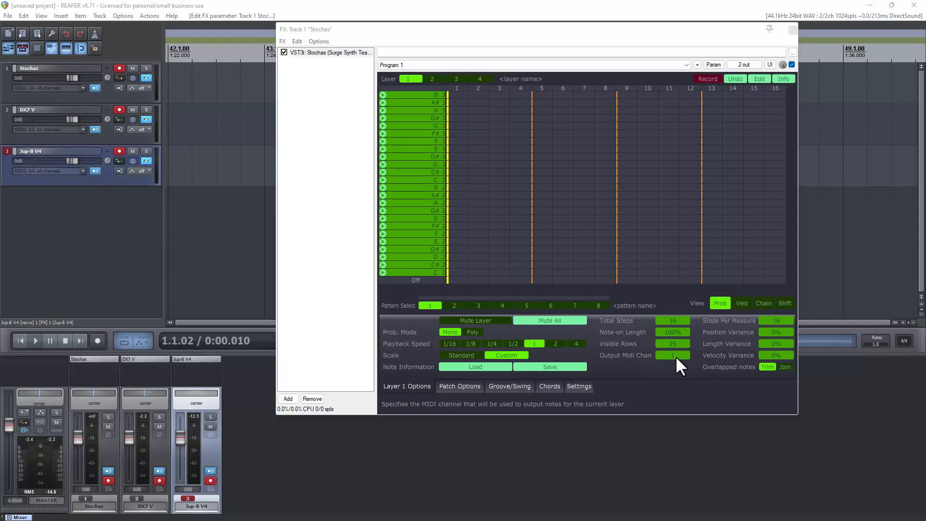
mouse_move(560, 300)
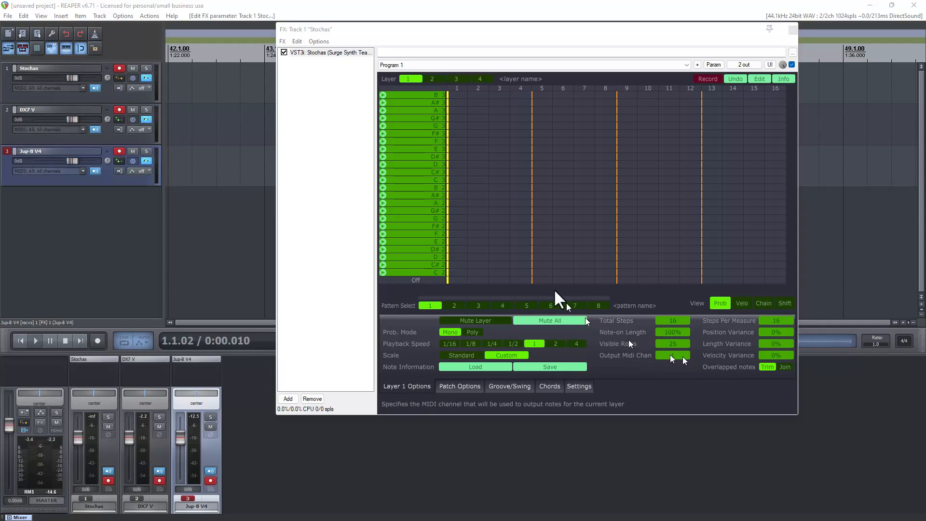
- Set Stochas layer 2's output MIDI channel to 2, check layers 3 and 4, then return to layer 1
click(432, 79)
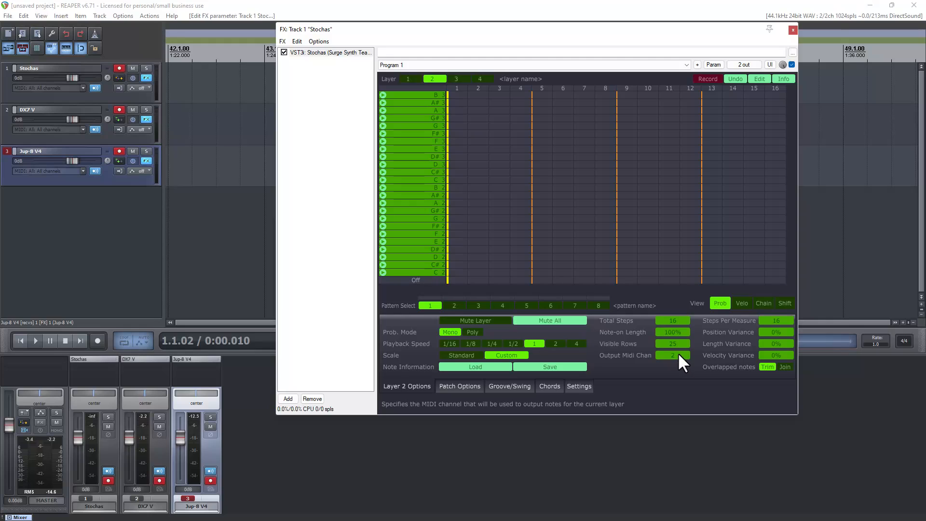
click(456, 79)
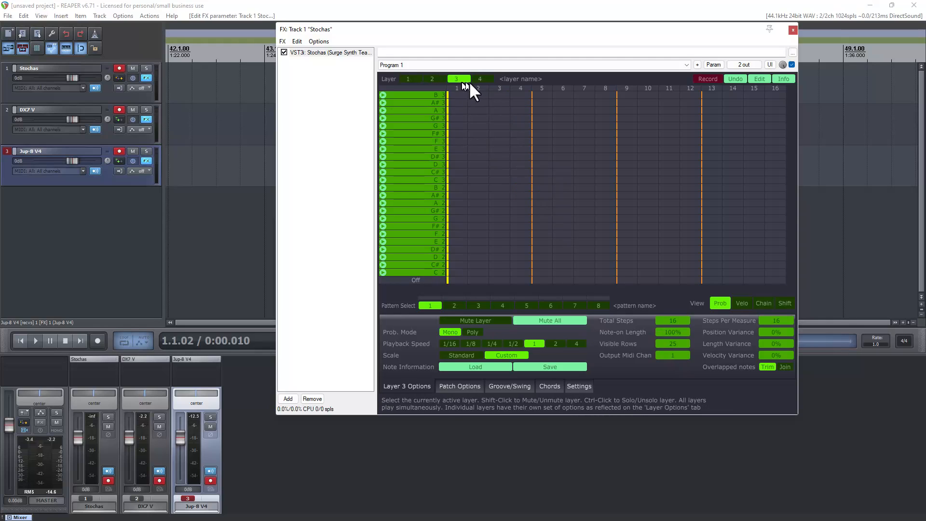
click(480, 79)
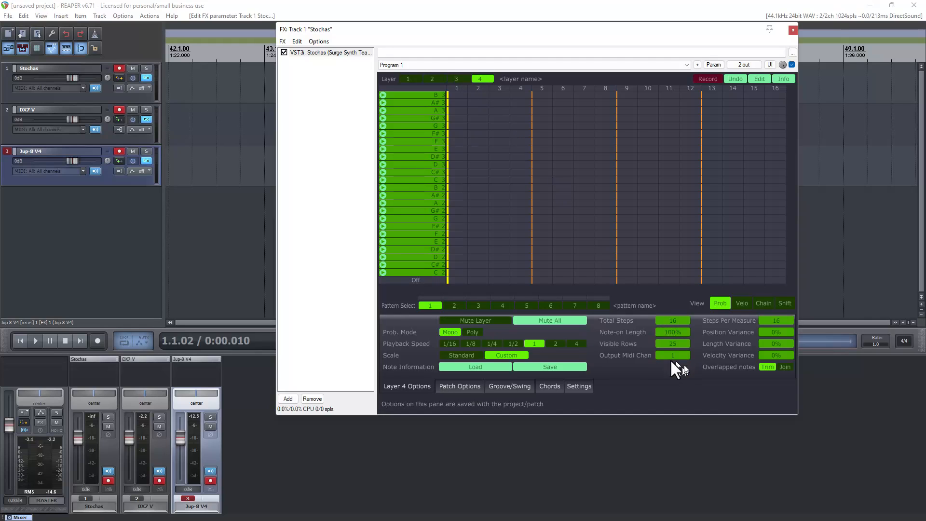
mouse_move(681, 357)
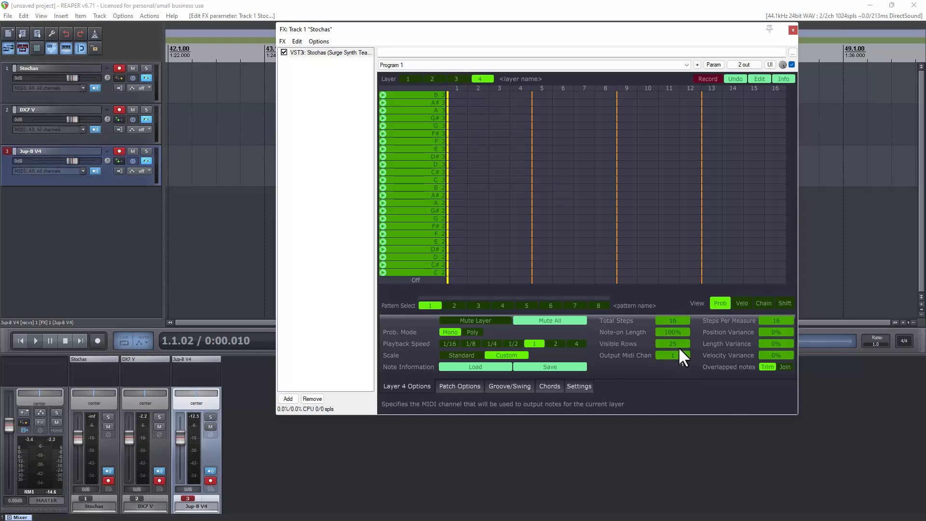
mouse_move(414, 92)
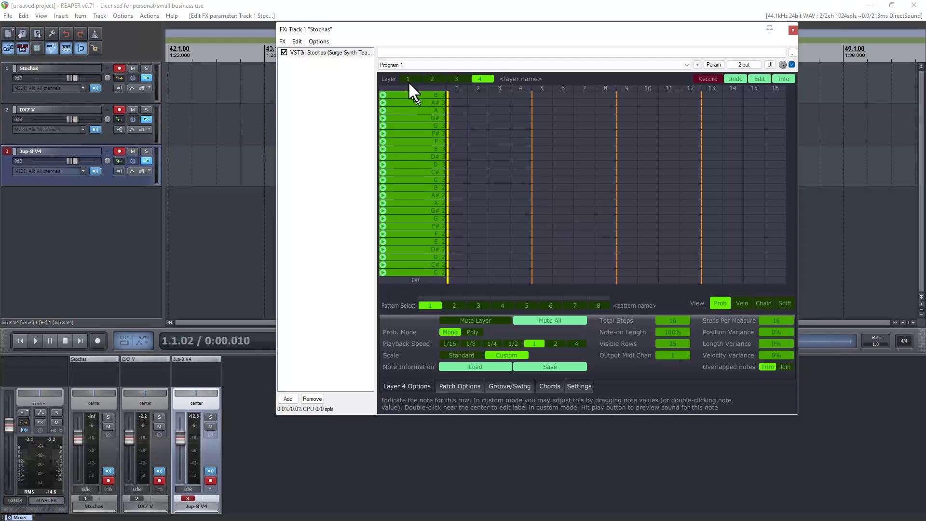
mouse_move(429, 103)
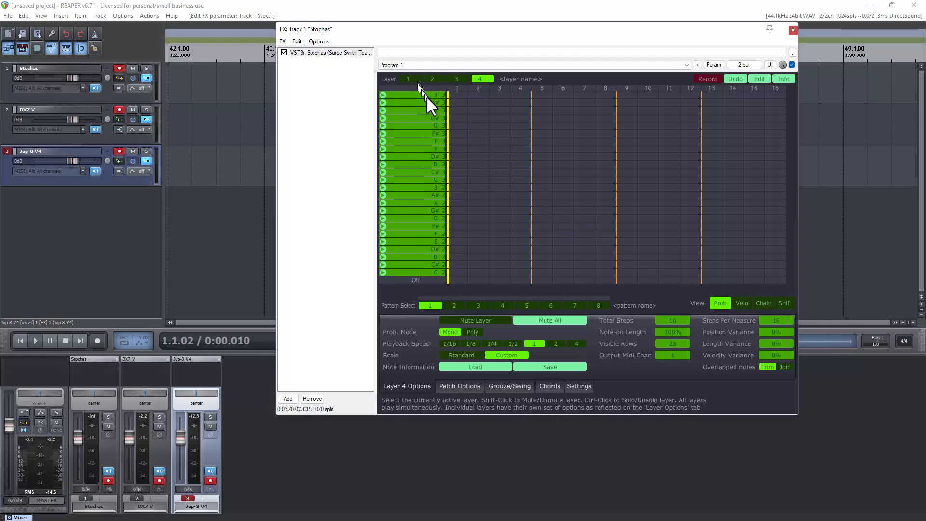
mouse_move(672, 320)
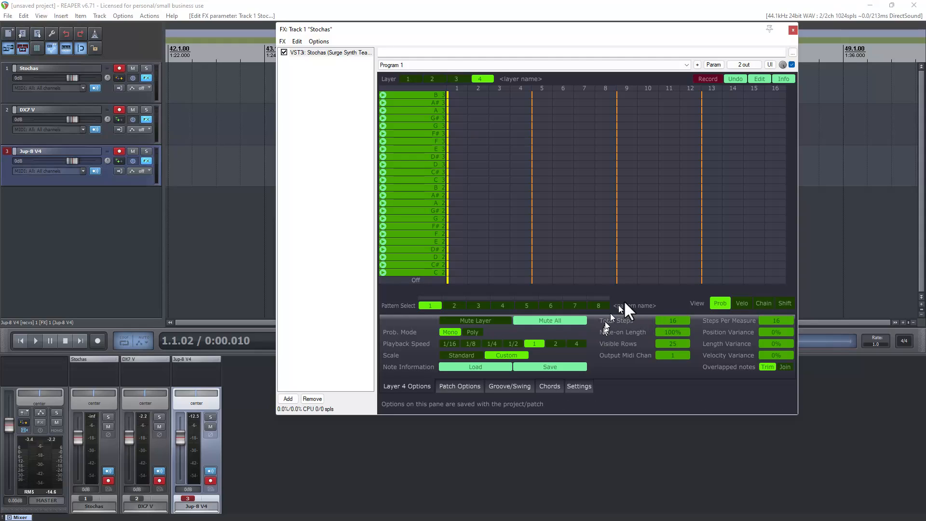
mouse_move(614, 309)
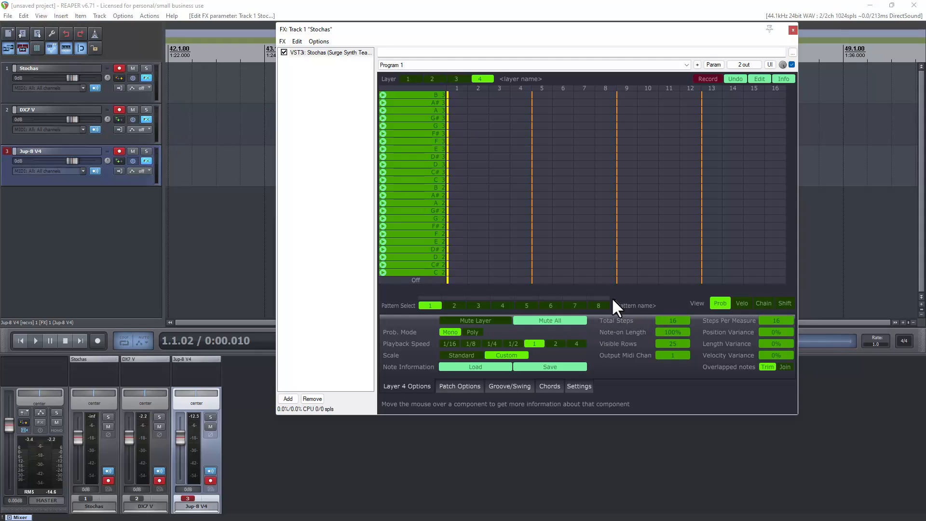
mouse_move(408, 83)
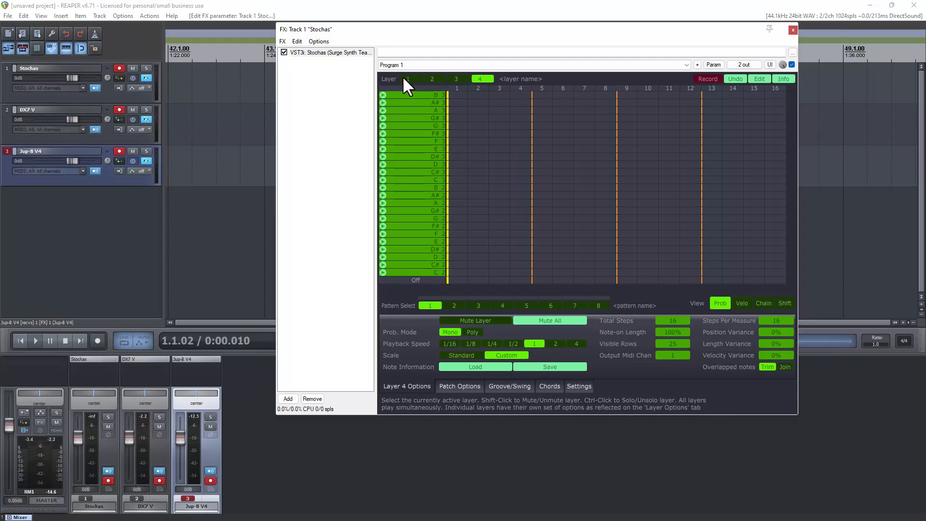
click(432, 79)
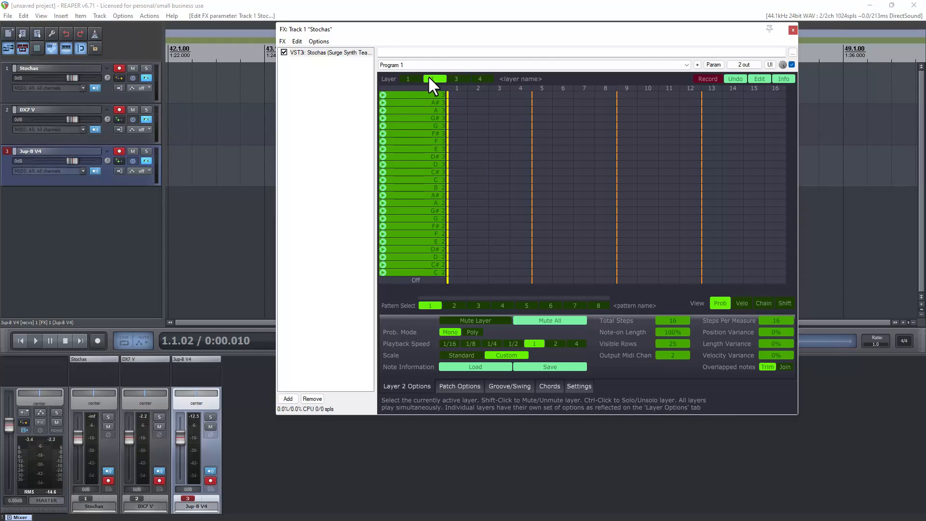
click(408, 79)
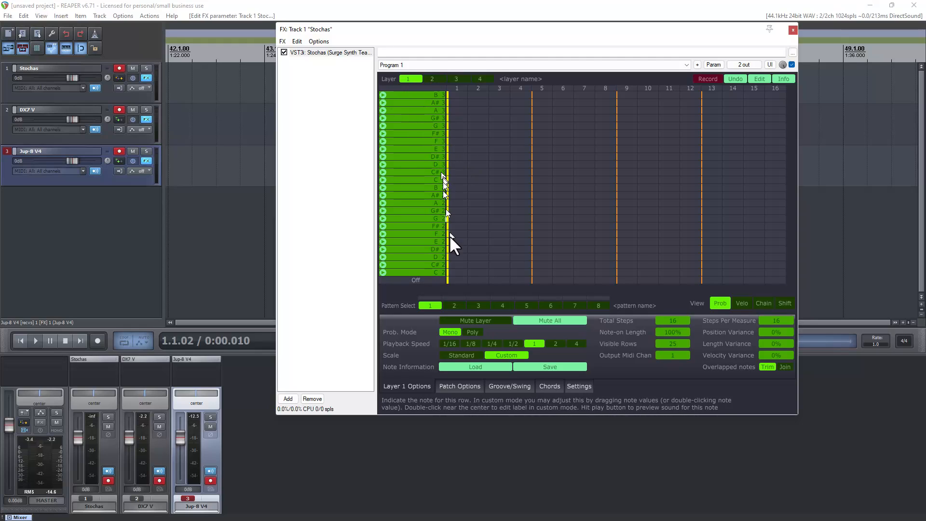
mouse_move(549, 366)
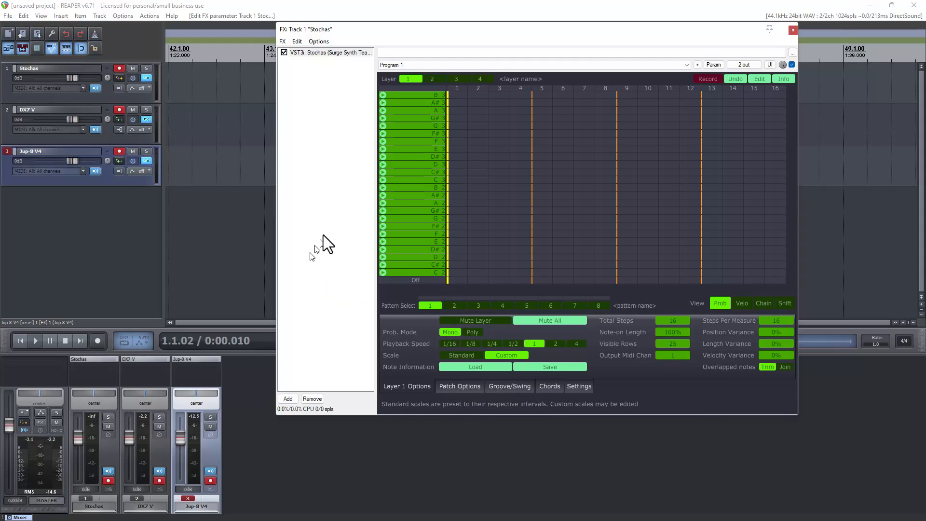
mouse_move(335, 239)
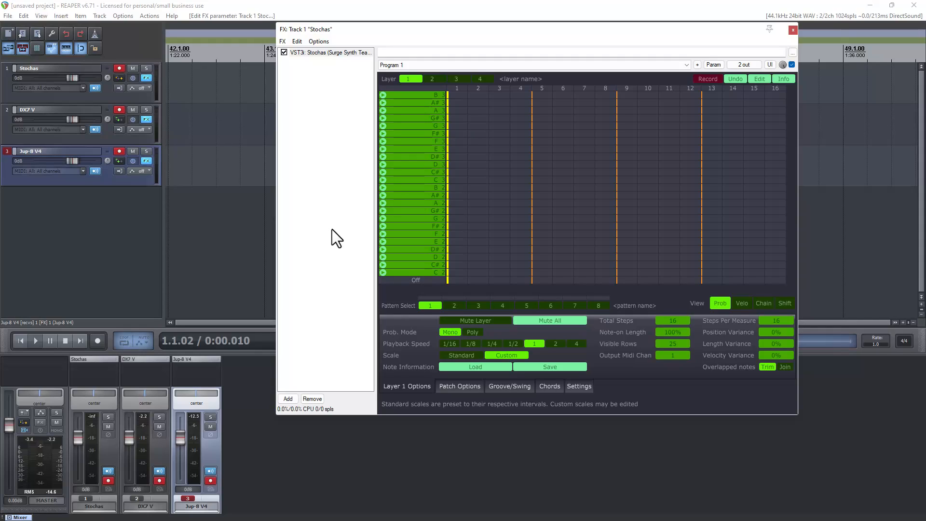
mouse_move(157, 104)
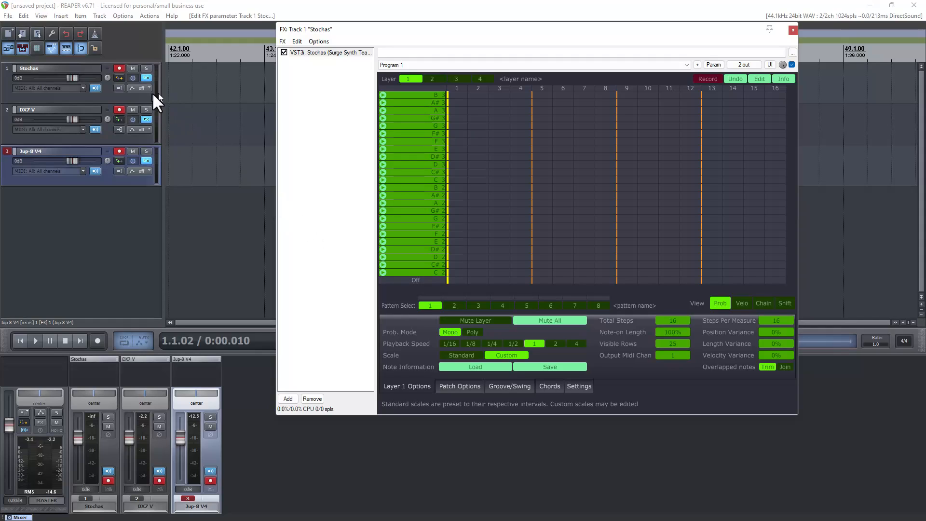
mouse_move(170, 104)
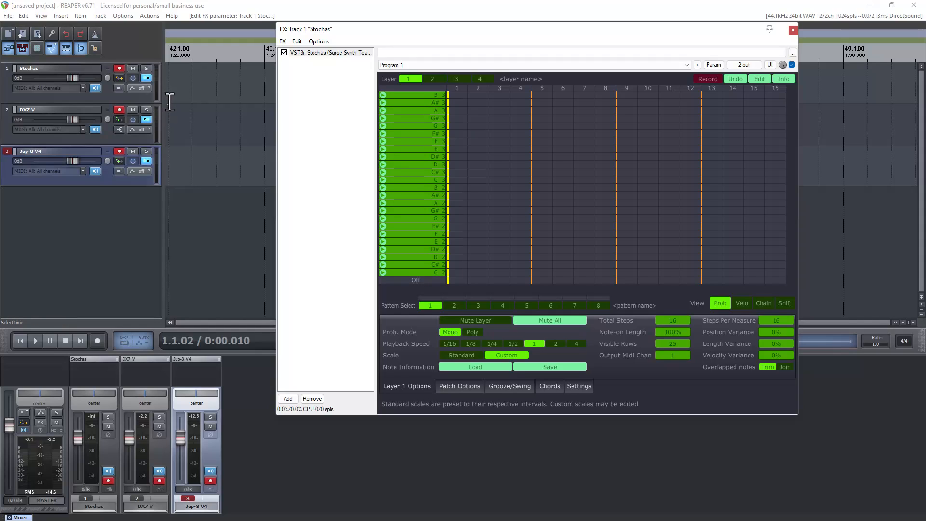
mouse_move(328, 125)
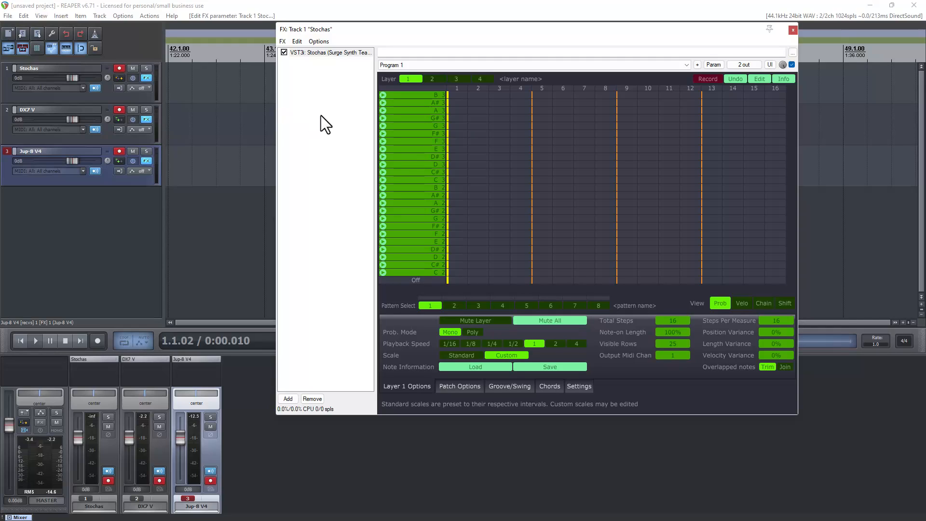
mouse_move(323, 121)
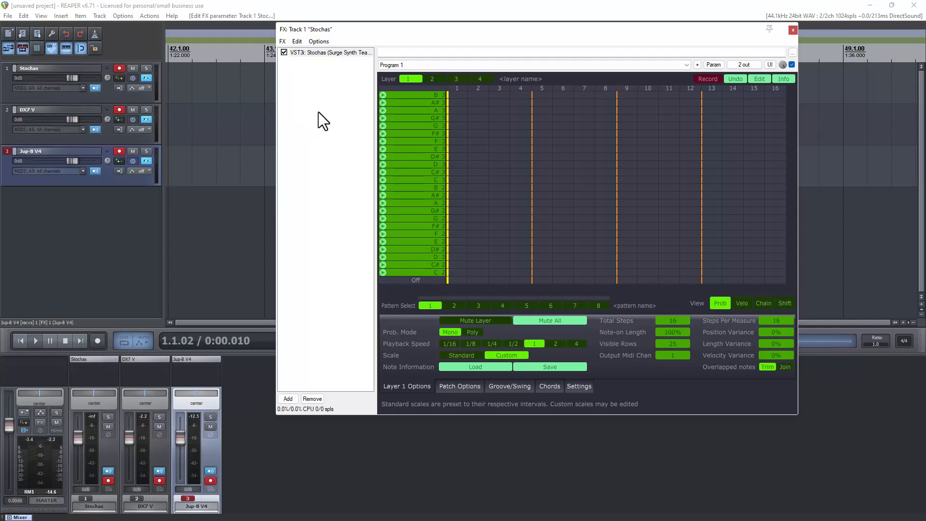
mouse_move(384, 145)
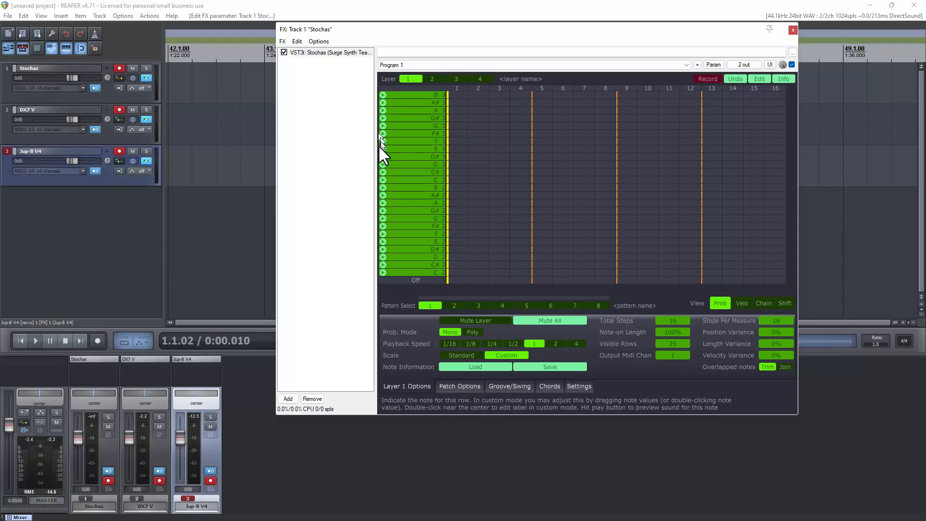
mouse_move(460, 198)
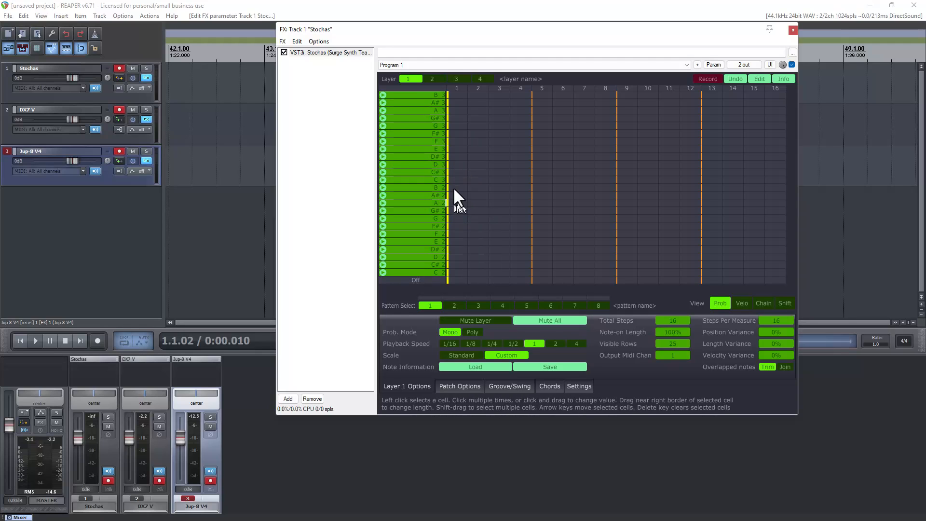
mouse_move(417, 121)
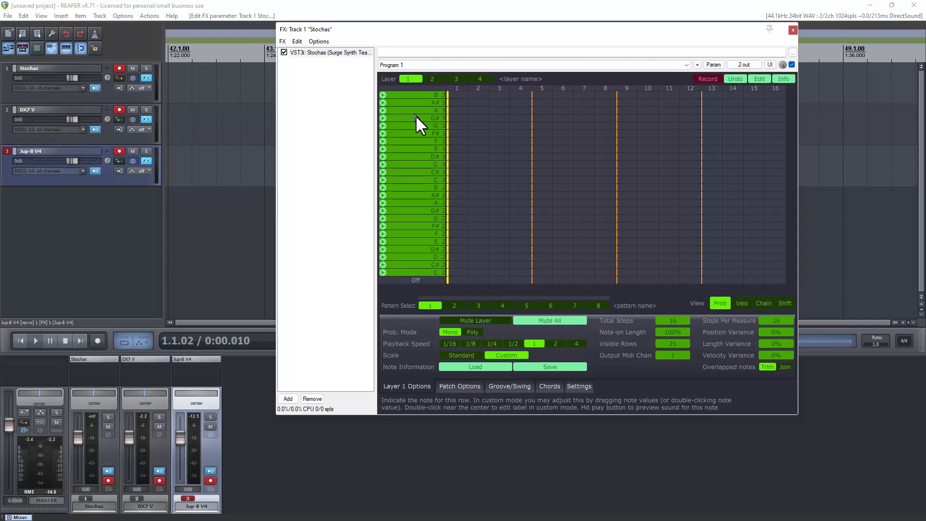
mouse_move(342, 177)
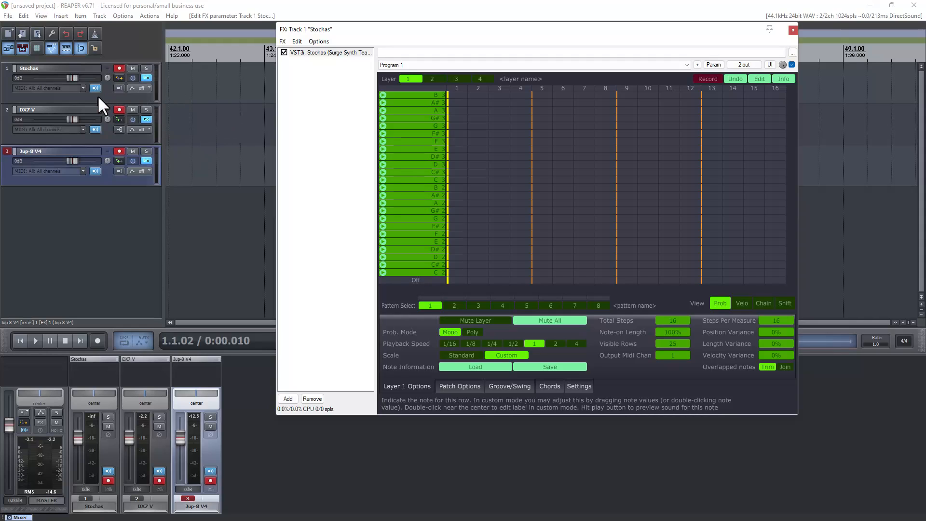
mouse_move(121, 107)
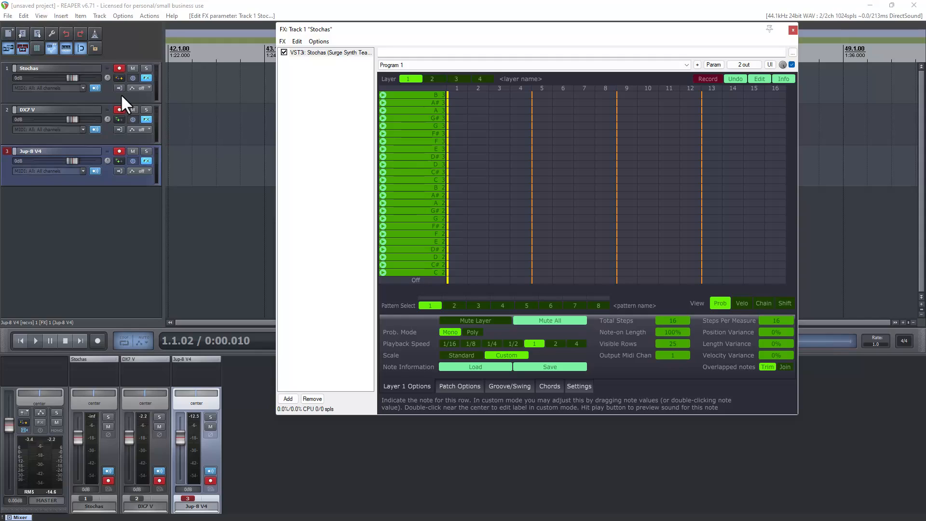
mouse_move(118, 110)
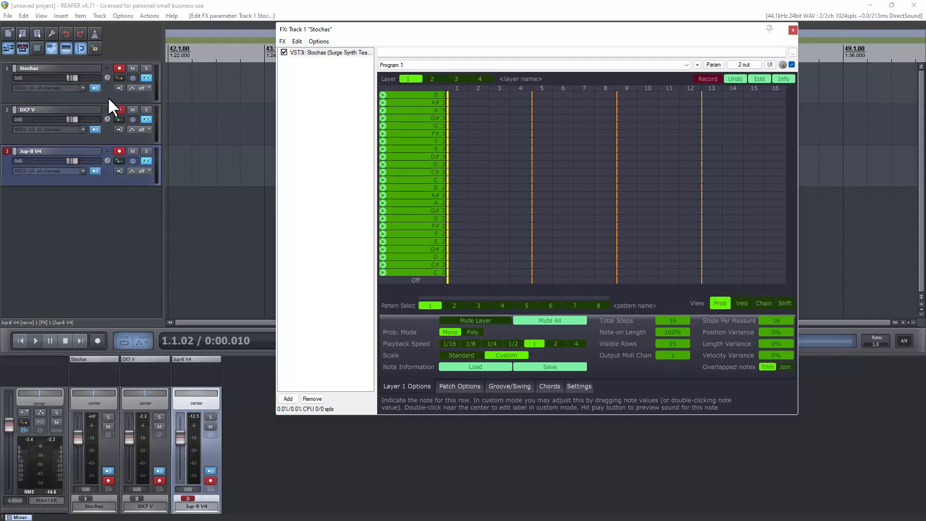
mouse_move(119, 110)
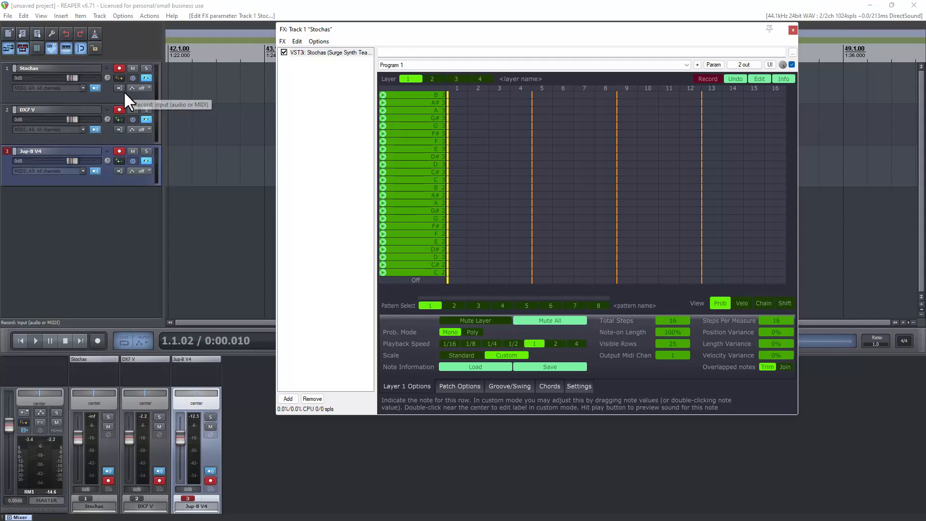
mouse_move(122, 105)
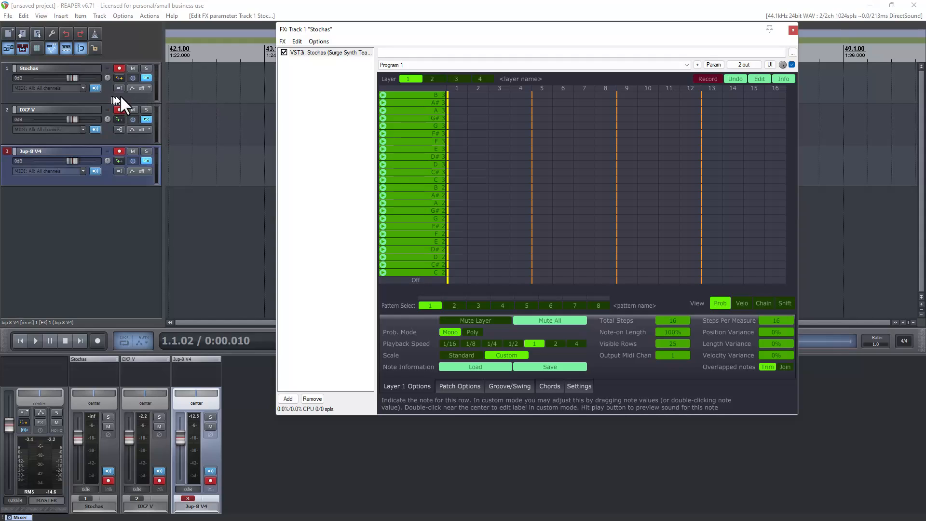
mouse_move(100, 106)
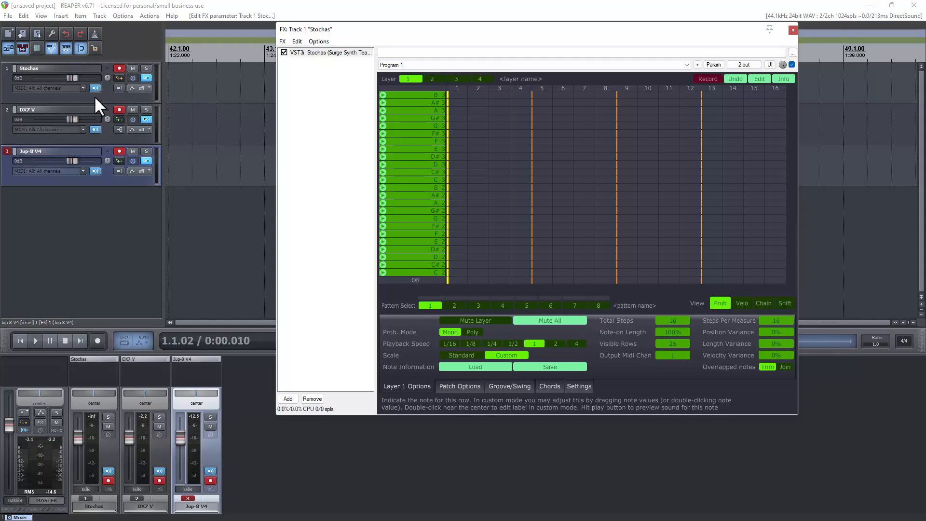
mouse_move(145, 146)
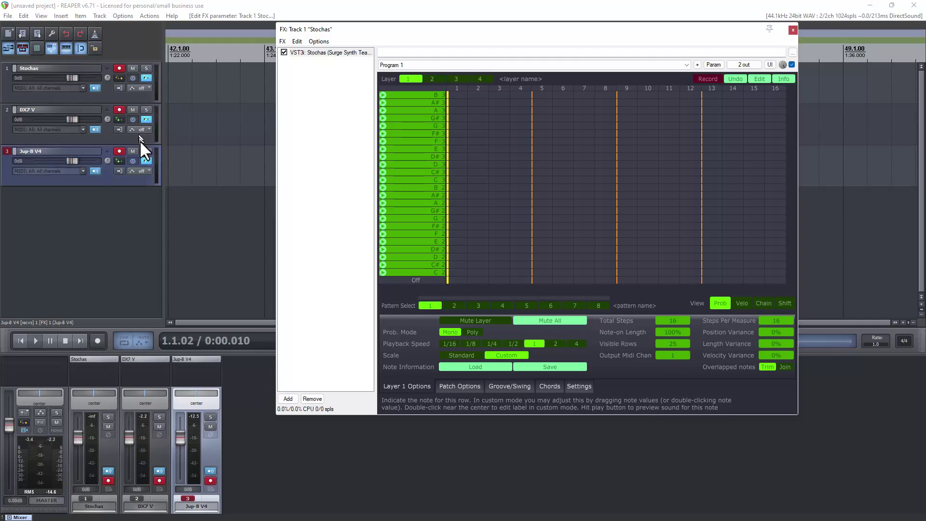
mouse_move(127, 112)
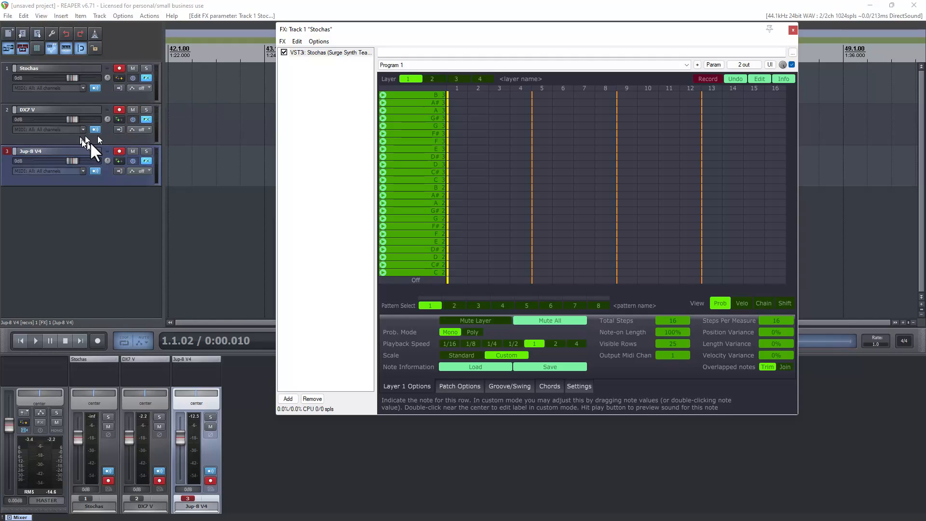
mouse_move(121, 124)
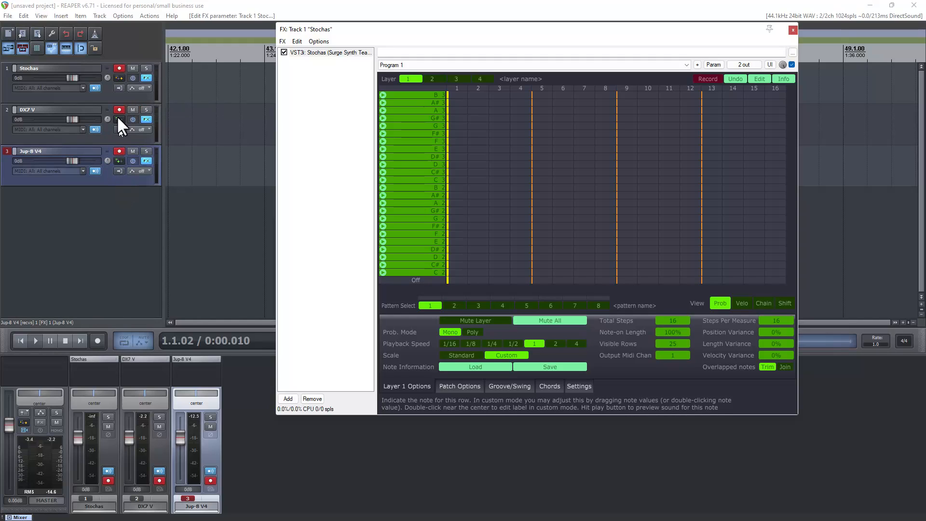
mouse_move(152, 130)
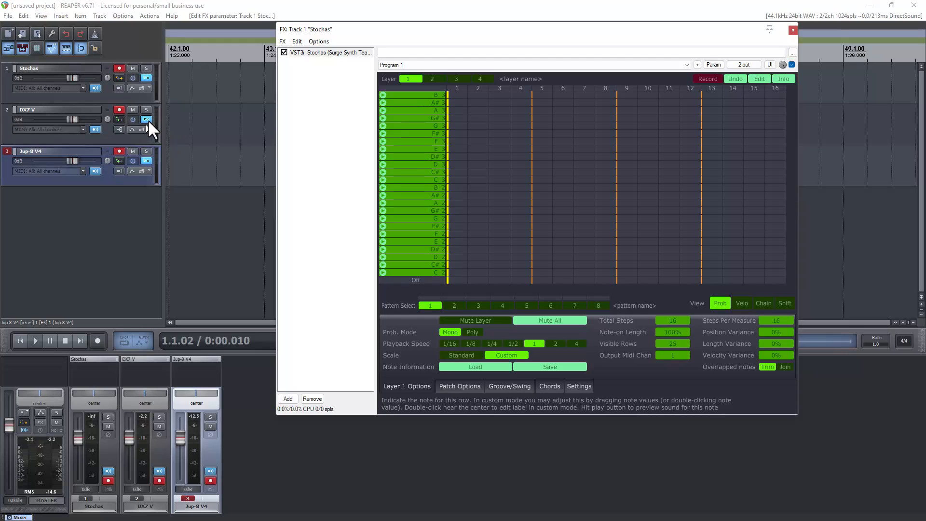
click(146, 121)
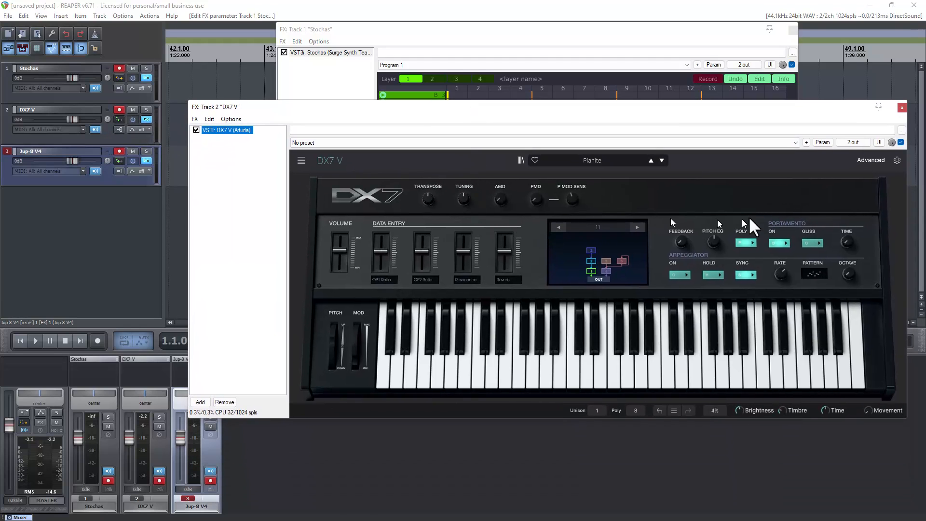
mouse_move(745, 226)
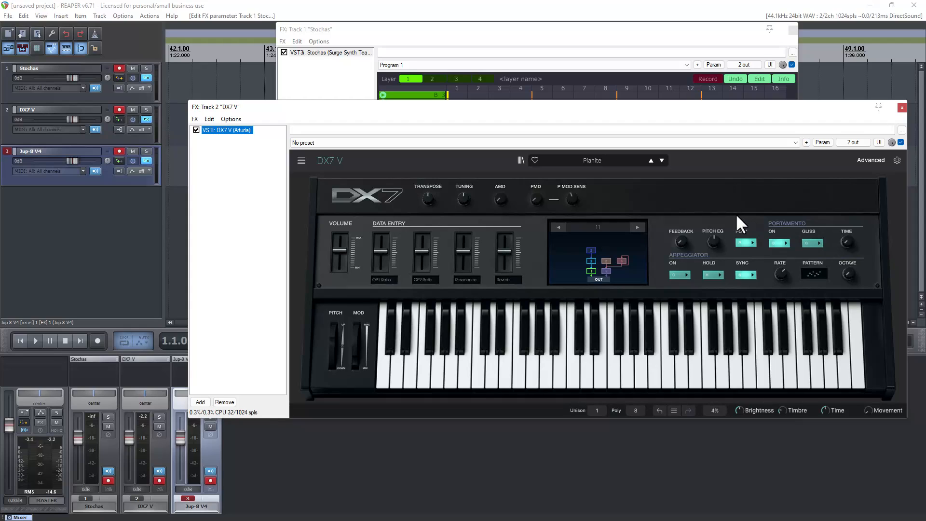
mouse_move(705, 228)
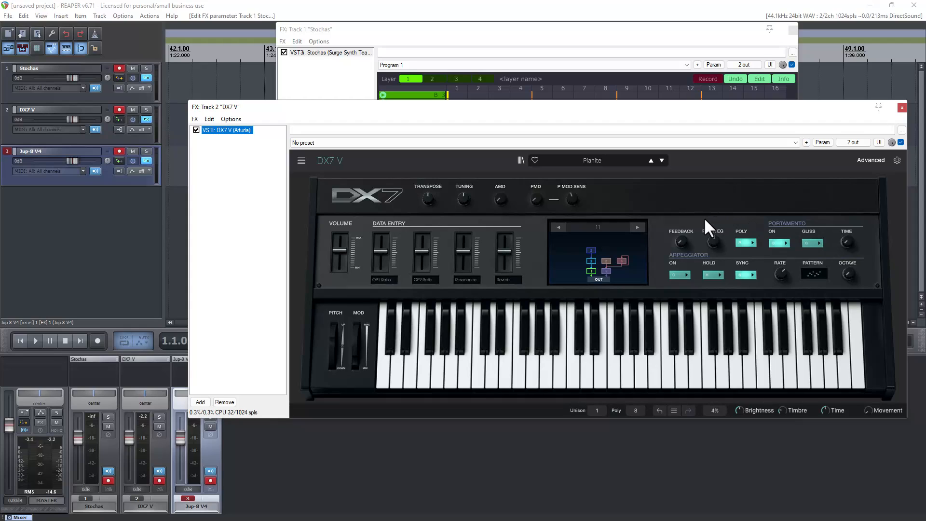
mouse_move(635, 195)
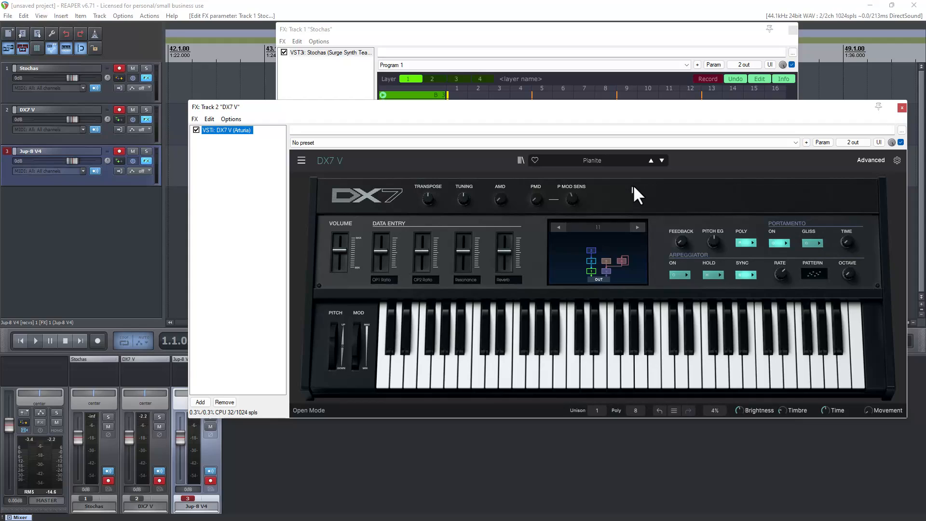
mouse_move(644, 199)
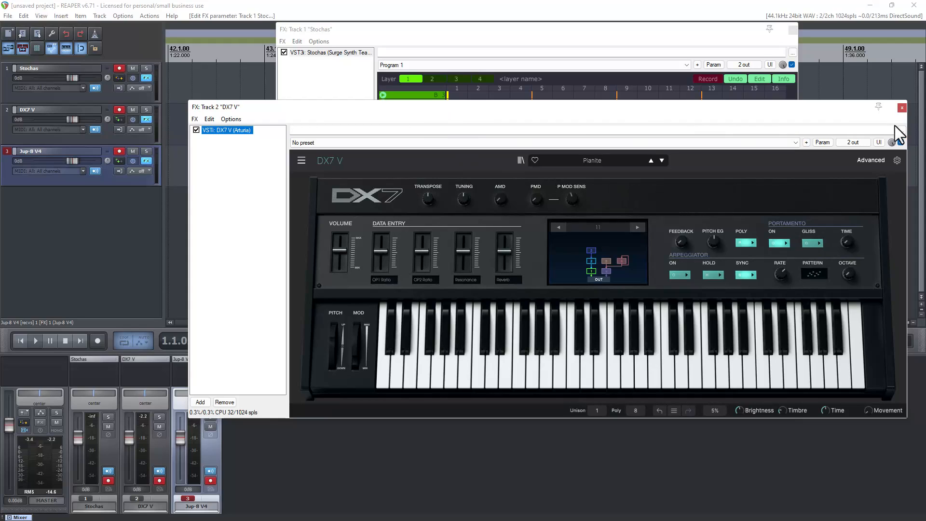
click(902, 107)
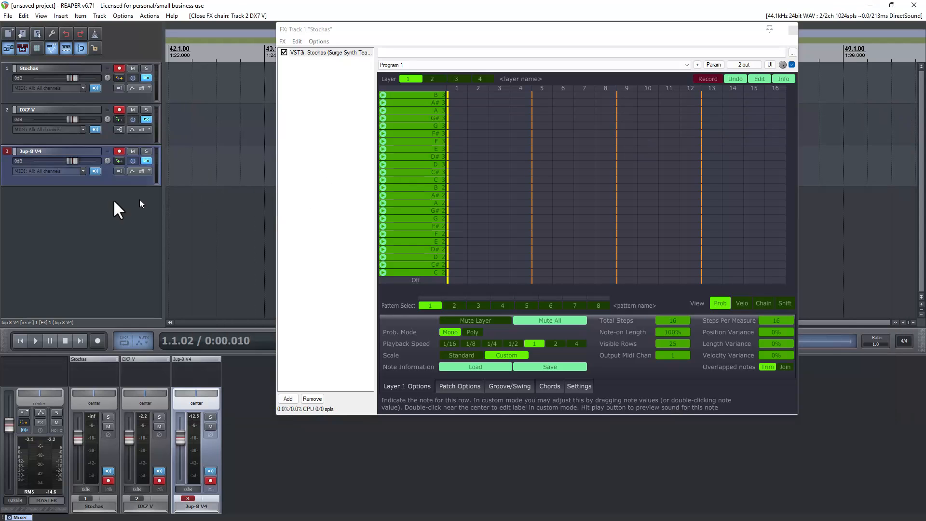
mouse_move(115, 165)
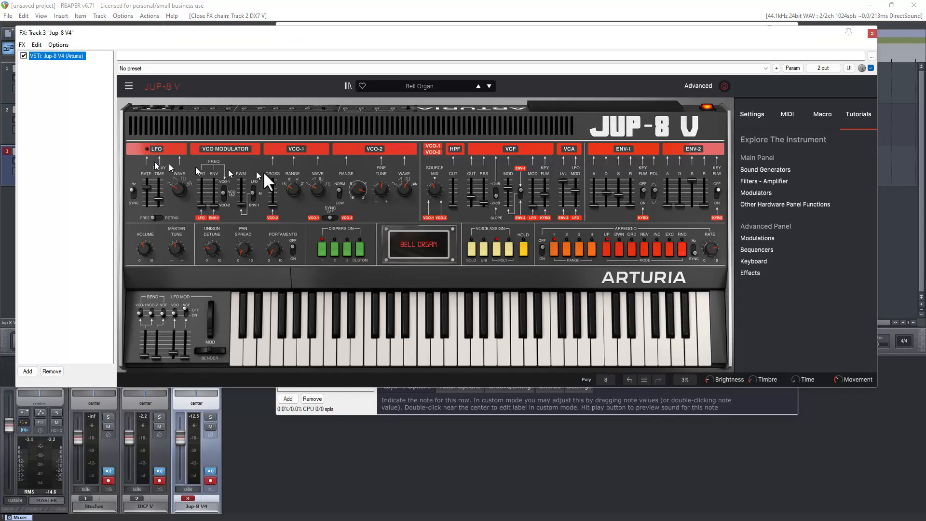
mouse_move(348, 194)
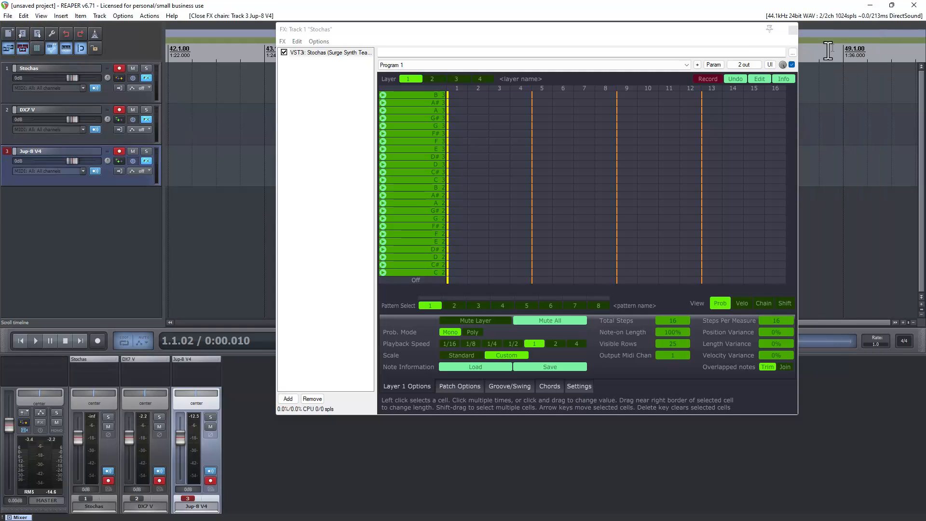
mouse_move(674, 354)
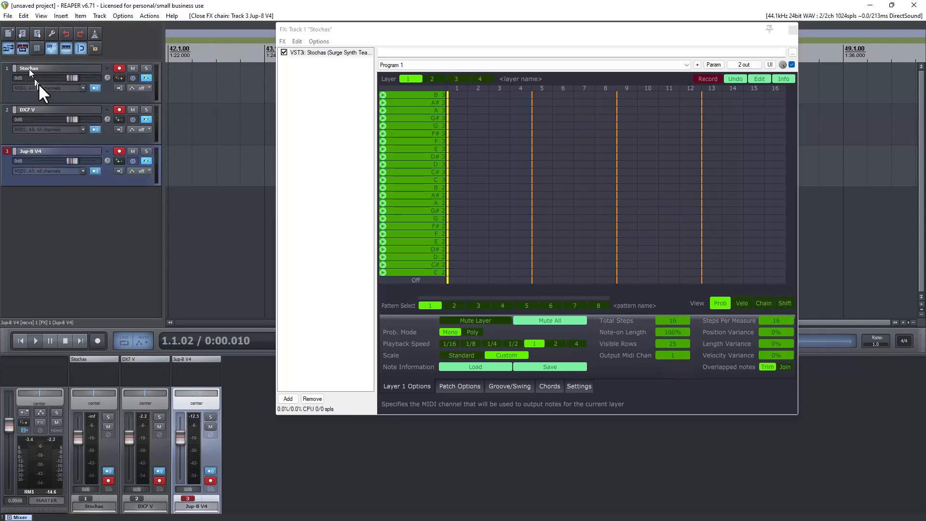
mouse_move(47, 116)
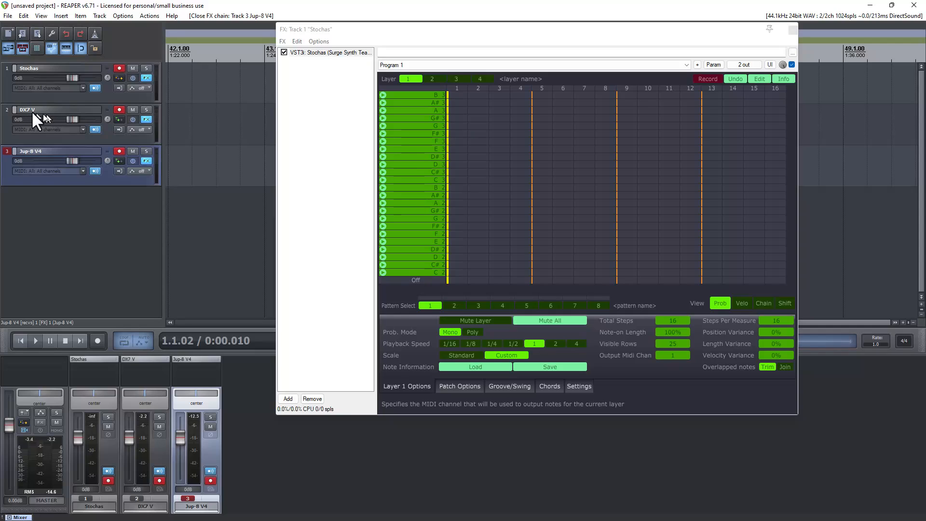
mouse_move(68, 133)
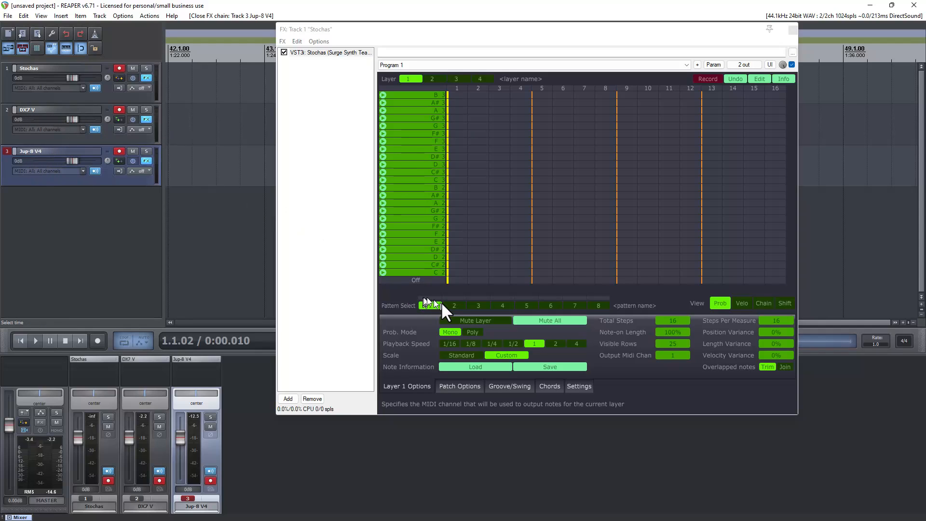
click(430, 306)
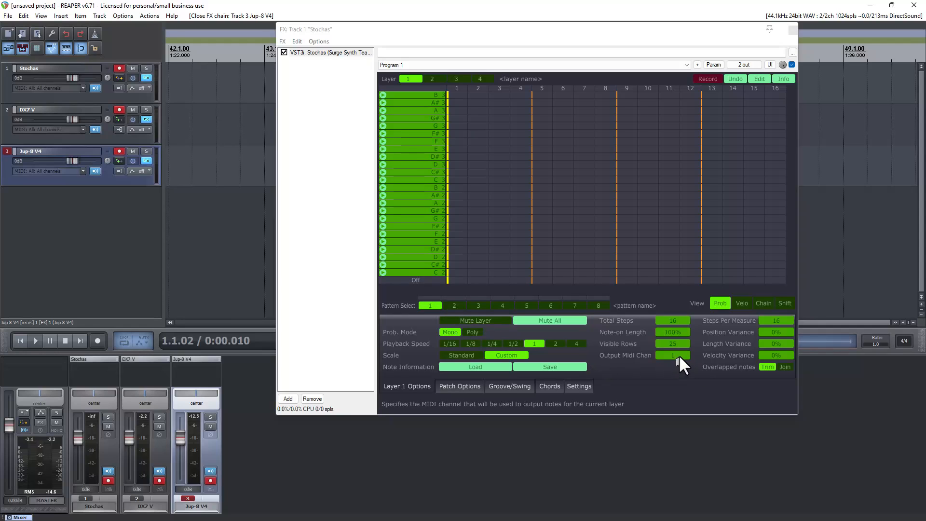
mouse_move(38, 162)
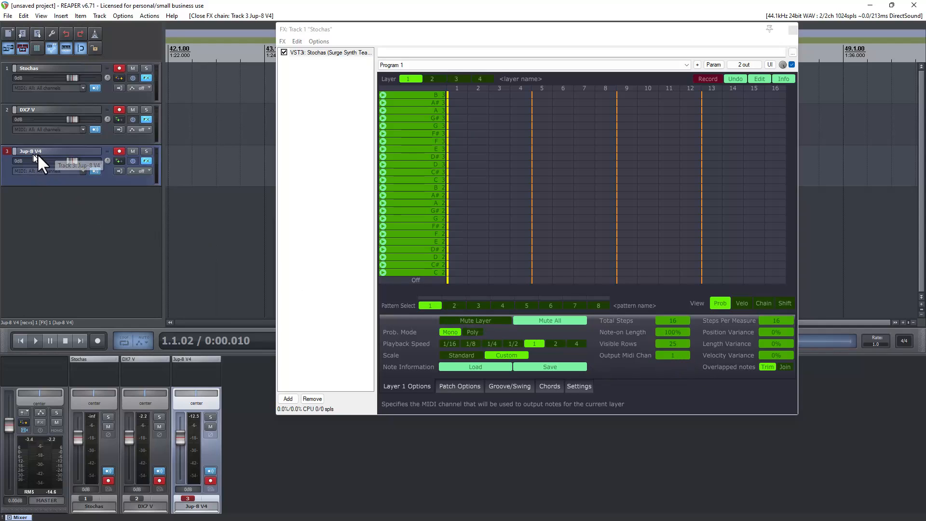
mouse_move(437, 245)
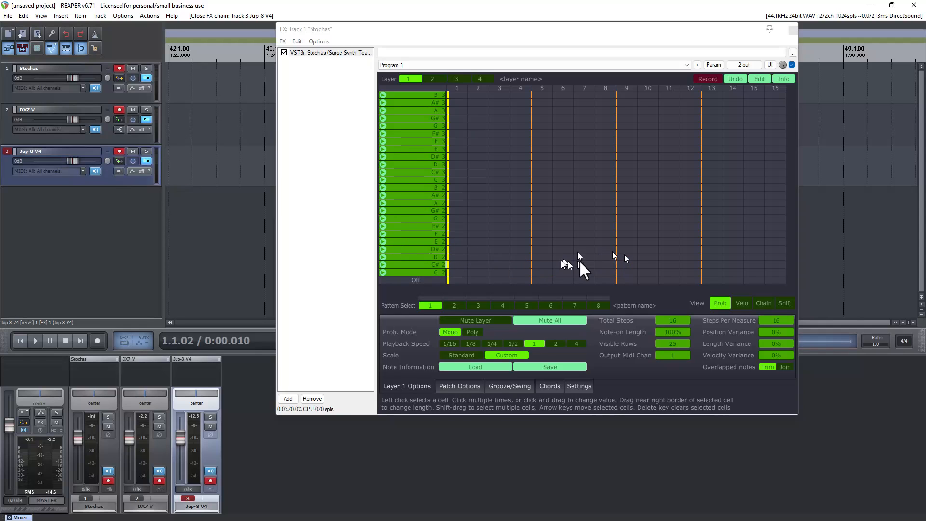
mouse_move(427, 124)
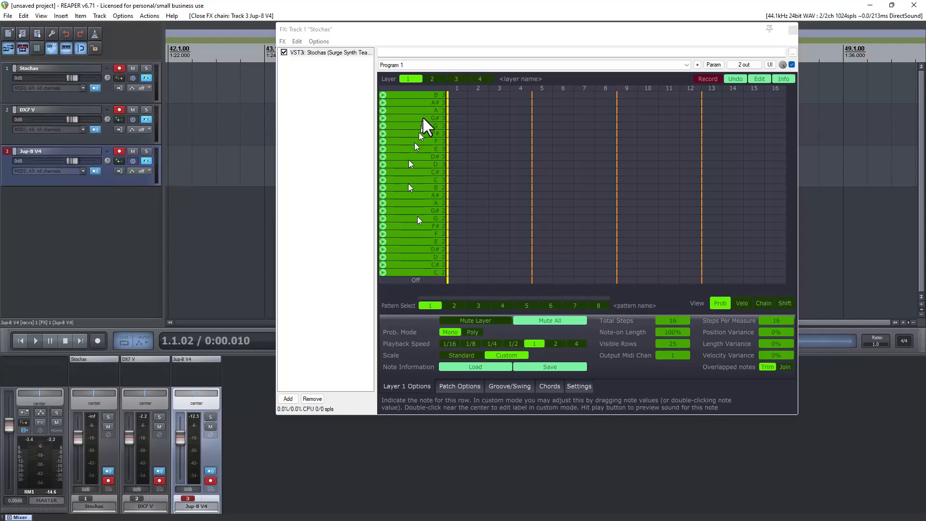
mouse_move(421, 310)
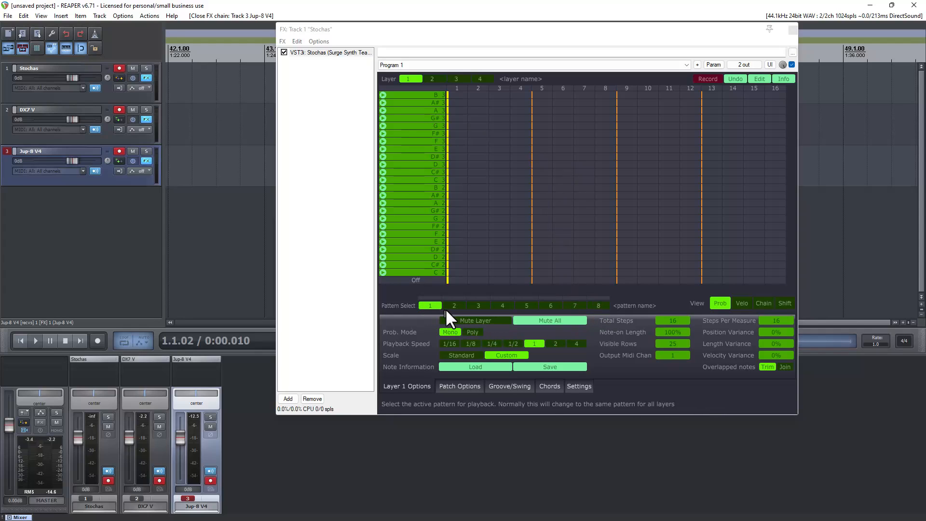
- Switch layer 1 to a Standard C Major scale at octave 2, rows C2 to E5
click(461, 355)
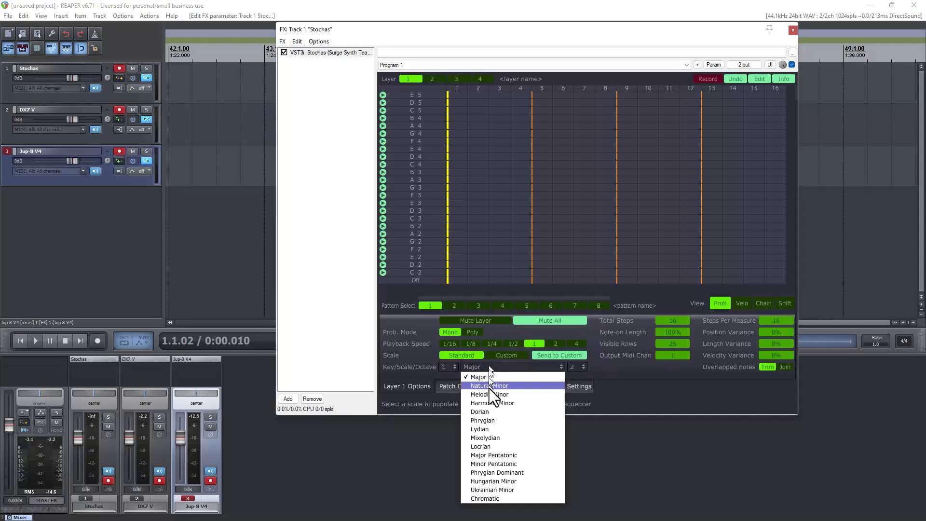
mouse_move(509, 372)
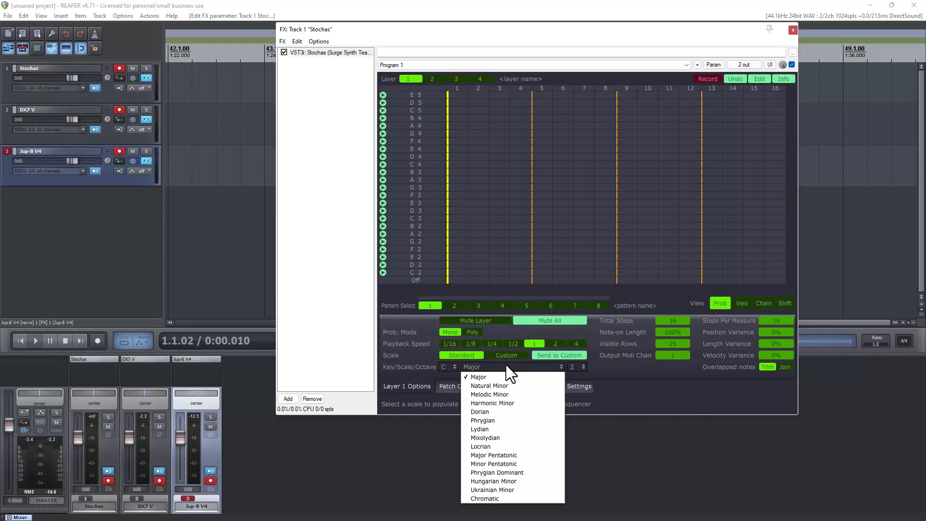
mouse_move(501, 374)
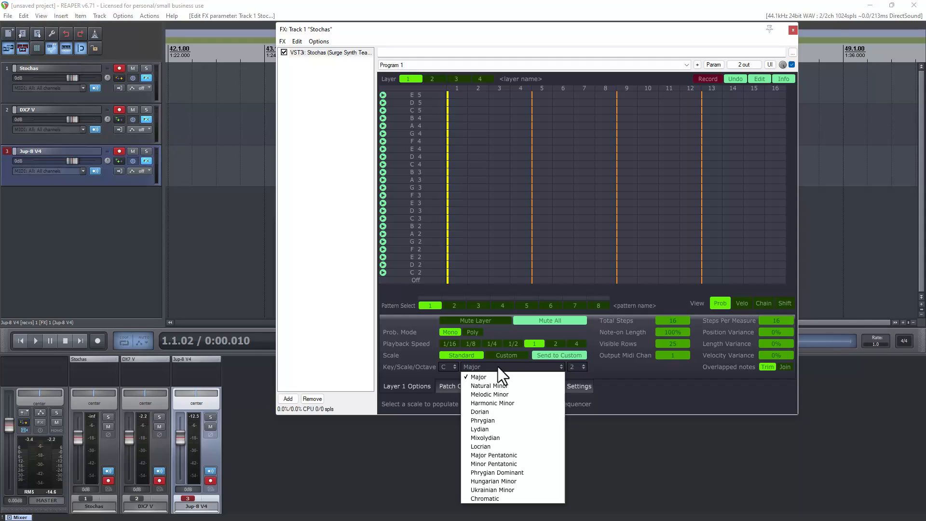
mouse_move(451, 376)
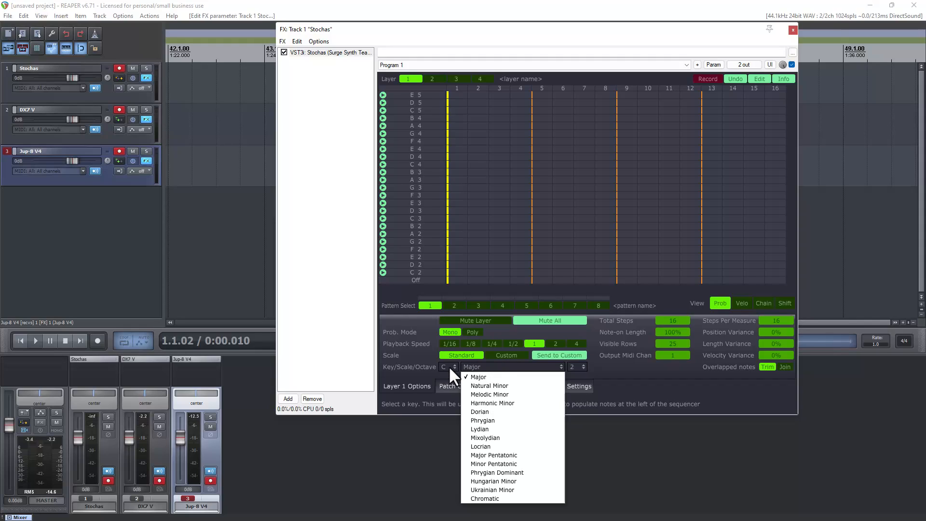
mouse_move(526, 375)
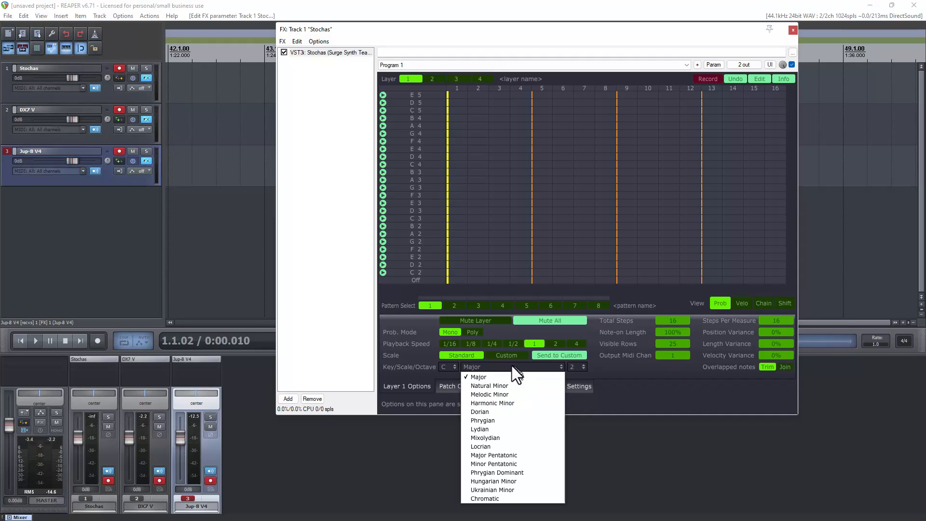
click(479, 377)
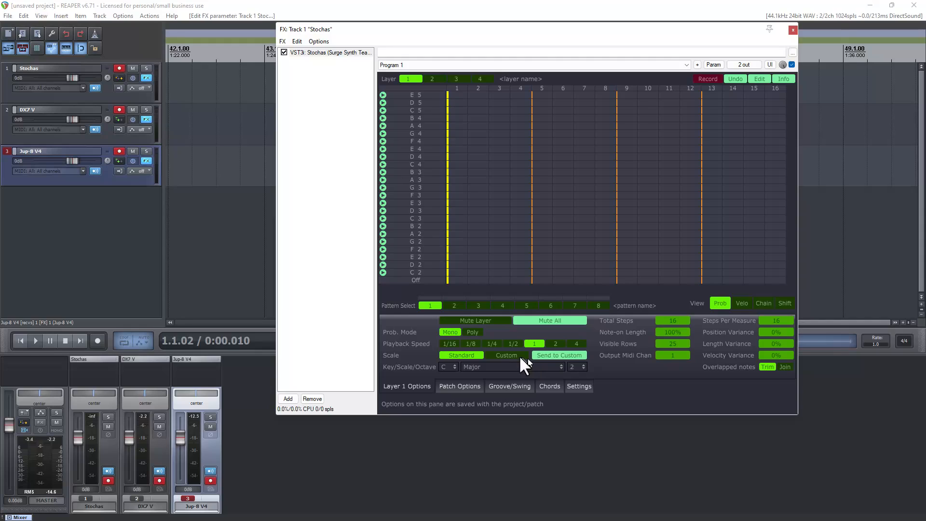
mouse_move(472, 332)
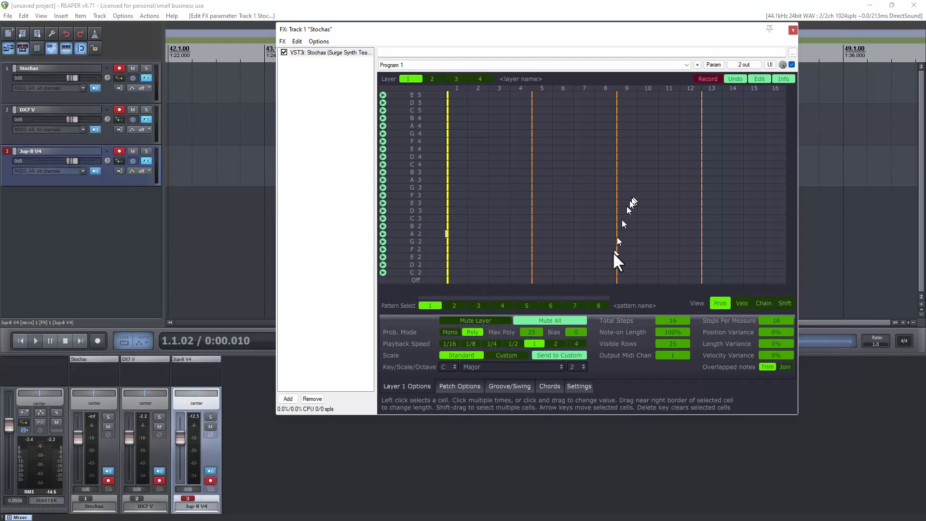
- Show the Chords tab at the bottom of the Stochas window
click(548, 386)
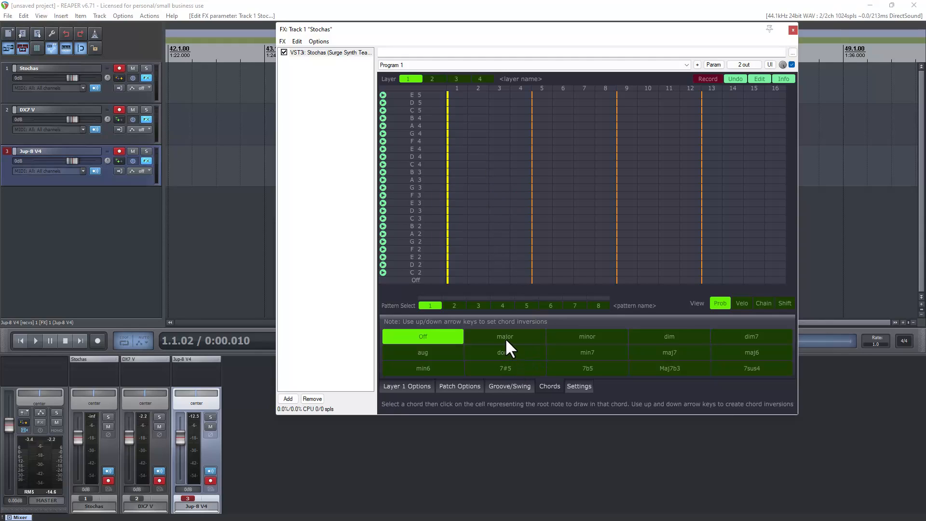
- Choose major chords and draw F major on steps 3 and 11 and C major on step 13
click(505, 337)
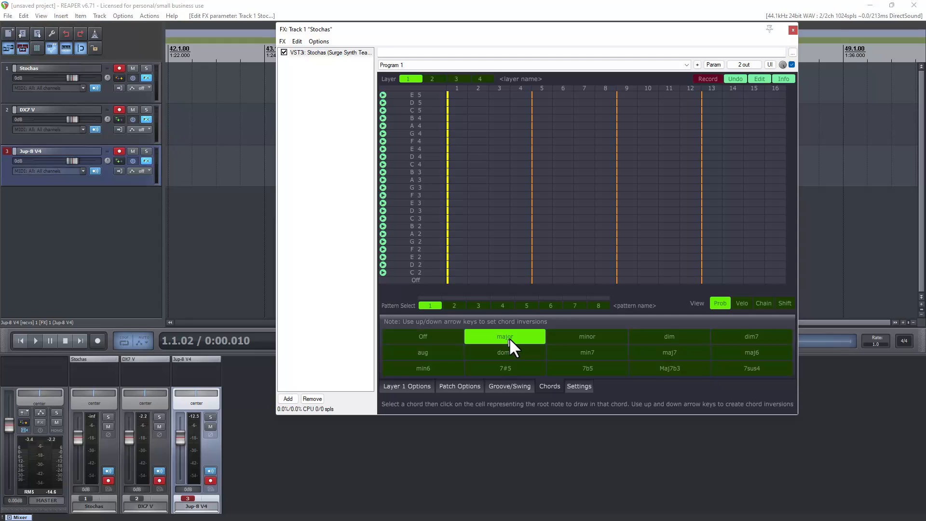
click(406, 386)
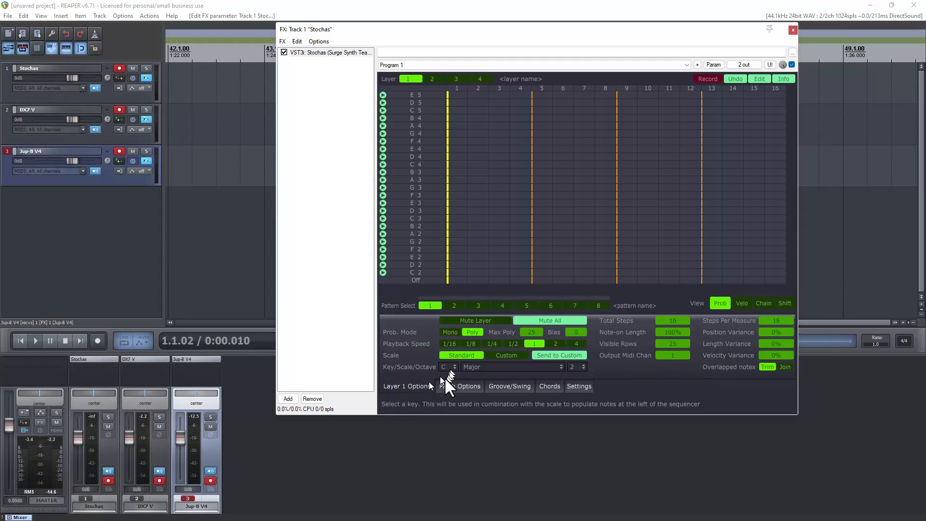
click(549, 387)
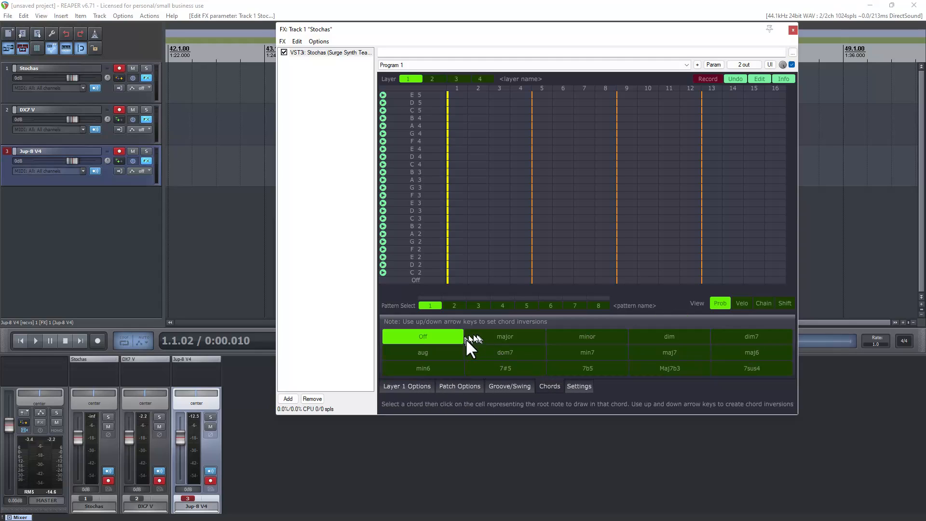
click(504, 336)
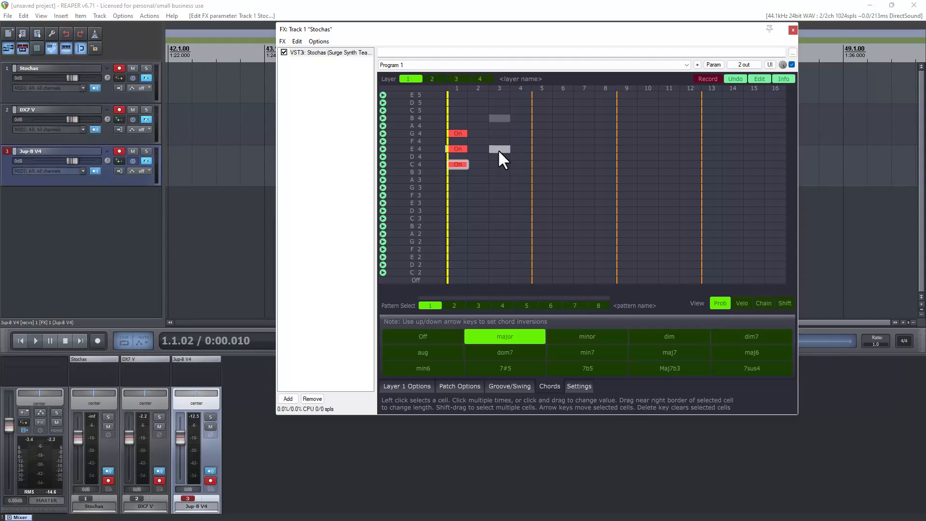
click(499, 141)
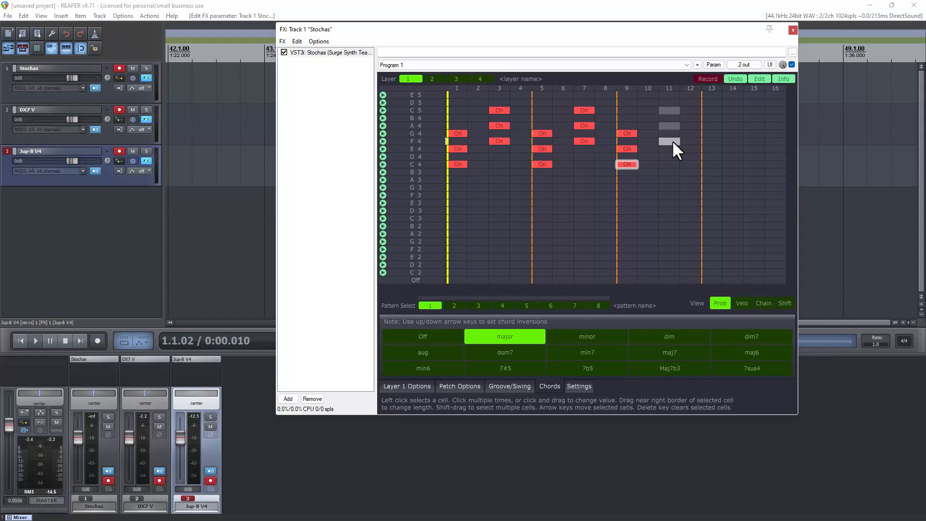
click(669, 141)
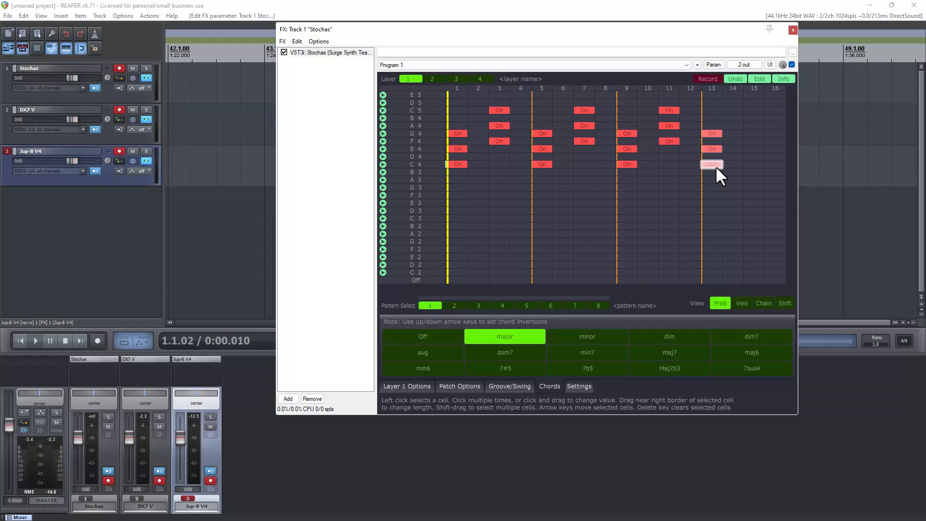
click(712, 164)
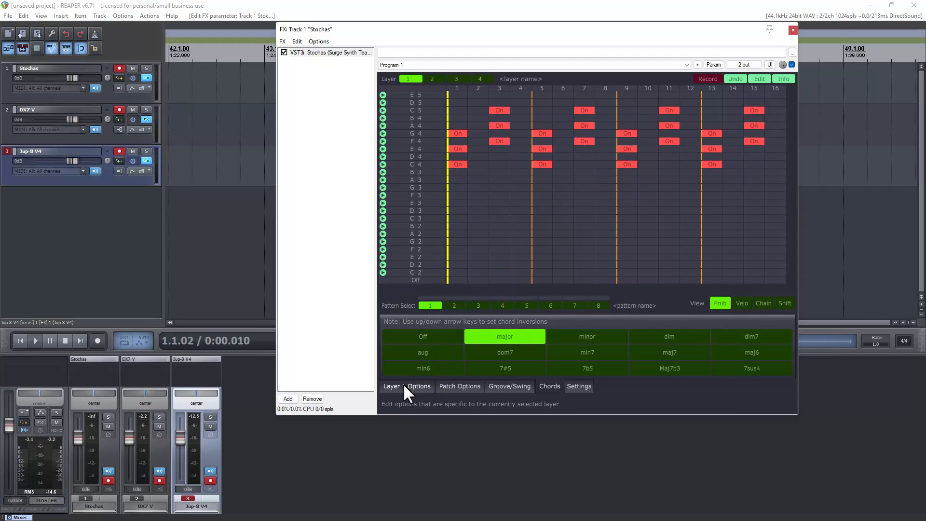
- Open the layer settings and the DX7 V synth window, then briefly play and stop the chord pattern
click(407, 386)
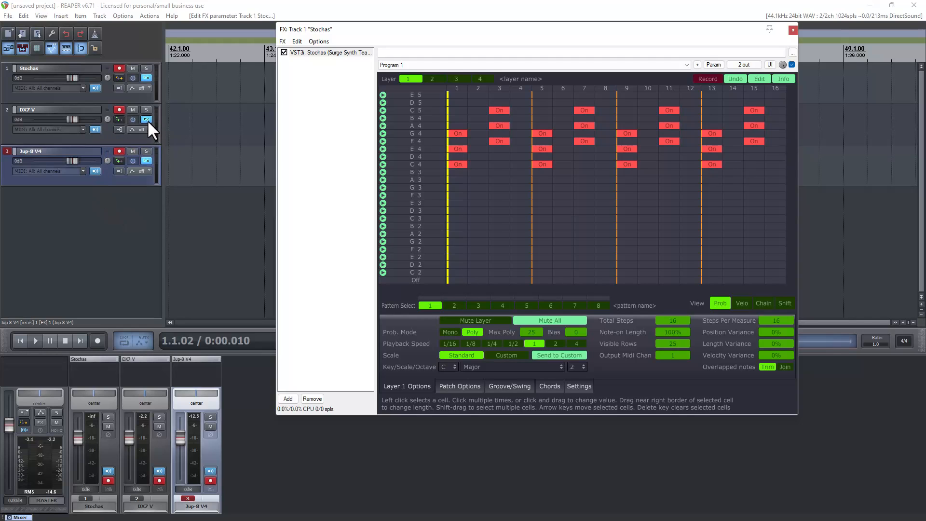
click(146, 120)
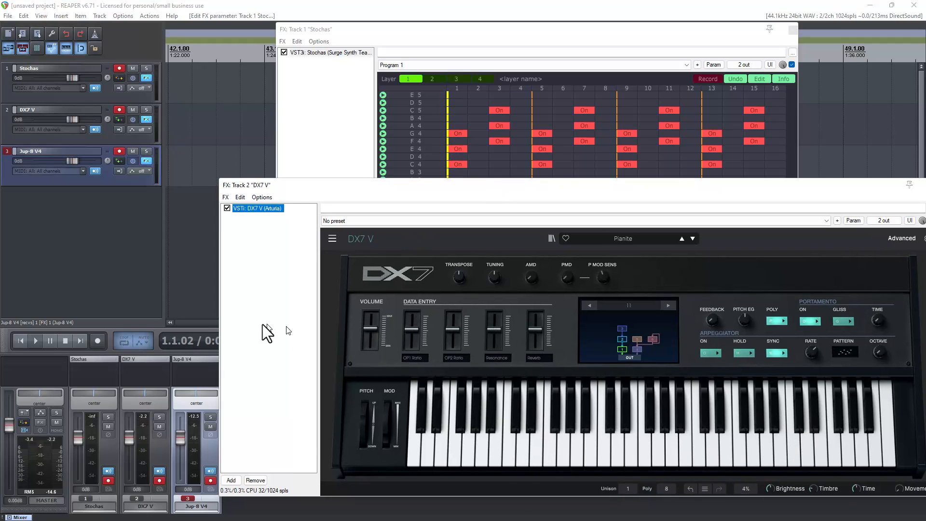
click(34, 340)
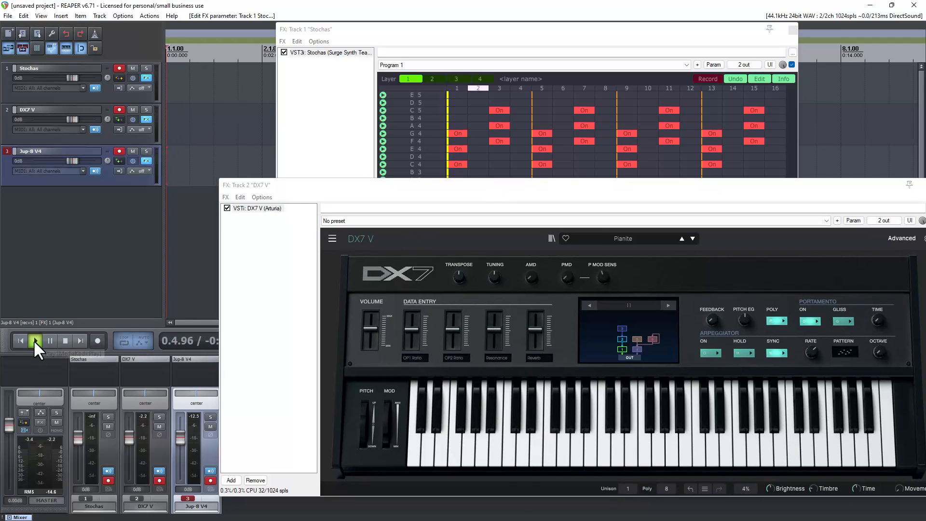
click(35, 341)
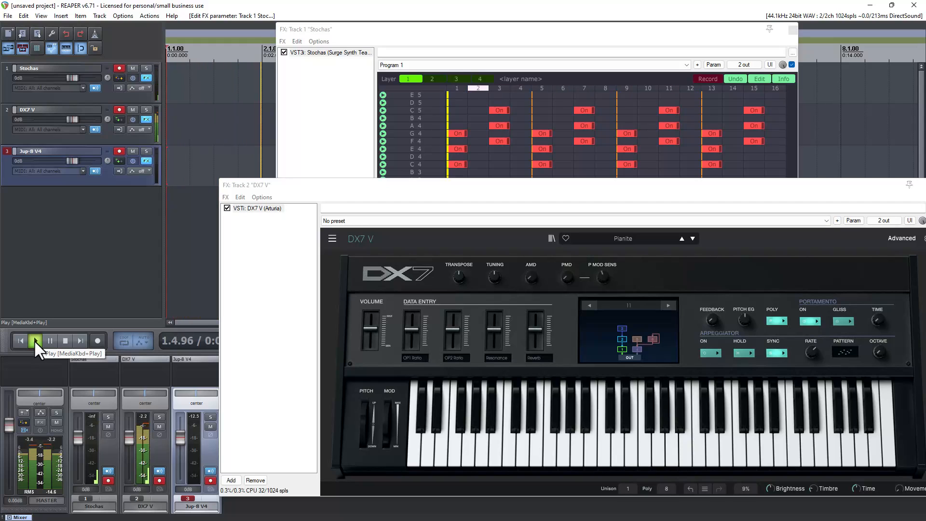
click(34, 340)
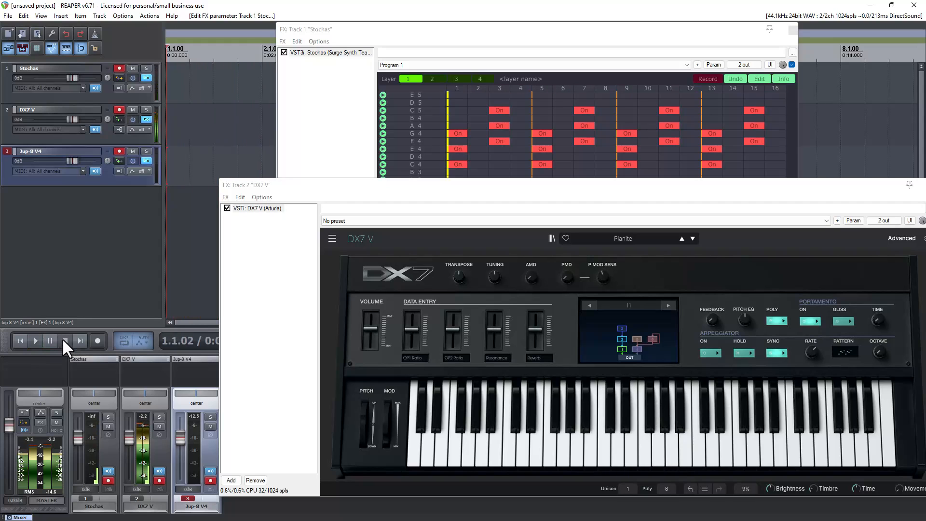
click(64, 341)
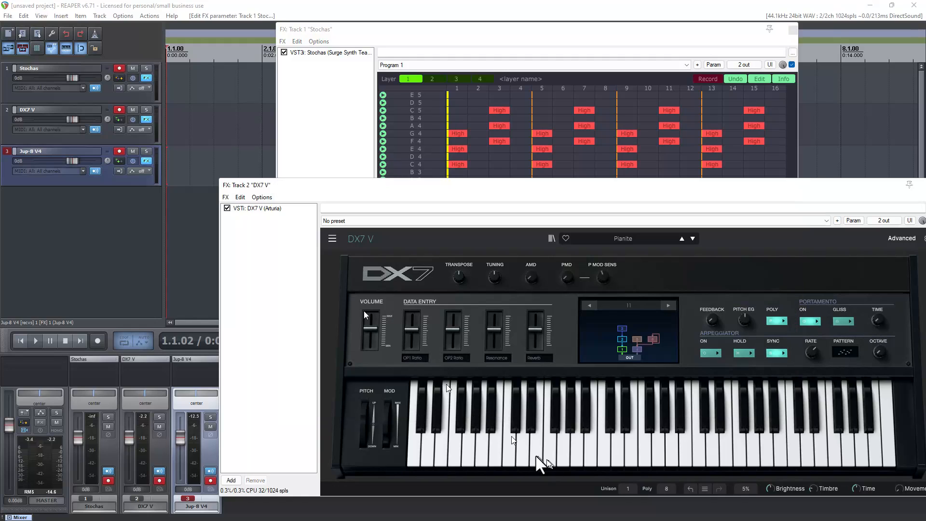
- Replay the chord pattern through DX7 V, then stop playback
click(35, 340)
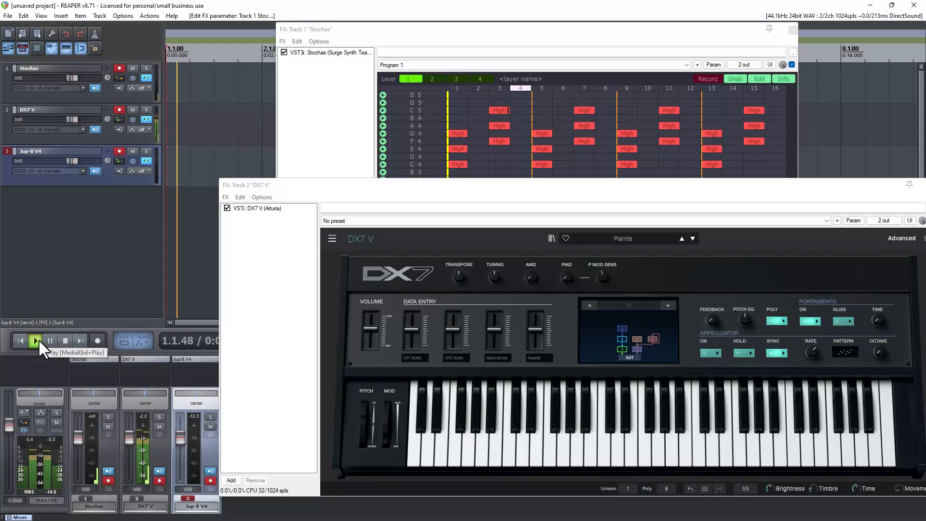
click(34, 341)
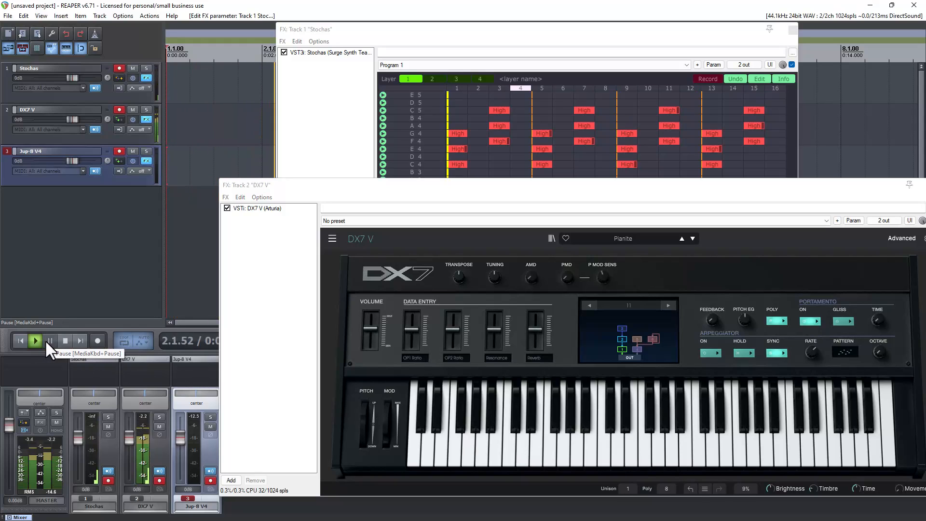
click(35, 341)
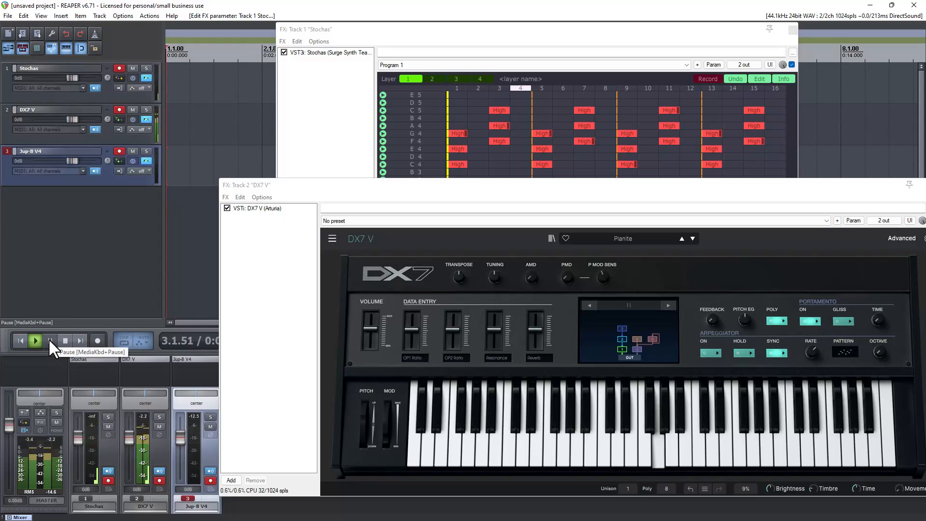
click(34, 341)
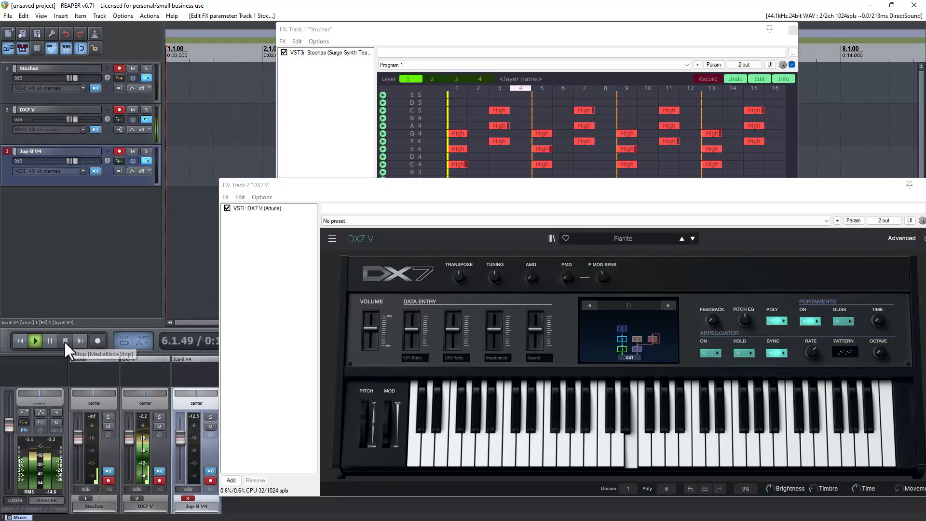
click(66, 341)
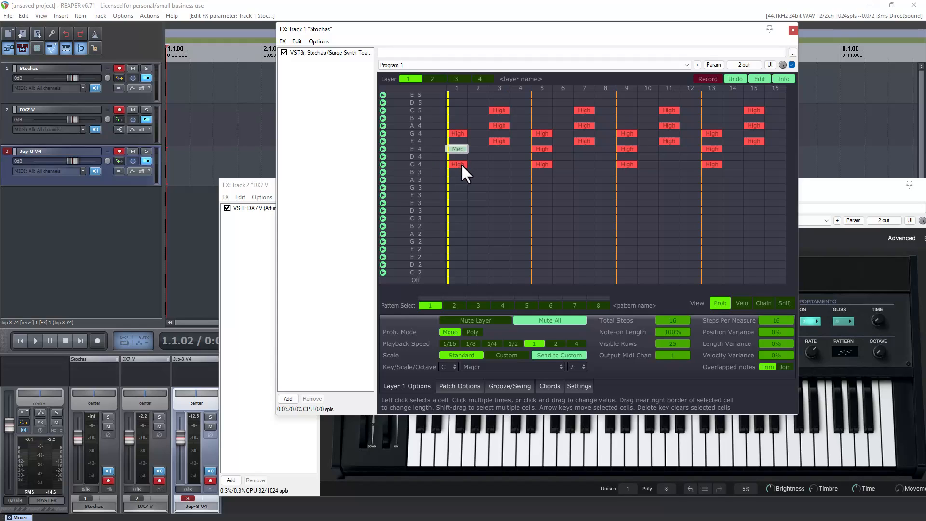
- Drop step 1's C4 to Low, toggle Prob. Mode Poly then Mono, and set step 3's F4 to Med
click(457, 164)
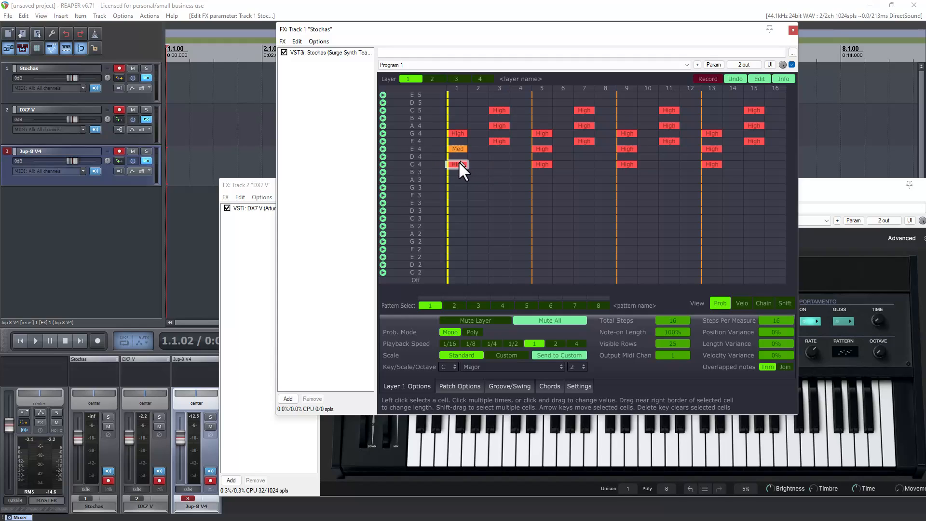
click(458, 164)
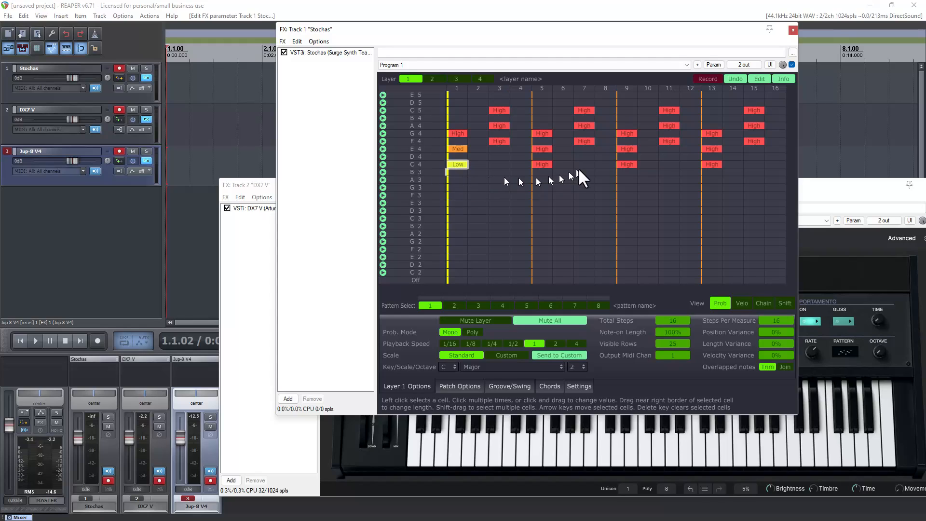
mouse_move(571, 176)
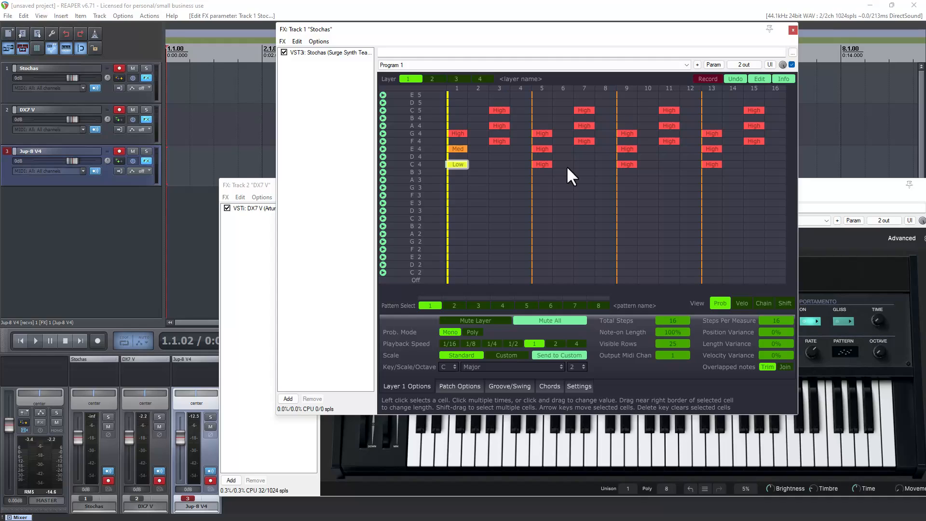
click(471, 331)
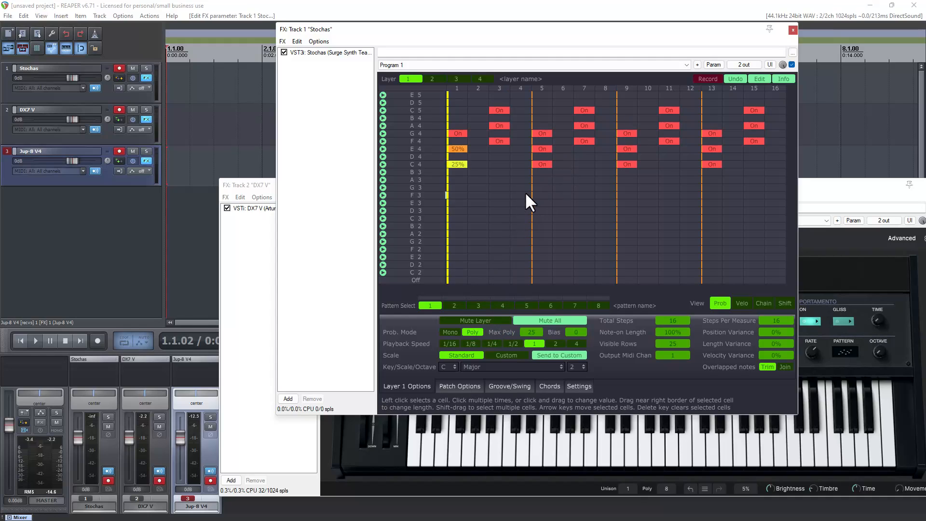
mouse_move(487, 156)
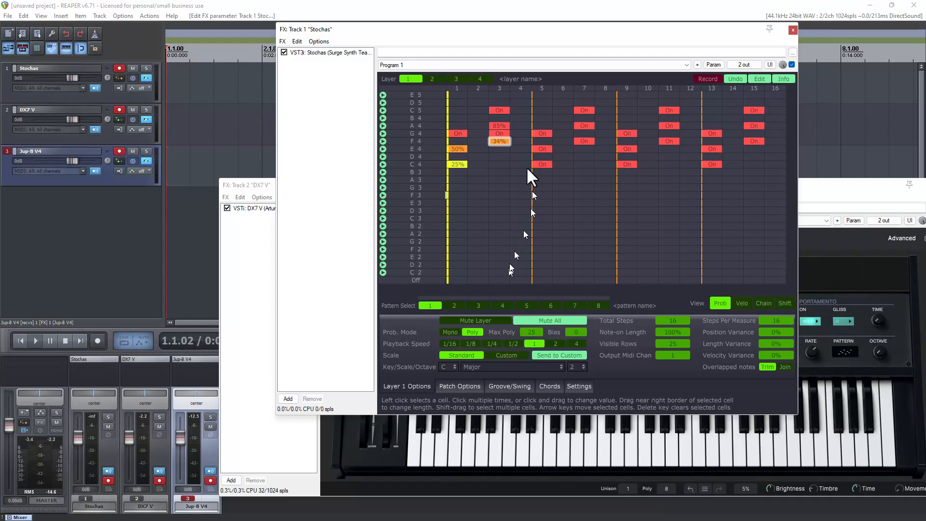
click(499, 140)
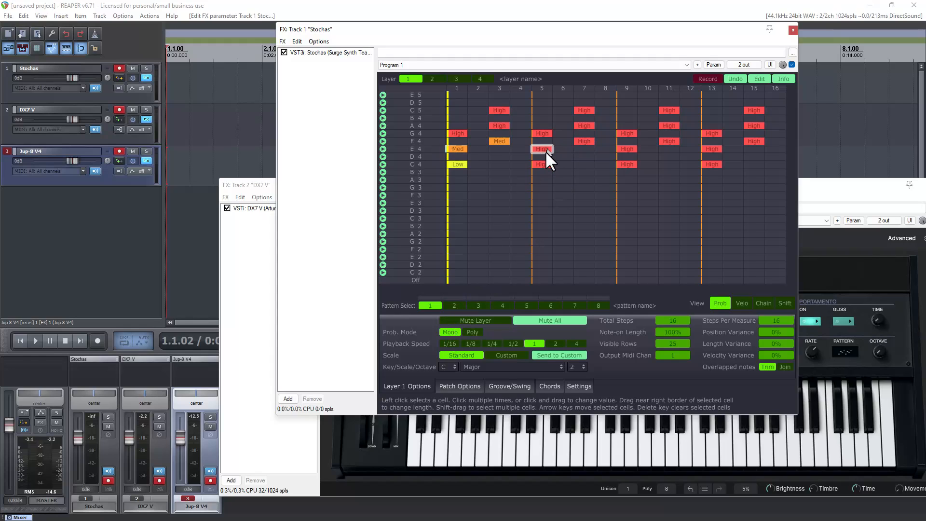
- Set step 5 E4 Low and C4 Med, adjust step 7 A4, and lower step 11 F4 and A4
click(542, 148)
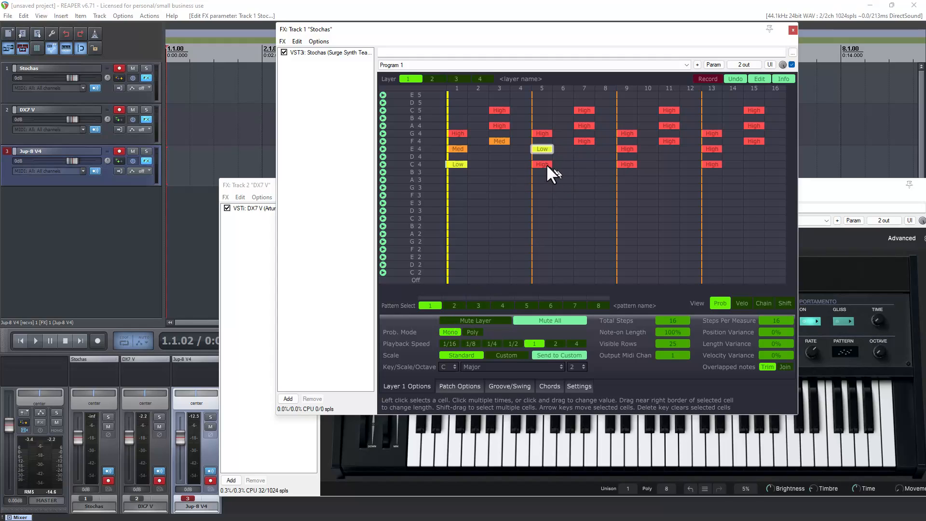
click(542, 164)
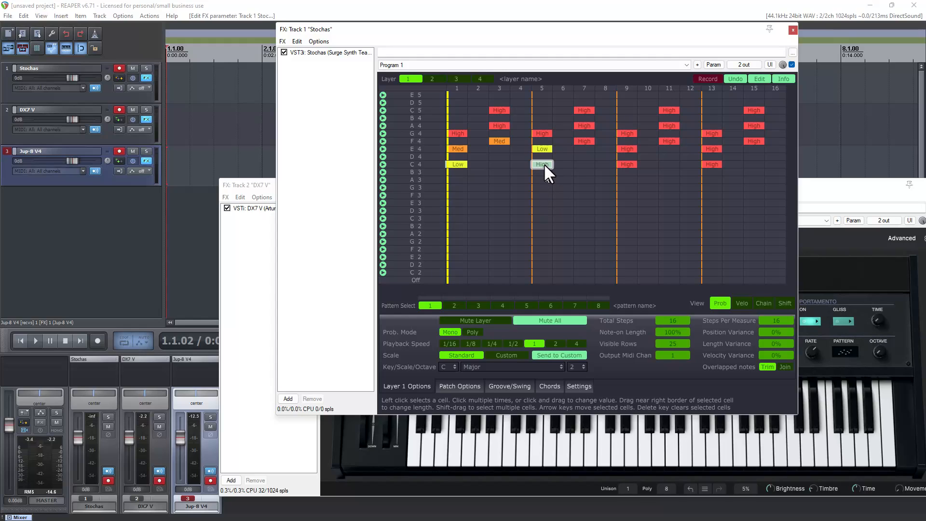
click(542, 180)
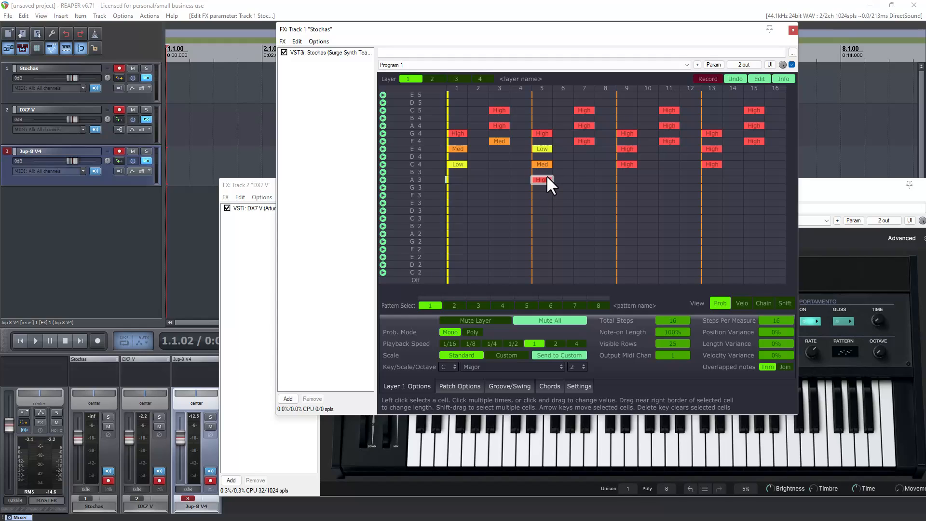
click(584, 140)
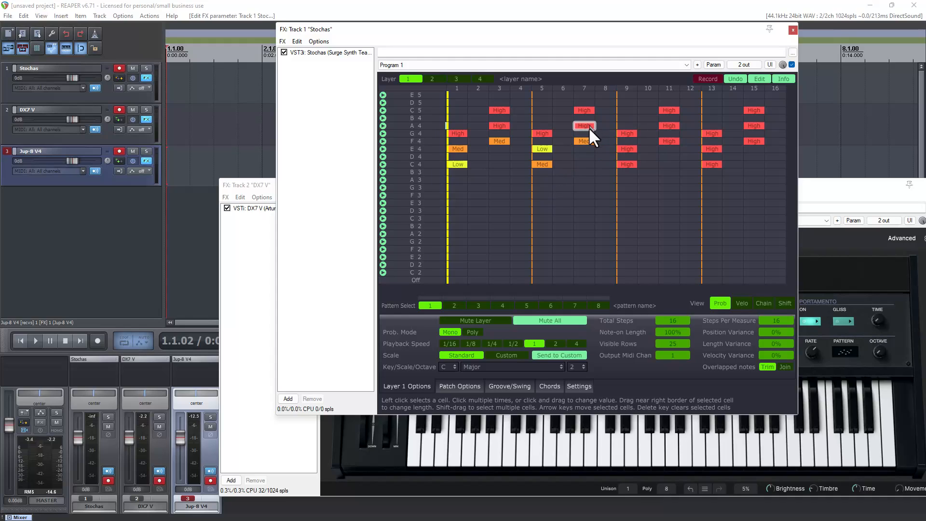
click(584, 125)
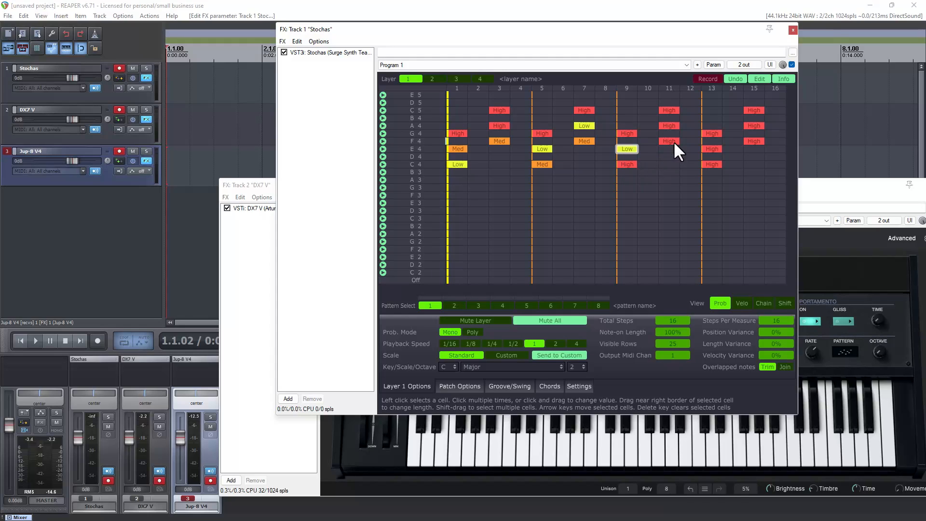
click(669, 141)
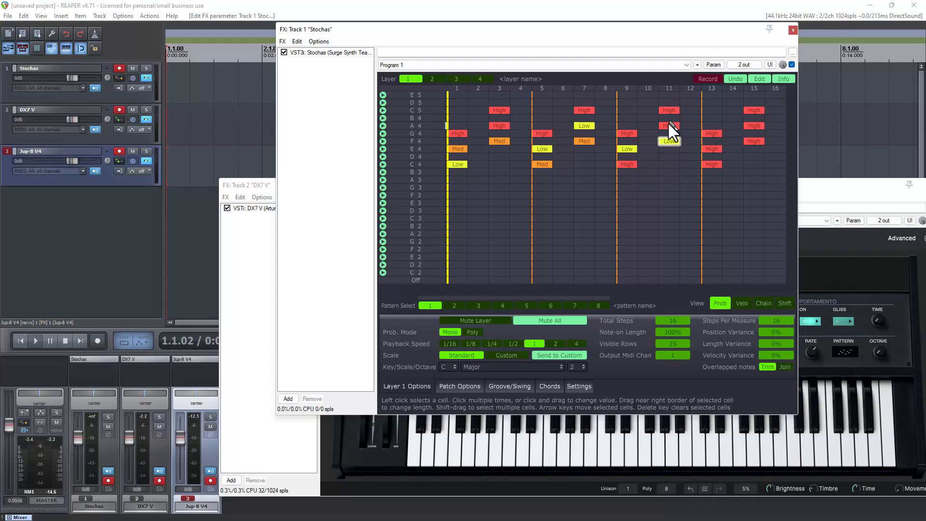
click(670, 125)
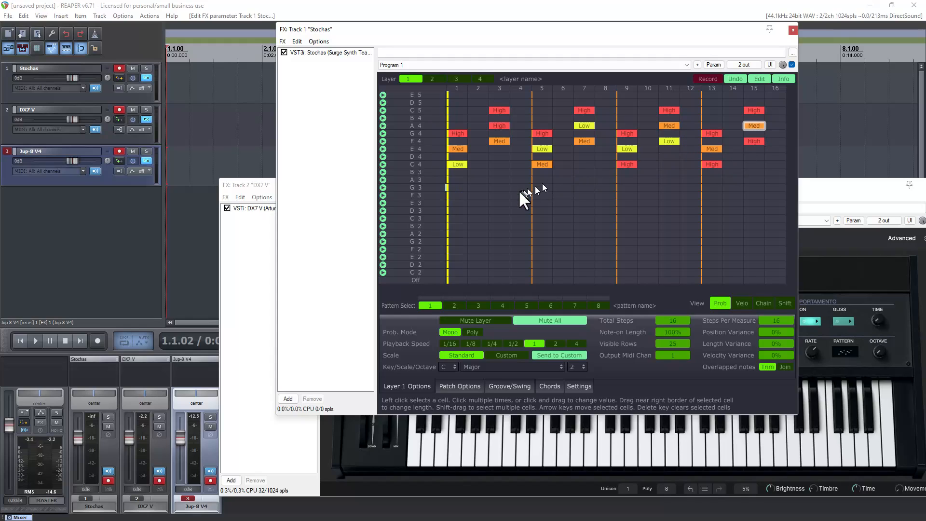
mouse_move(485, 255)
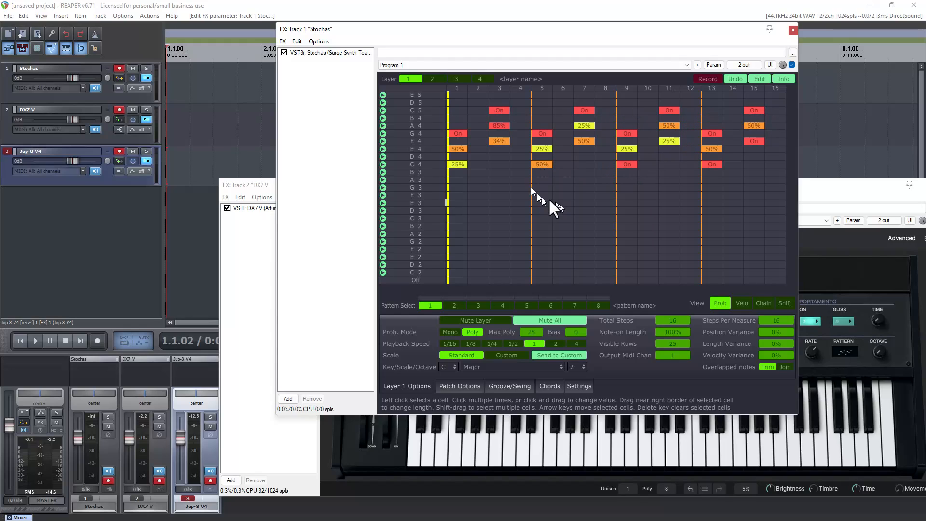
mouse_move(609, 225)
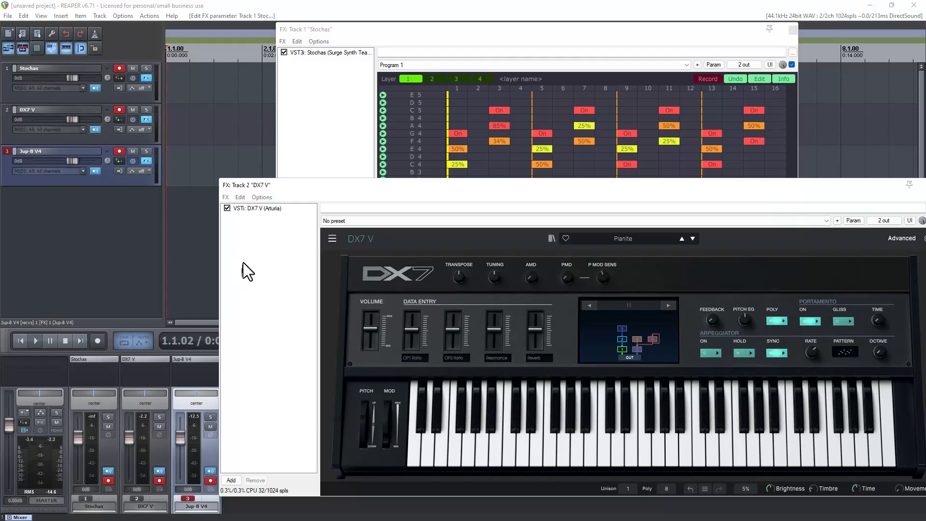
- Start playback and listen to the Stochas chord pattern playing through DX7 V
click(36, 340)
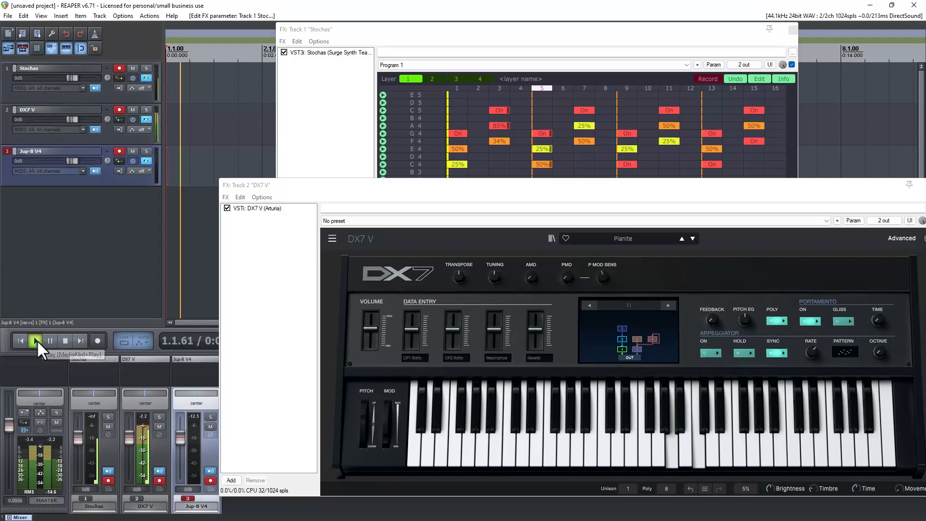
click(35, 340)
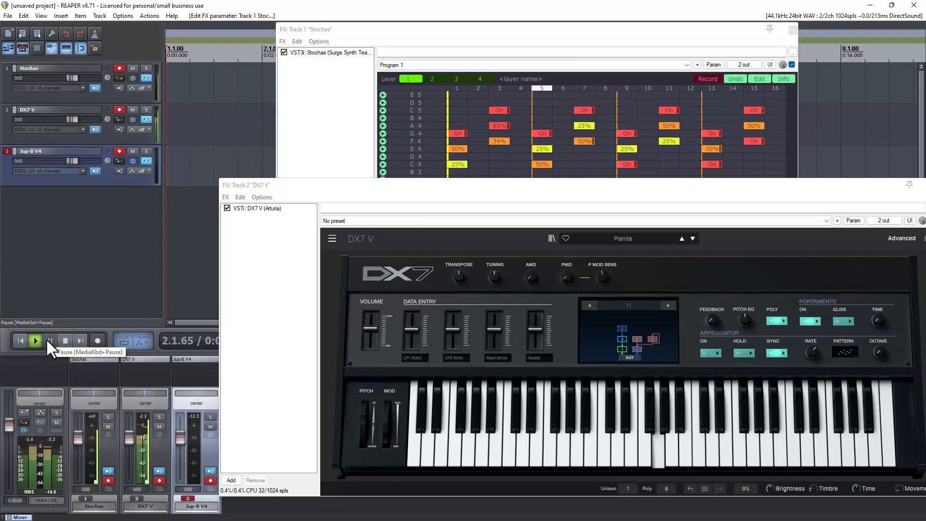
click(35, 341)
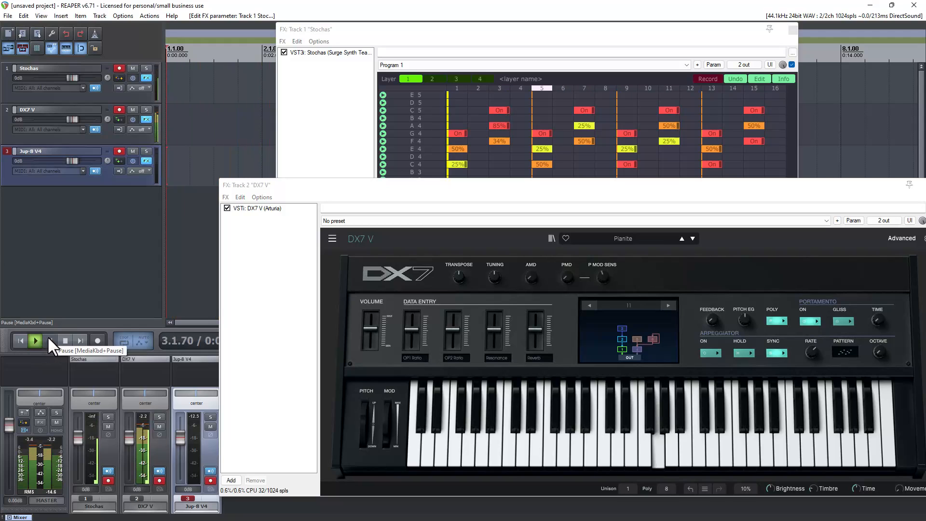
click(35, 340)
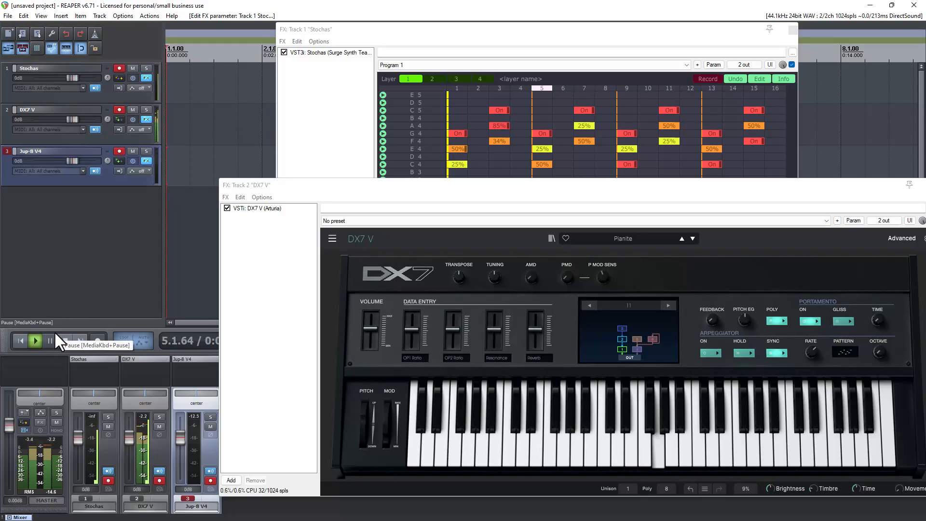
click(34, 340)
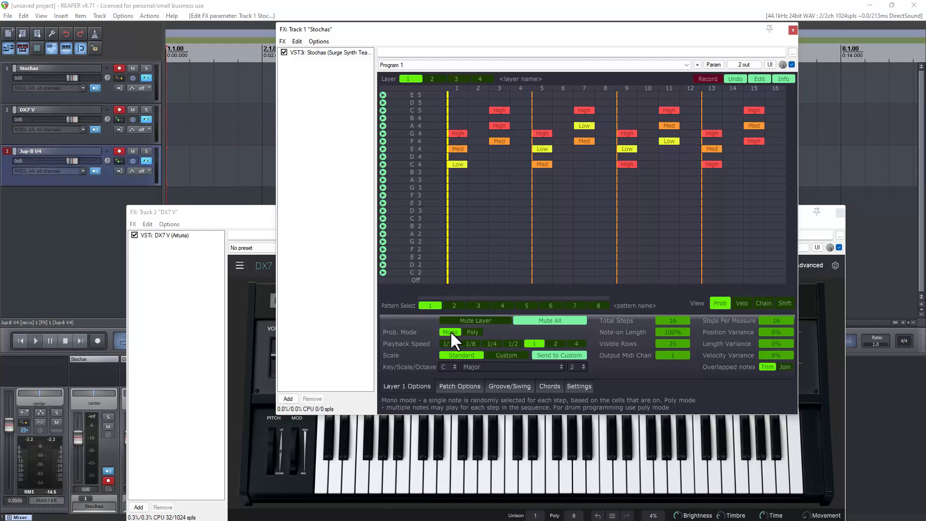
- Set Prob. Mode to Mono in Stochas Layer 1 Options
click(35, 341)
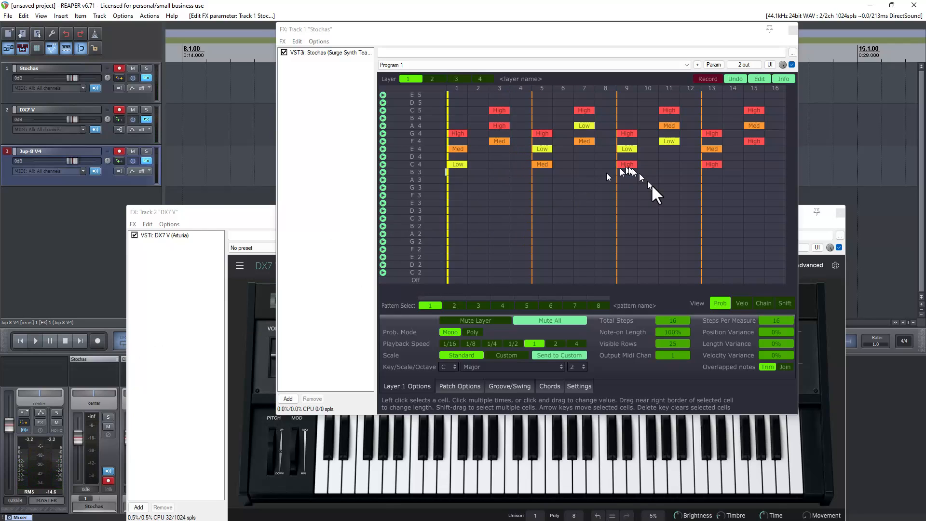
mouse_move(585, 301)
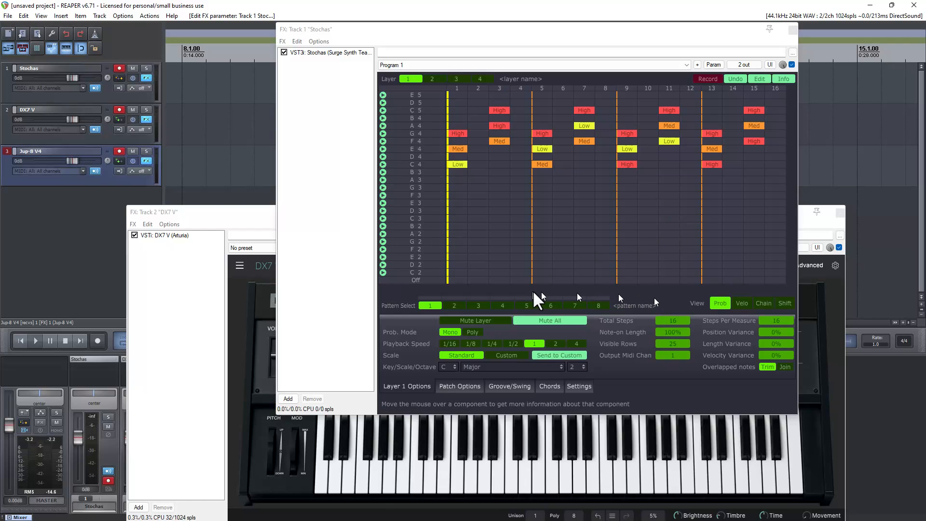
mouse_move(540, 304)
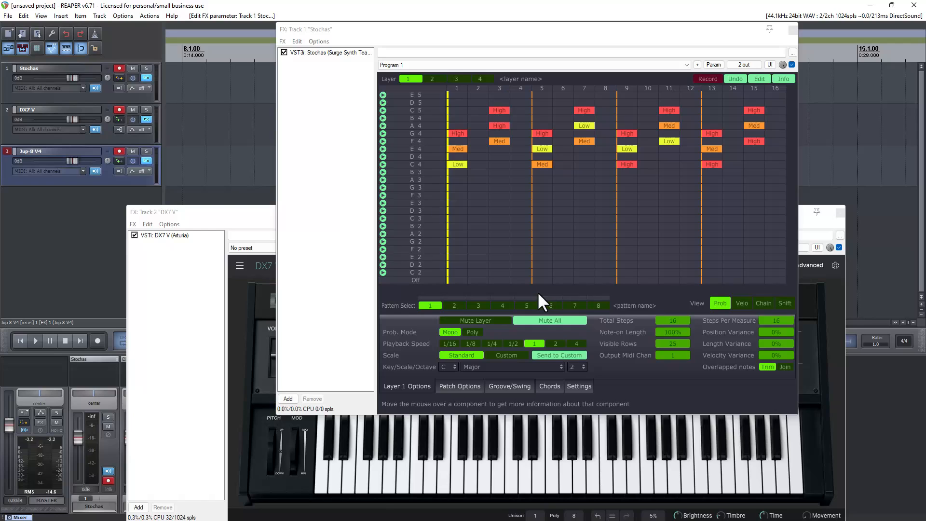
mouse_move(553, 302)
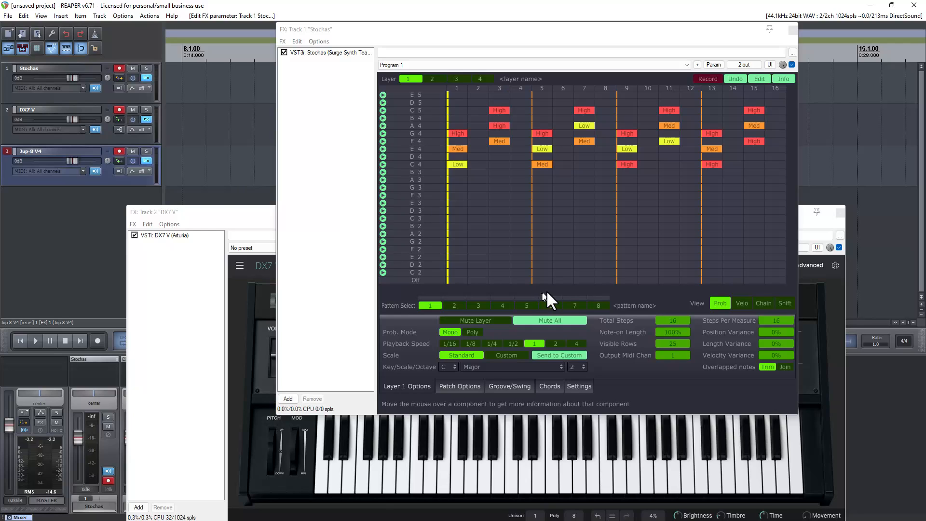
click(454, 306)
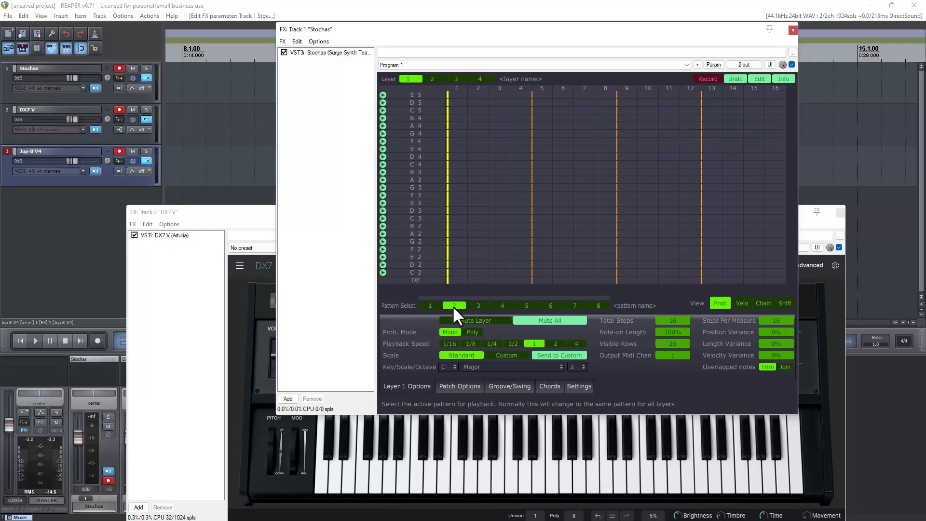
mouse_move(667, 360)
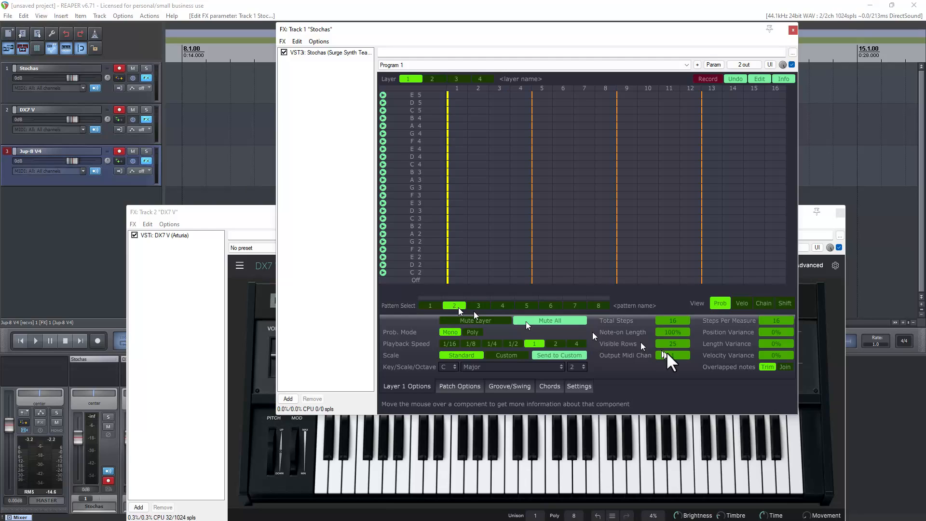
click(672, 355)
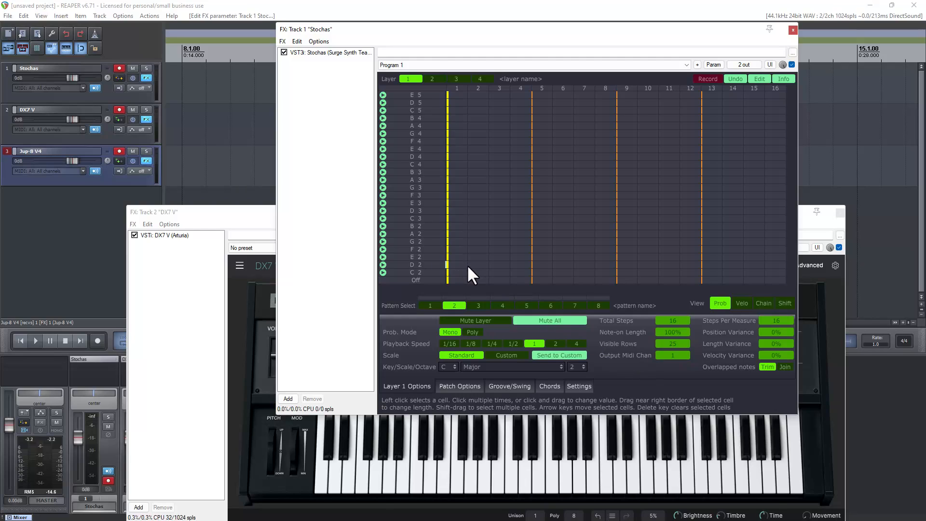
click(475, 321)
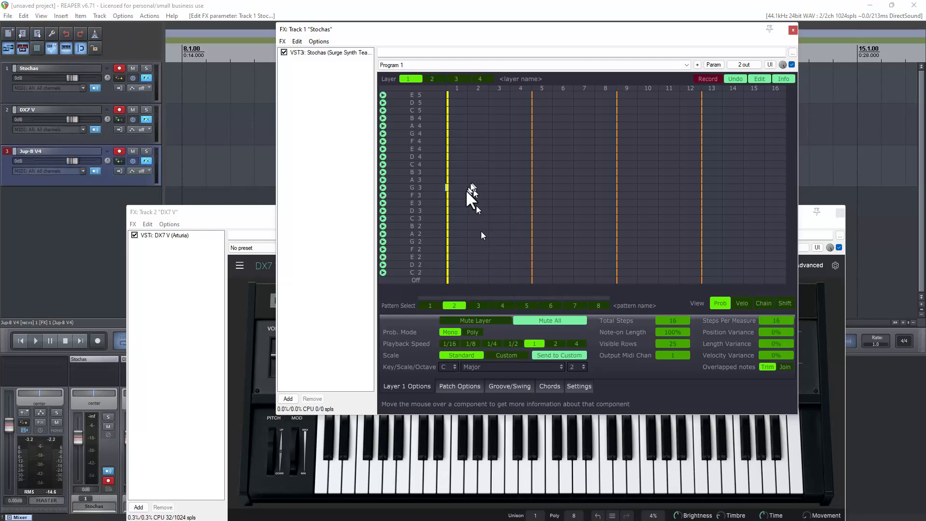
click(429, 305)
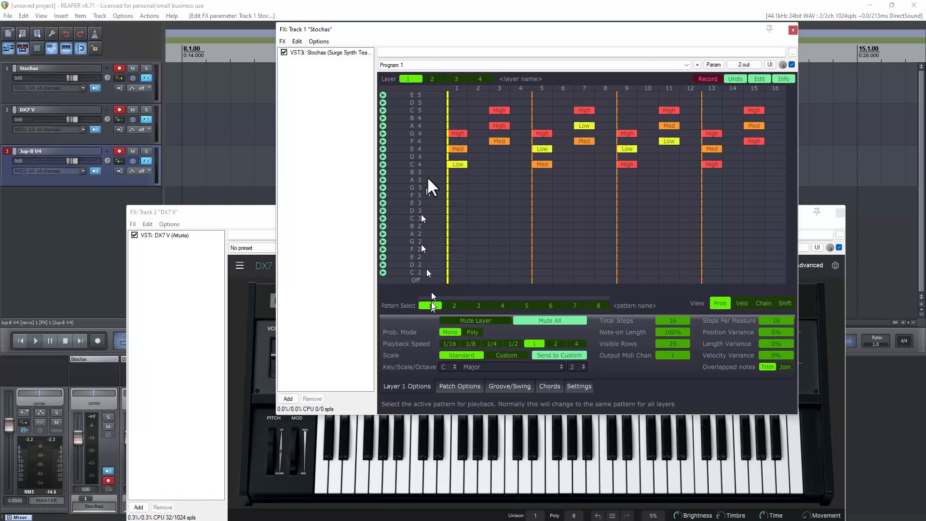
- Select Stochas layer 2 and show its chord type choices
click(433, 78)
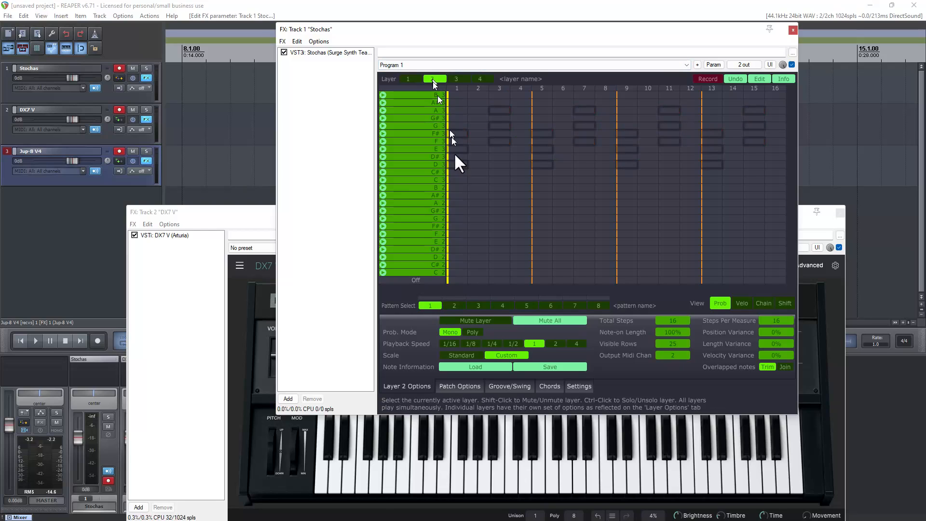
click(434, 79)
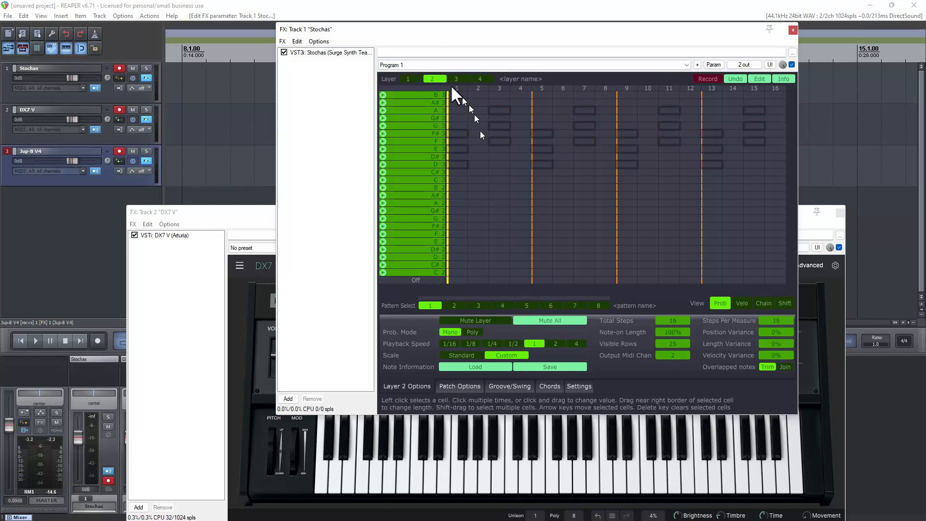
mouse_move(528, 153)
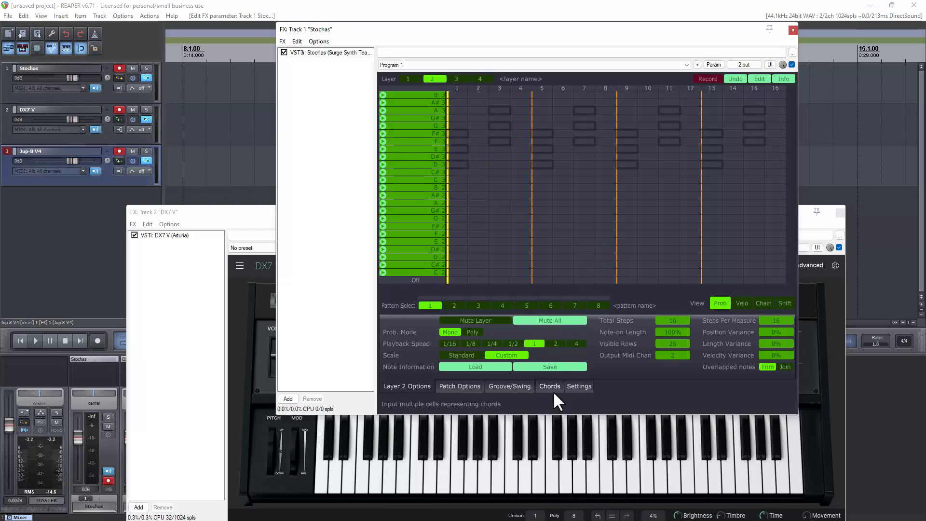
click(549, 387)
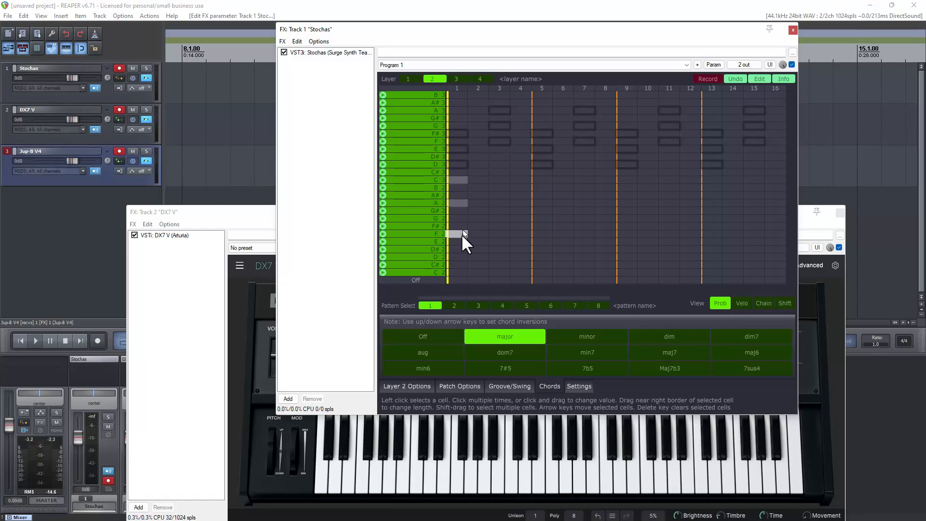
mouse_move(464, 241)
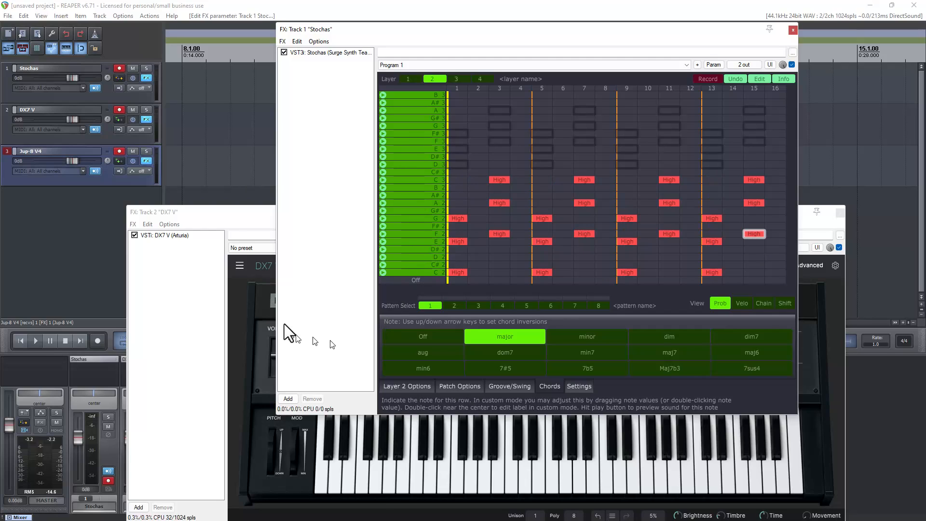
mouse_move(318, 290)
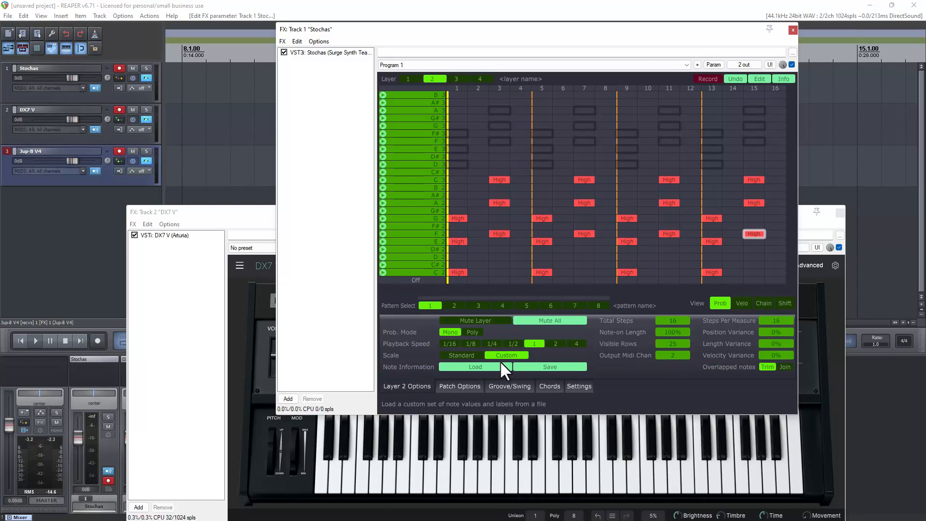
mouse_move(461, 343)
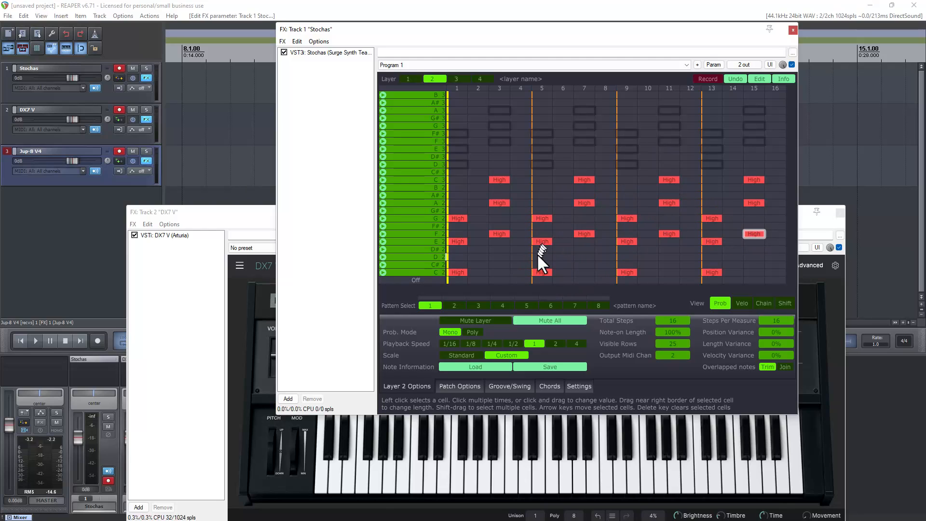
mouse_move(582, 281)
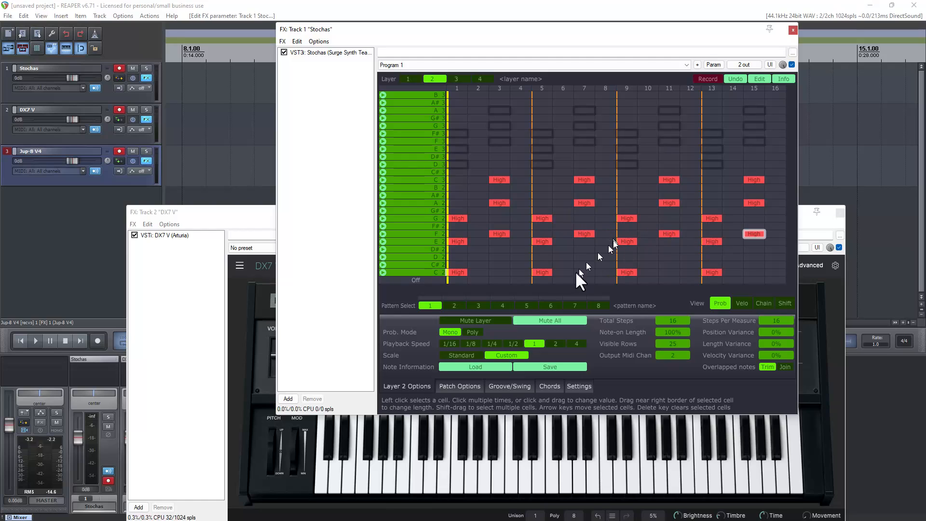
mouse_move(192, 360)
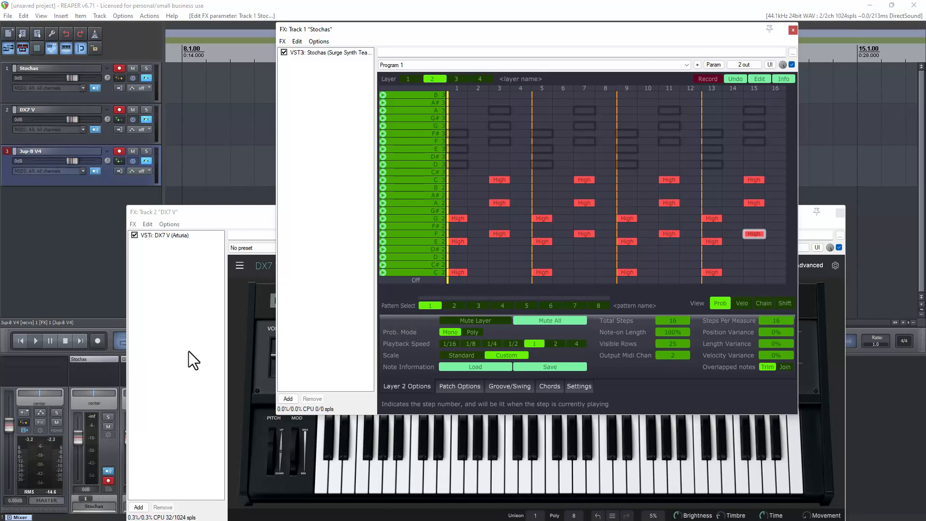
mouse_move(35, 340)
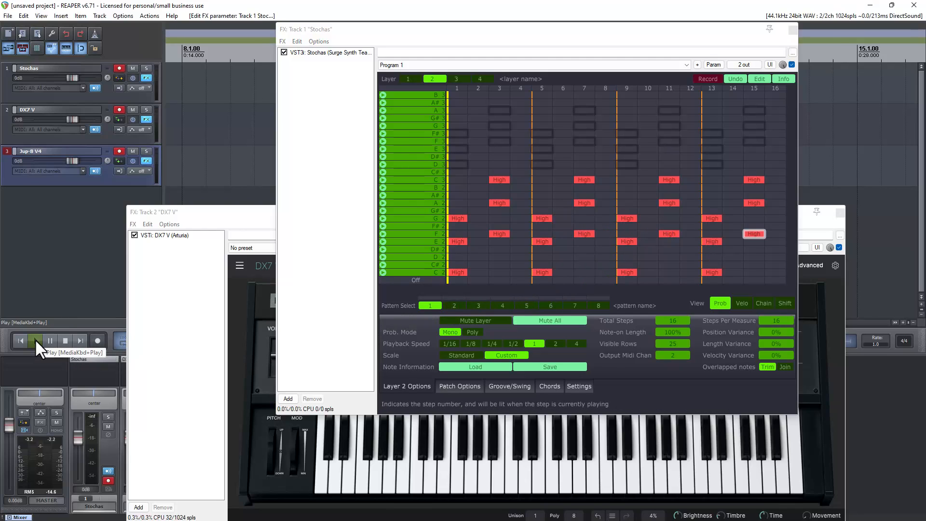
- Start playback to hear layer 2's major chords through DX7 V alongside layer 1
click(36, 340)
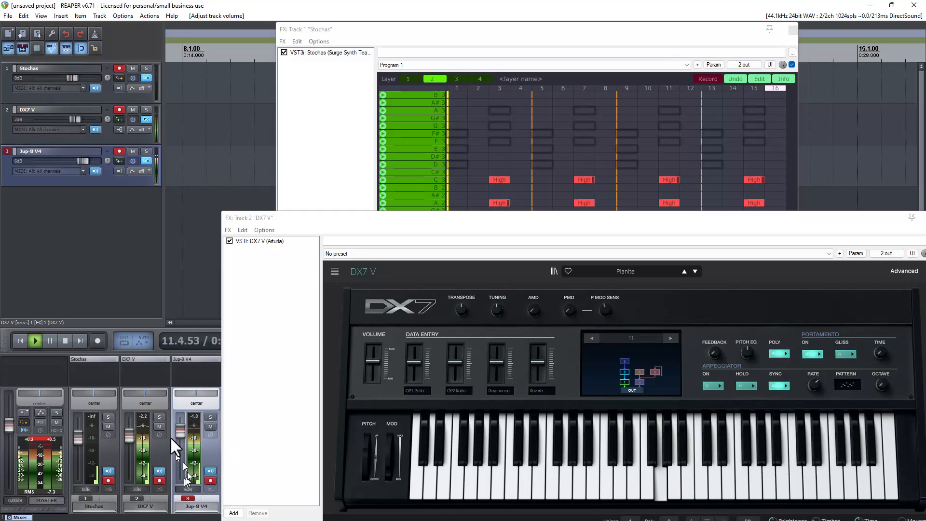
- Adjust the Jup-8 V4 track on the mixer, then stop playback
click(132, 110)
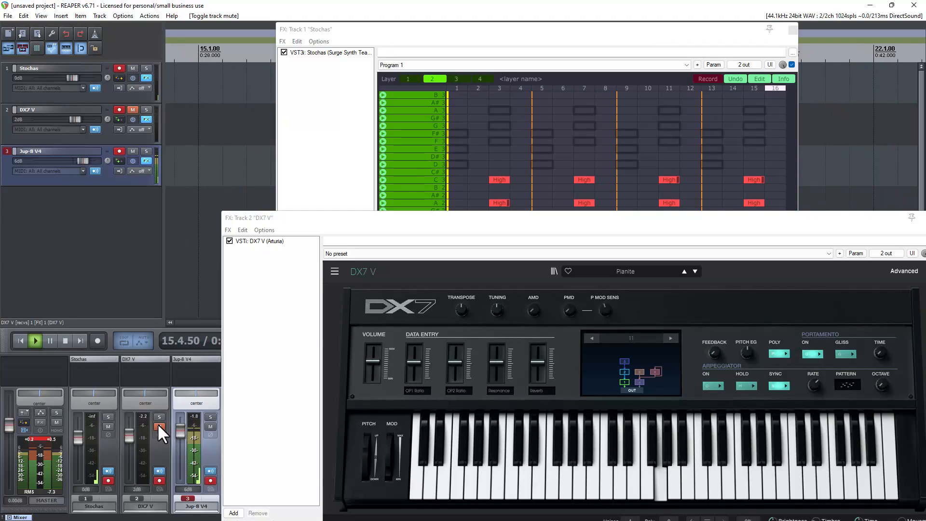
click(211, 426)
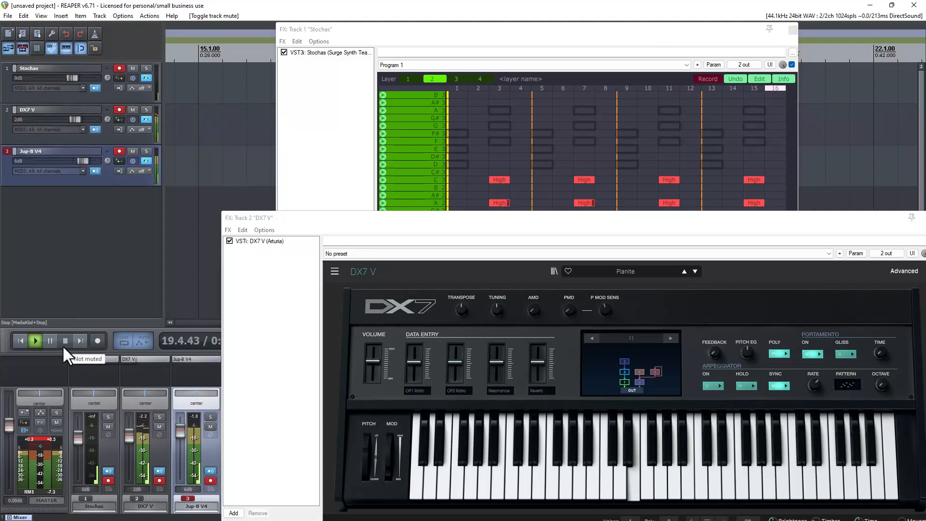
click(64, 340)
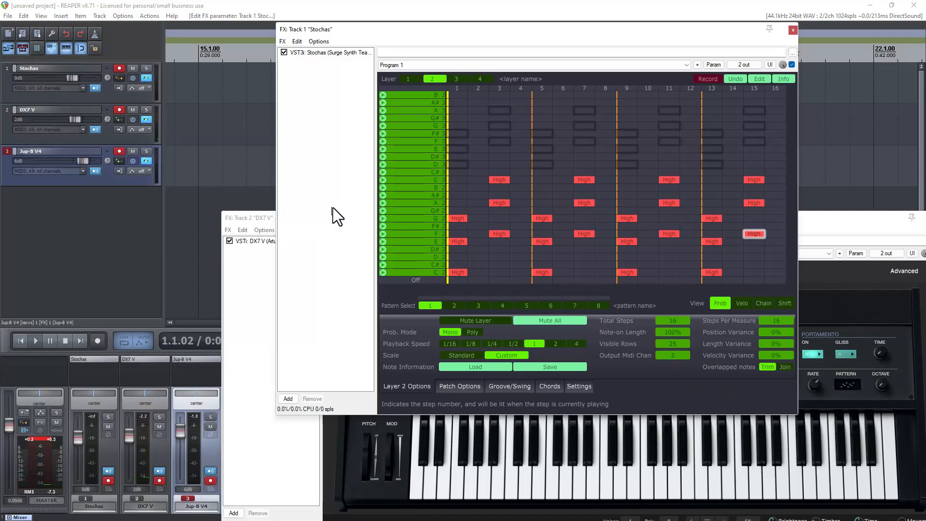
mouse_move(644, 269)
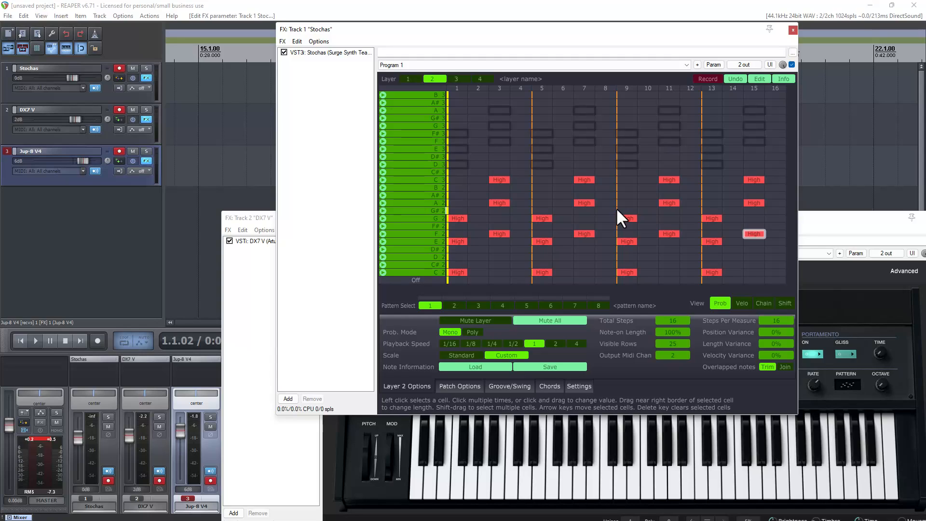
mouse_move(620, 304)
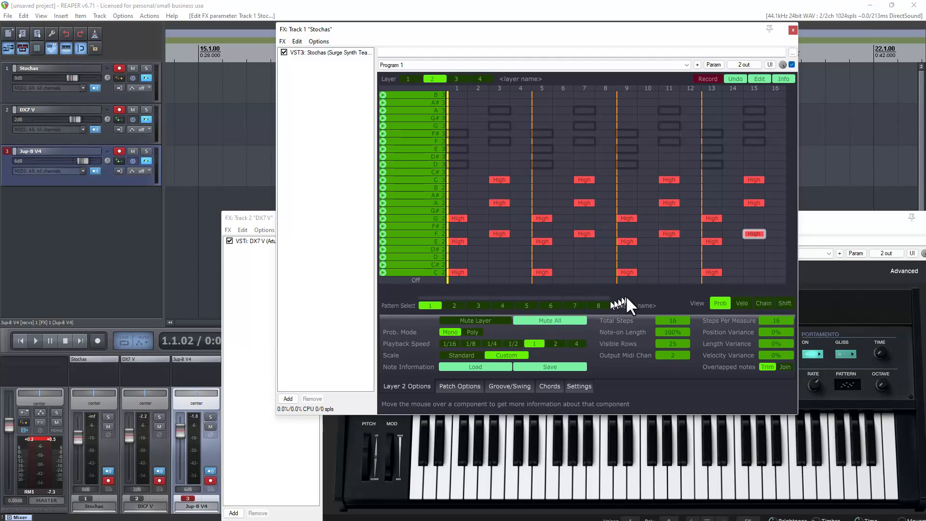
mouse_move(473, 310)
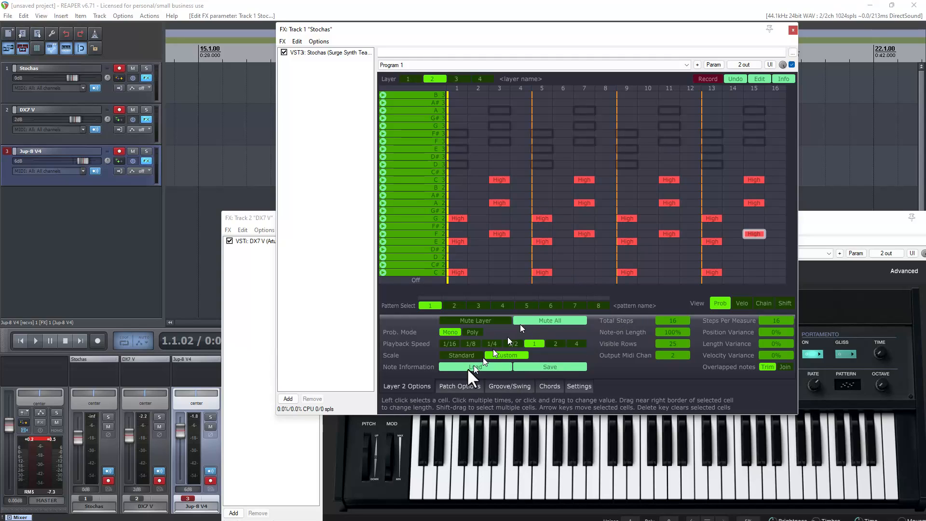
- Set layer 2 to the Standard scale: key C, Chromatic, octave 2
click(460, 355)
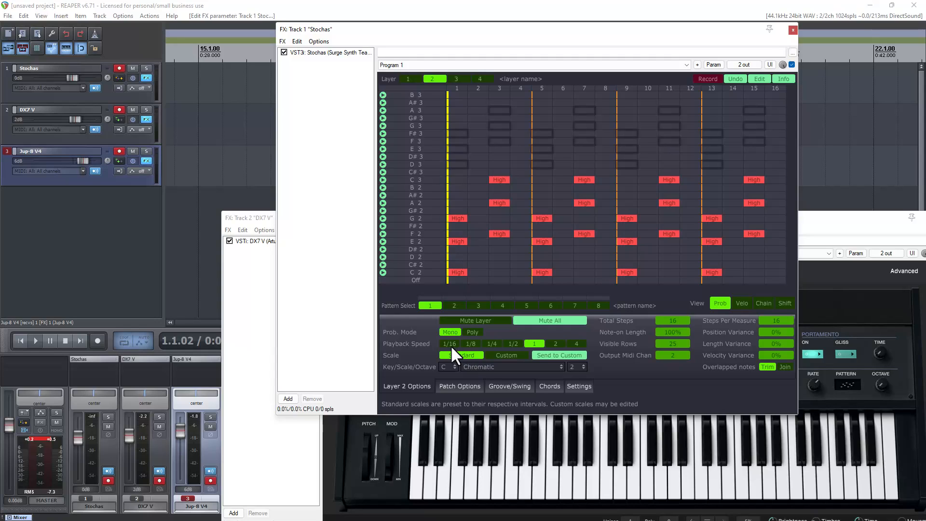
click(408, 78)
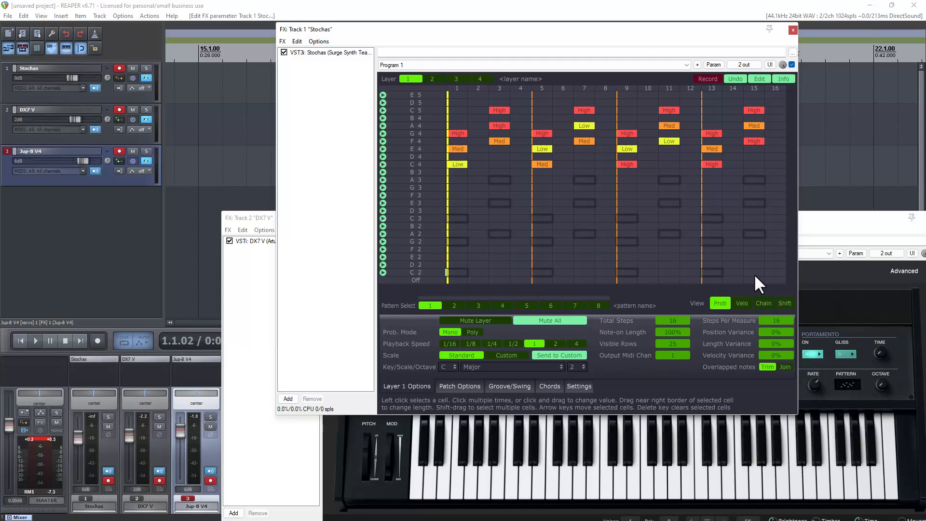
mouse_move(755, 283)
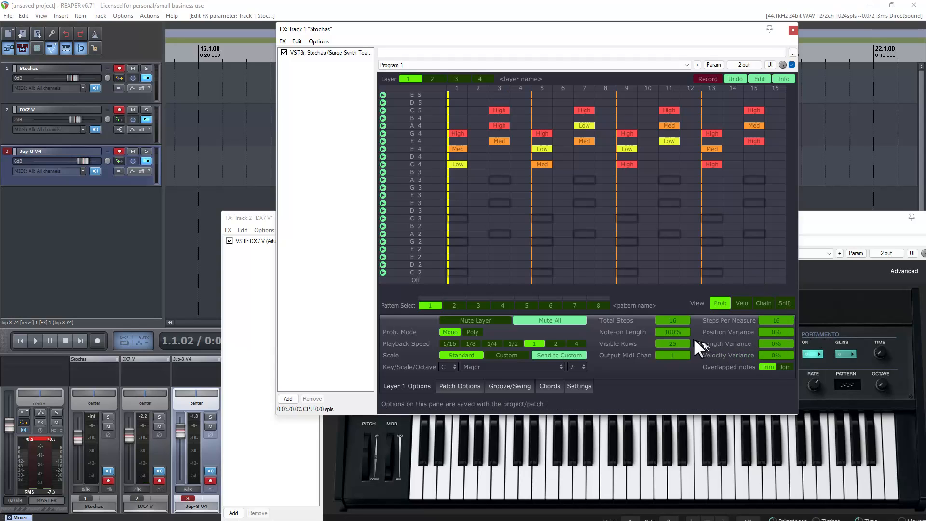
mouse_move(767, 310)
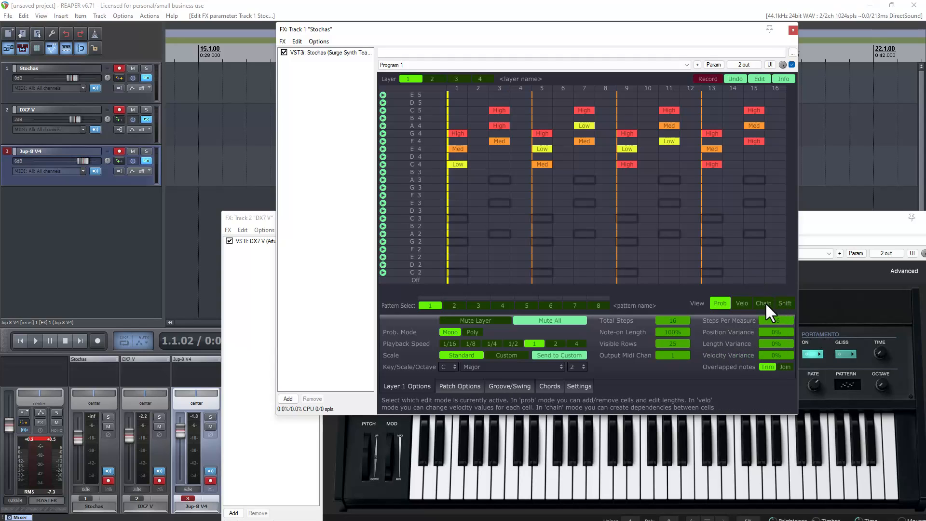
- In Chain view, link step 1 G4 to step 3 F4, and step 5 E4 to step 7 A4
click(764, 303)
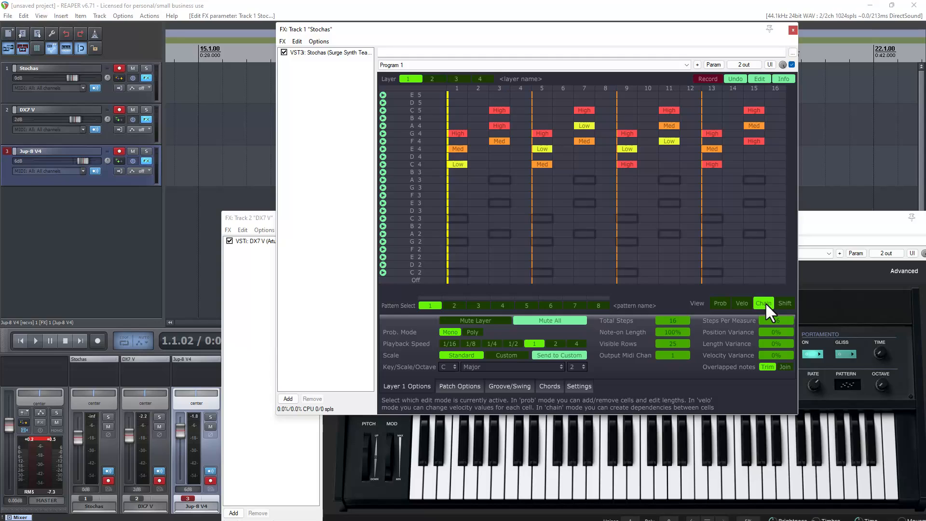
click(763, 303)
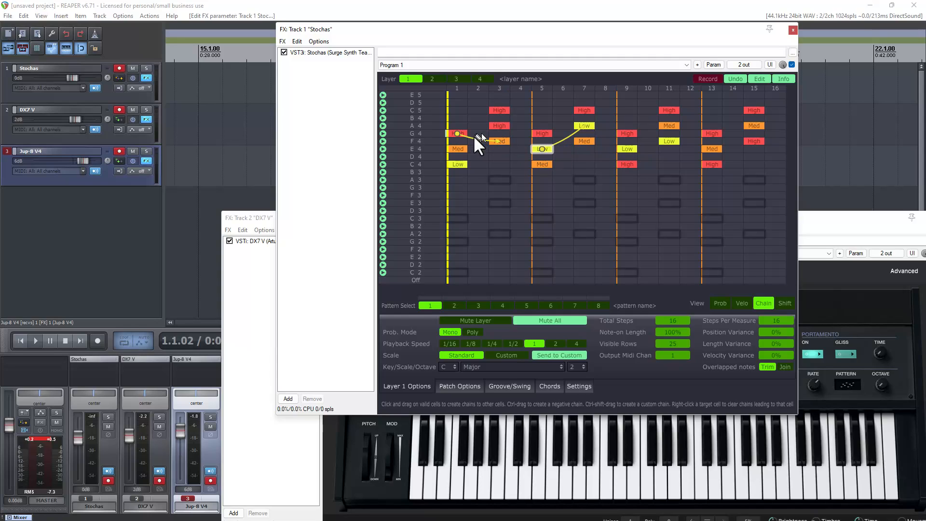
mouse_move(462, 138)
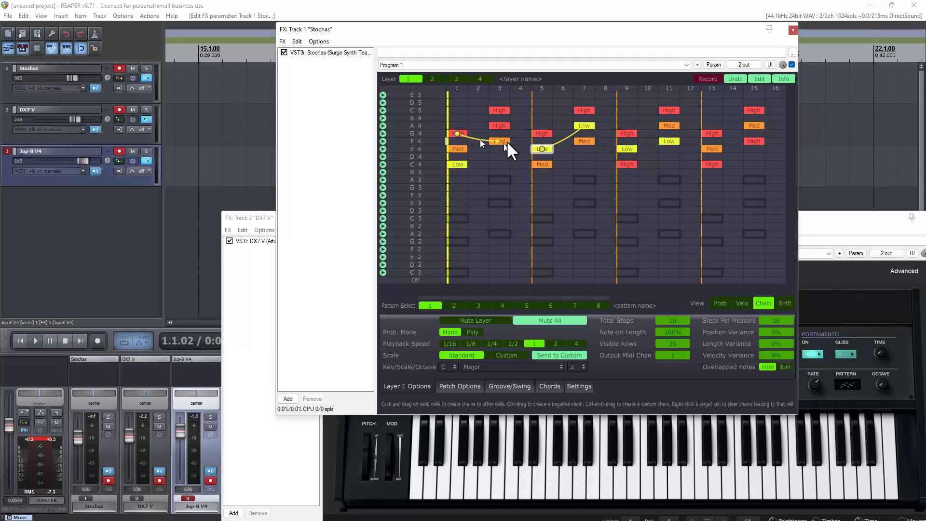
mouse_move(508, 150)
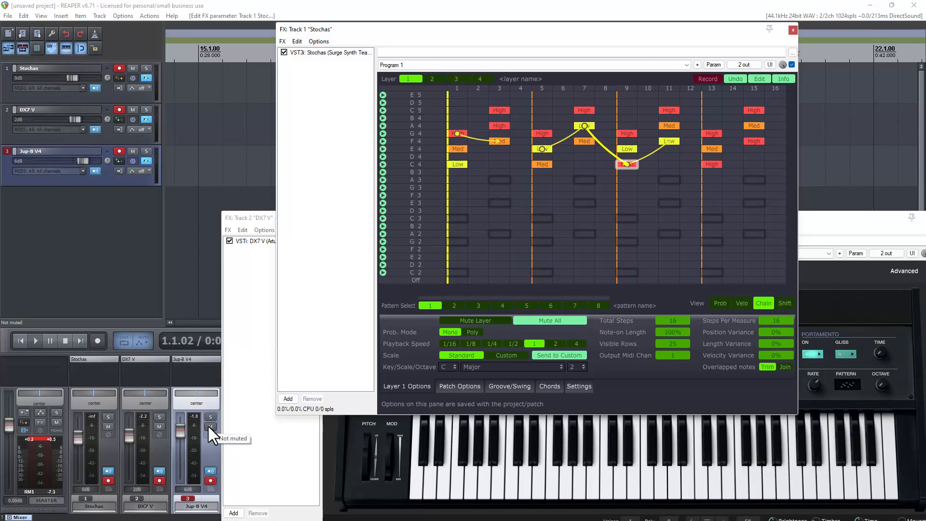
mouse_move(213, 435)
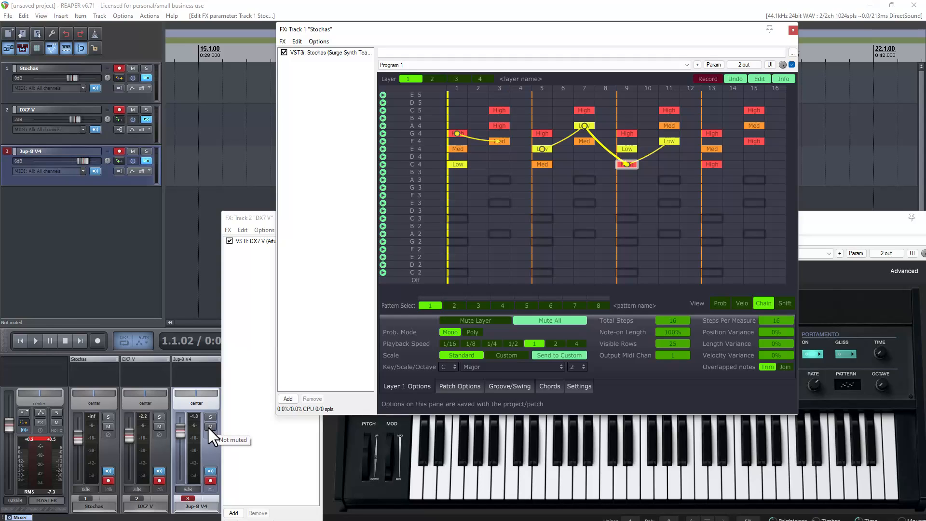
- Mute the Jup-8 V4 track and play the chained pattern
click(210, 427)
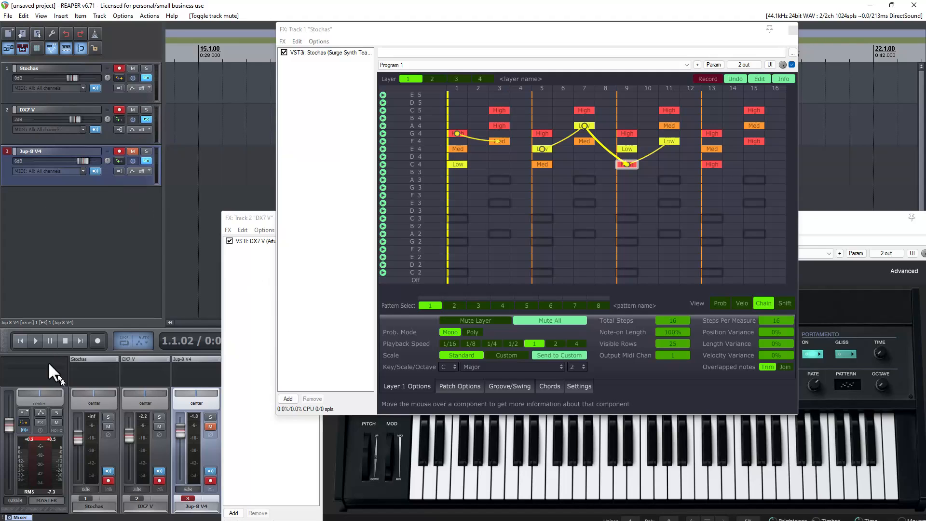
click(35, 340)
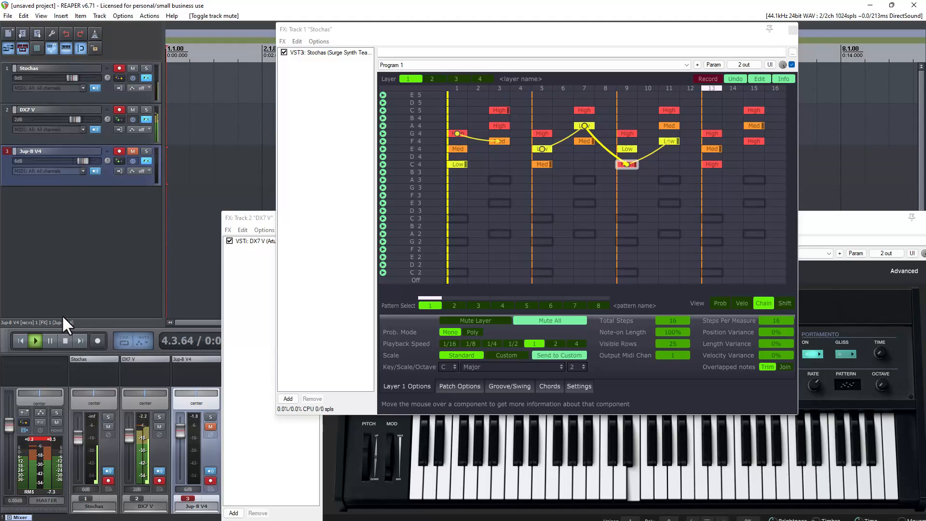
mouse_move(387, 118)
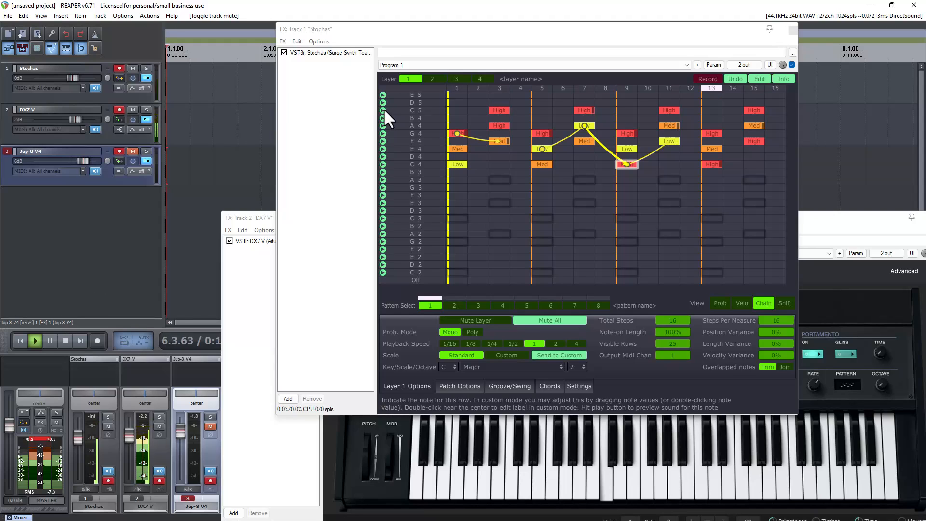
mouse_move(336, 198)
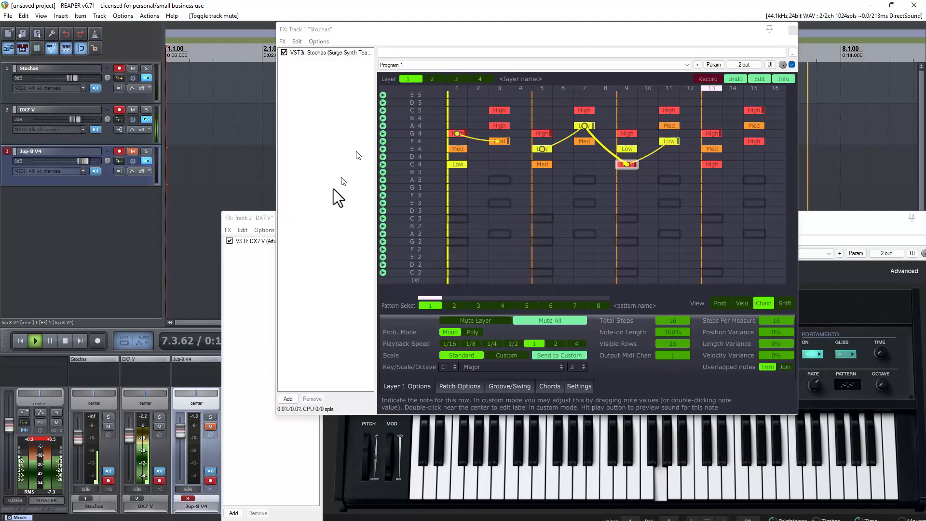
mouse_move(184, 366)
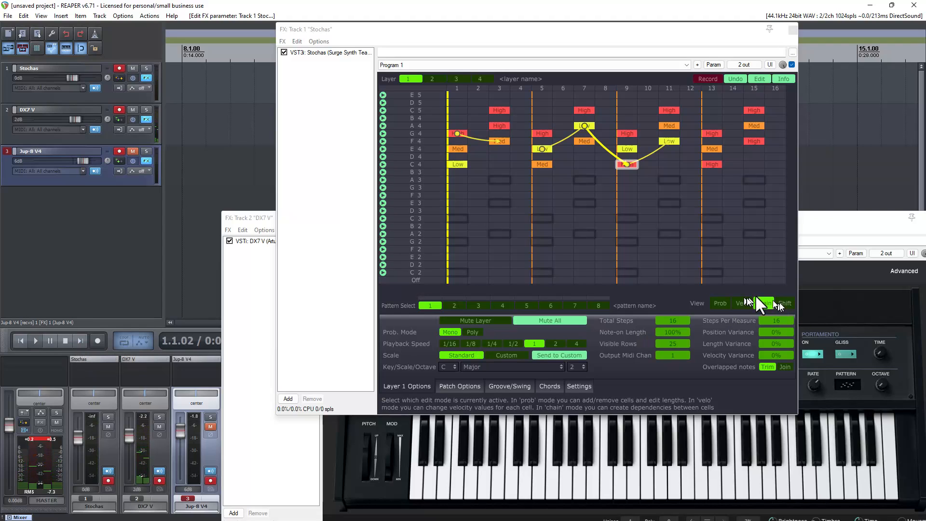
- Redraw layer 1's chain from step 1 C4 through odd steps to step 15 F4, then show probabilities
click(763, 303)
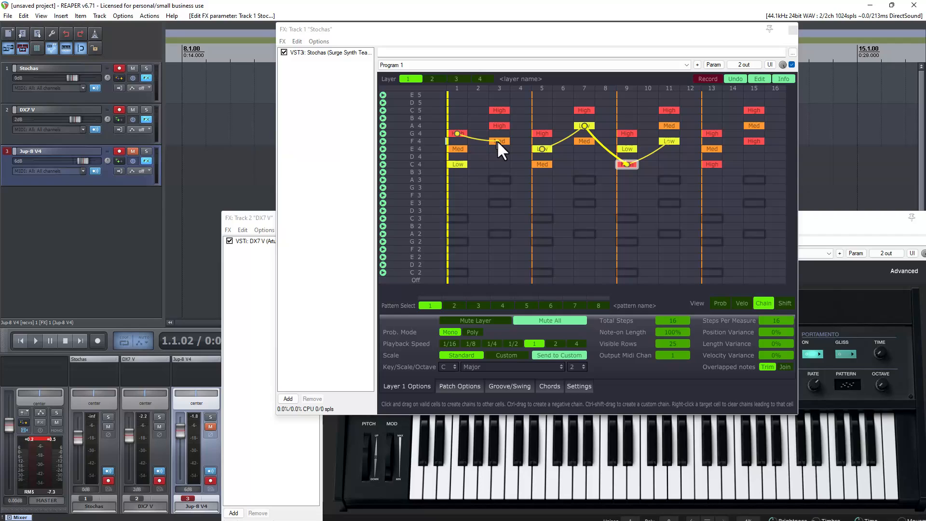
mouse_move(473, 127)
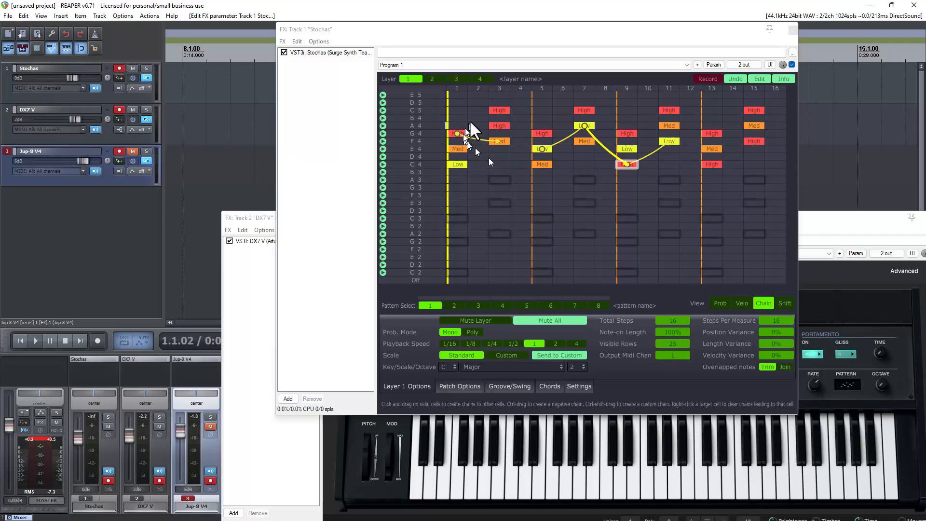
mouse_move(682, 142)
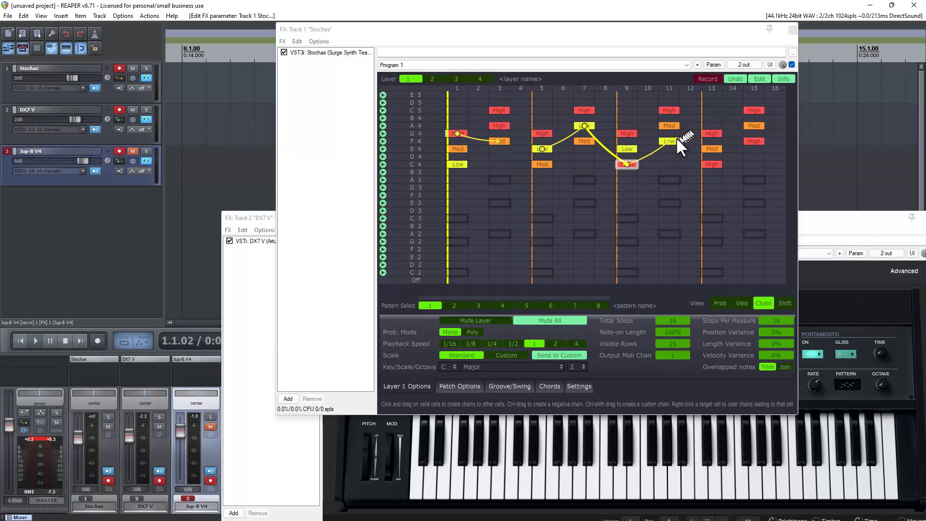
click(457, 171)
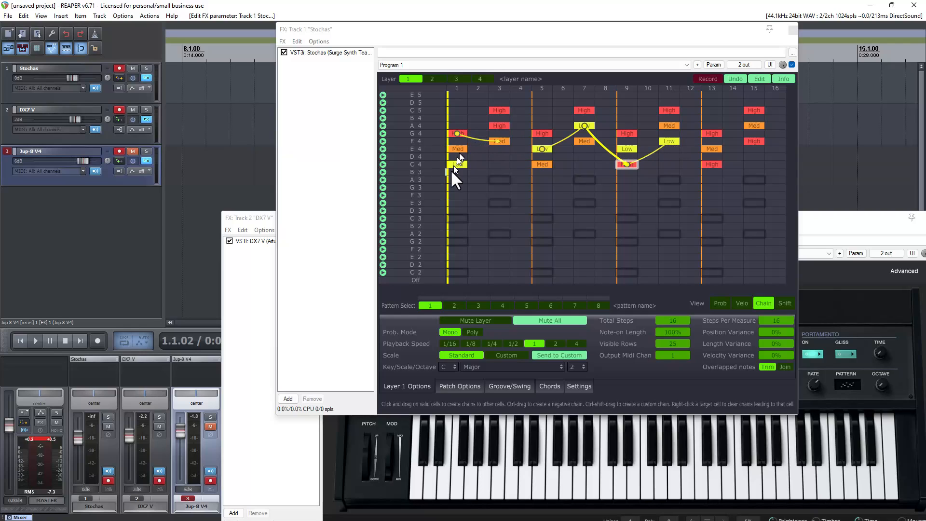
click(457, 164)
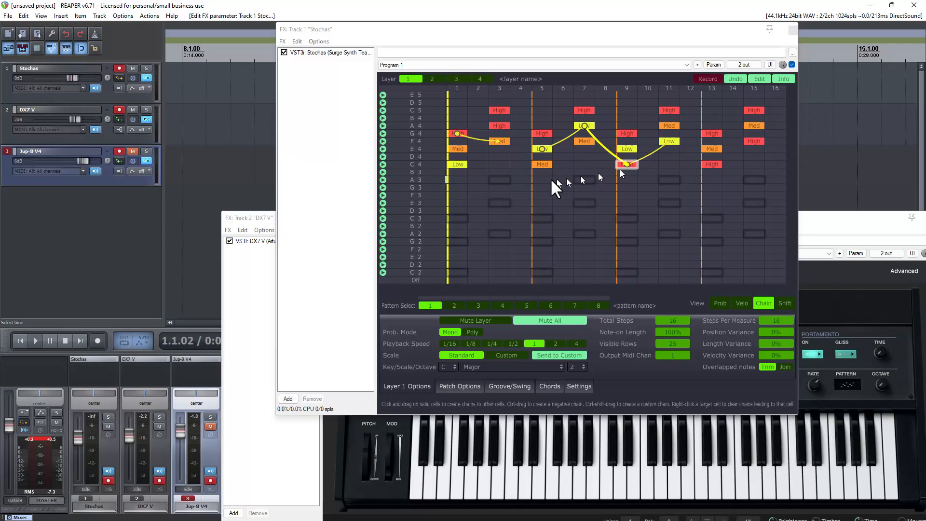
mouse_move(467, 156)
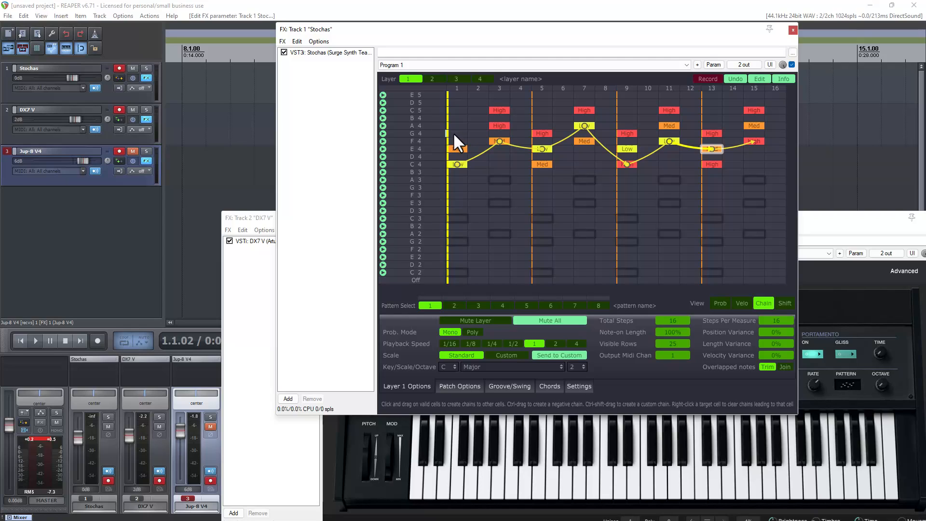
click(719, 303)
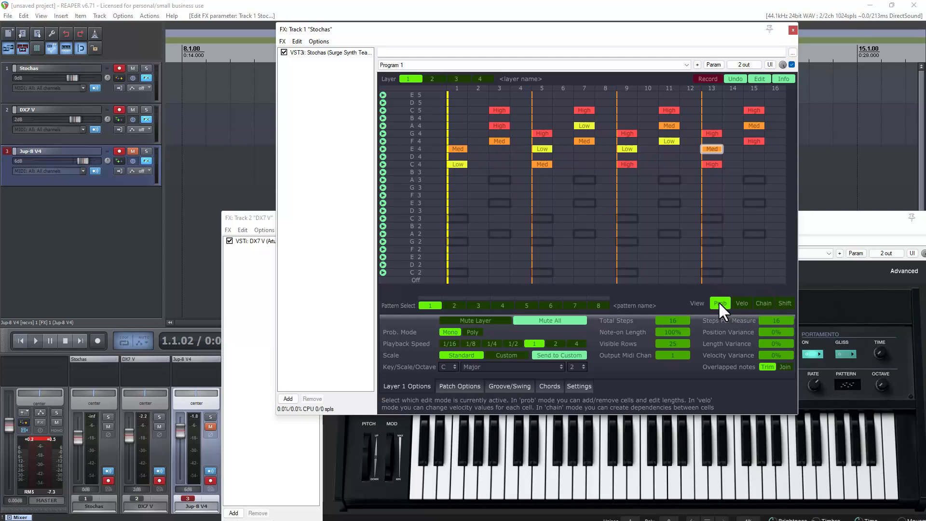